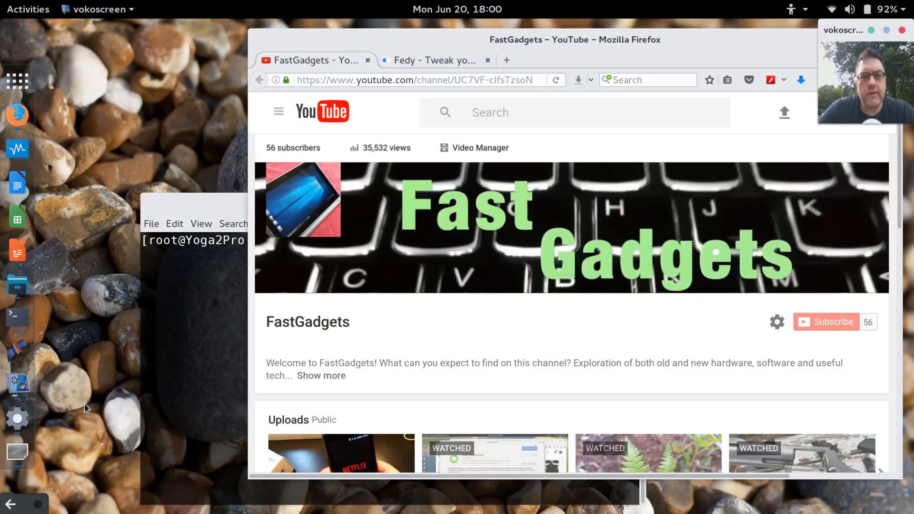
pyautogui.moveTo(60, 161)
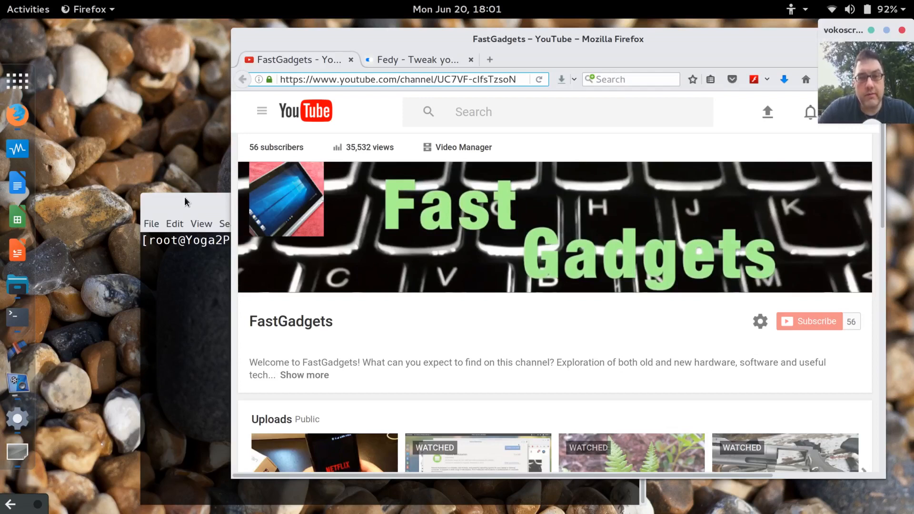
pyautogui.moveTo(195, 185)
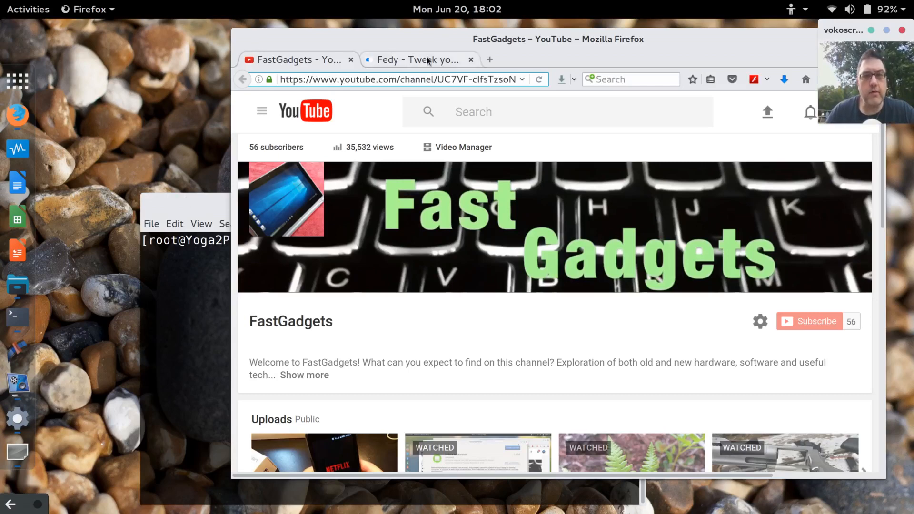
# Show the Fedy website and copy its bash install command.
pyautogui.click(415, 60)
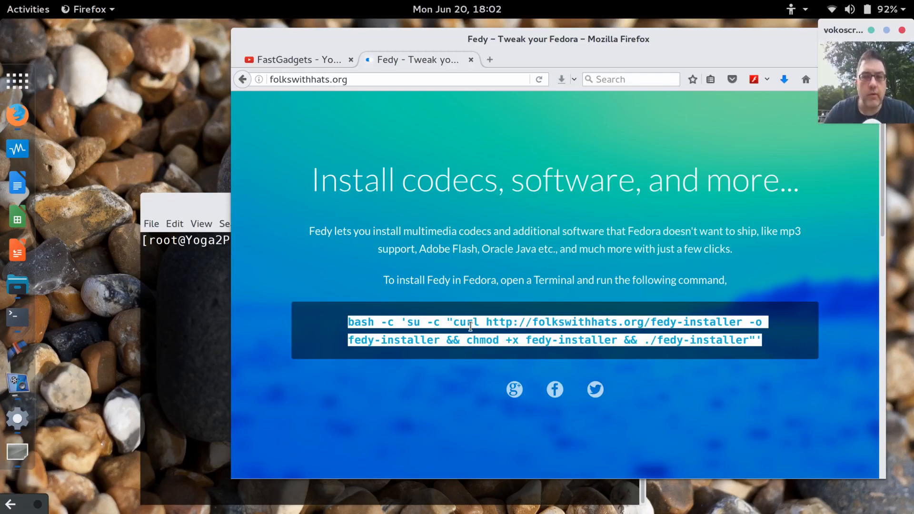
pyautogui.moveTo(610, 356)
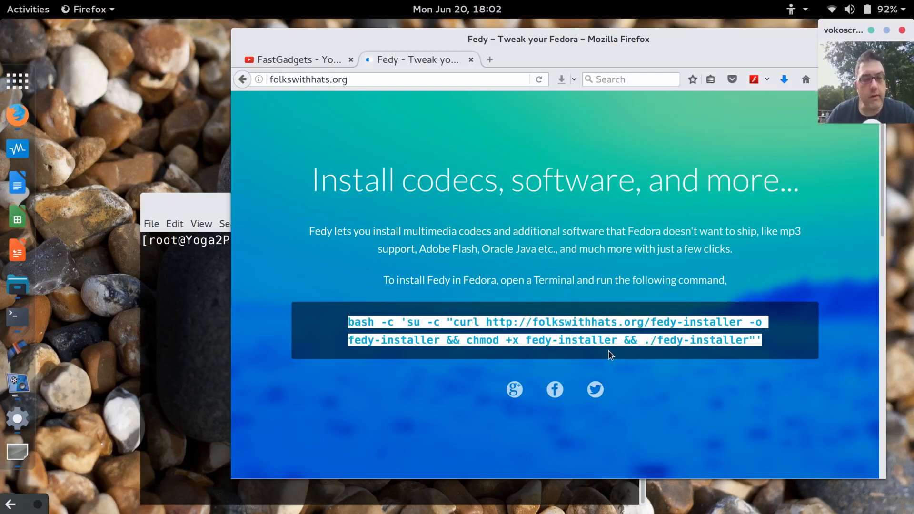
pyautogui.moveTo(476, 261)
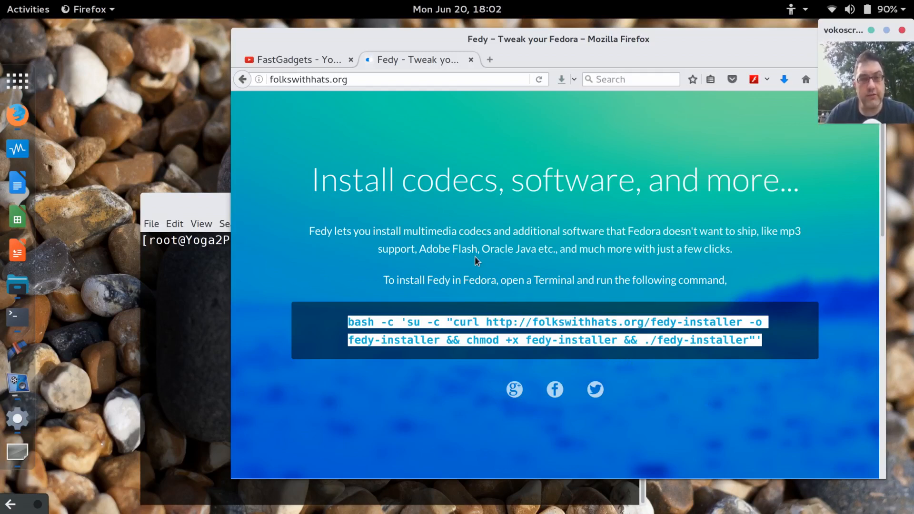
pyautogui.moveTo(415, 324)
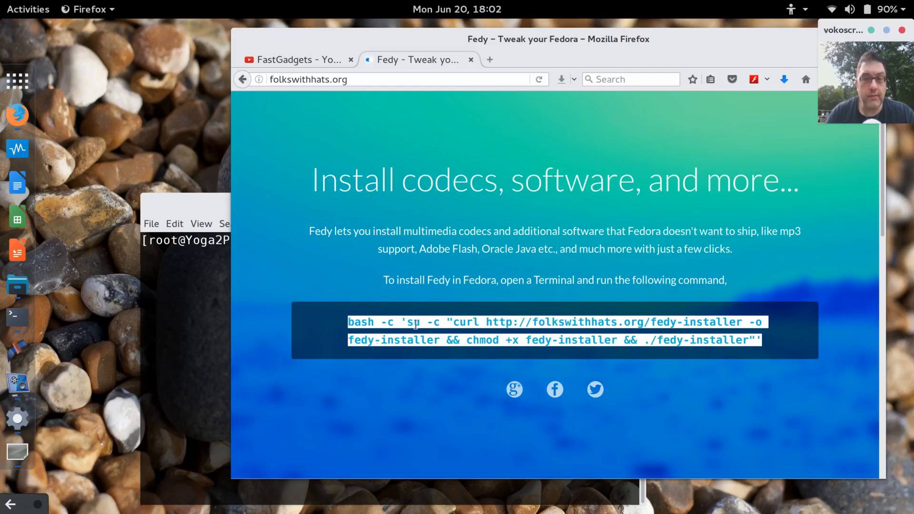
pyautogui.rightClick(414, 324)
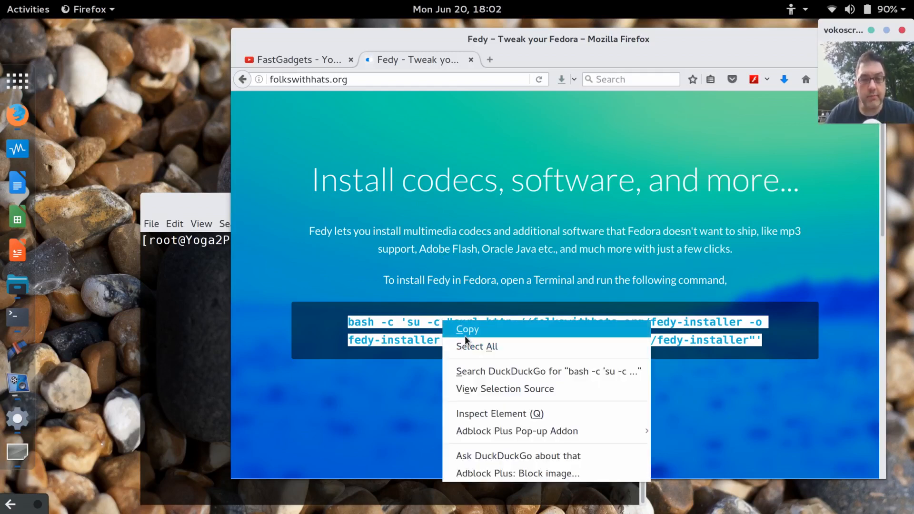
pyautogui.click(468, 329)
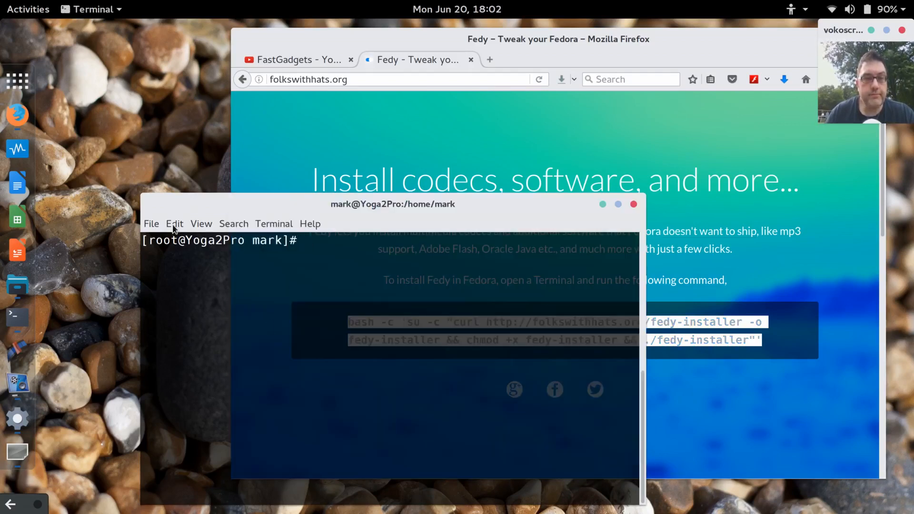
# Paste the curl installer into the root terminal, run it, and nudge the window up-left.
pyautogui.click(175, 223)
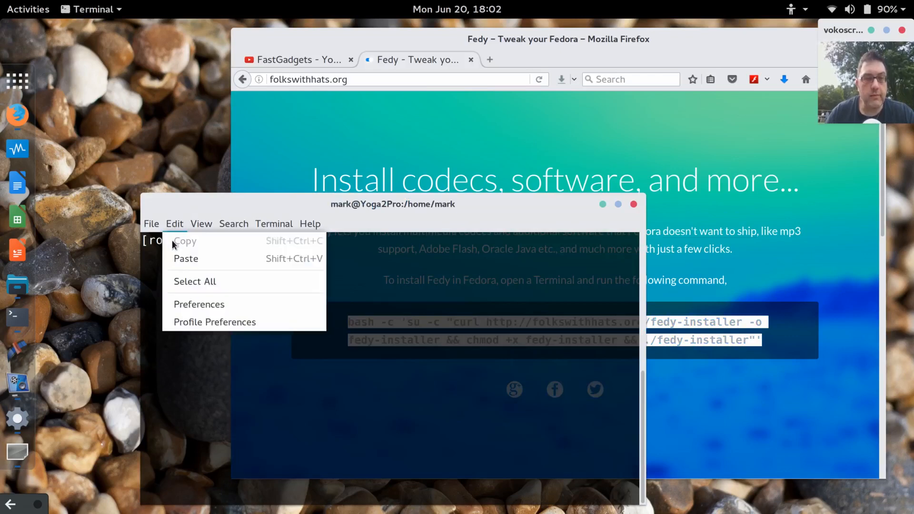
pyautogui.click(185, 258)
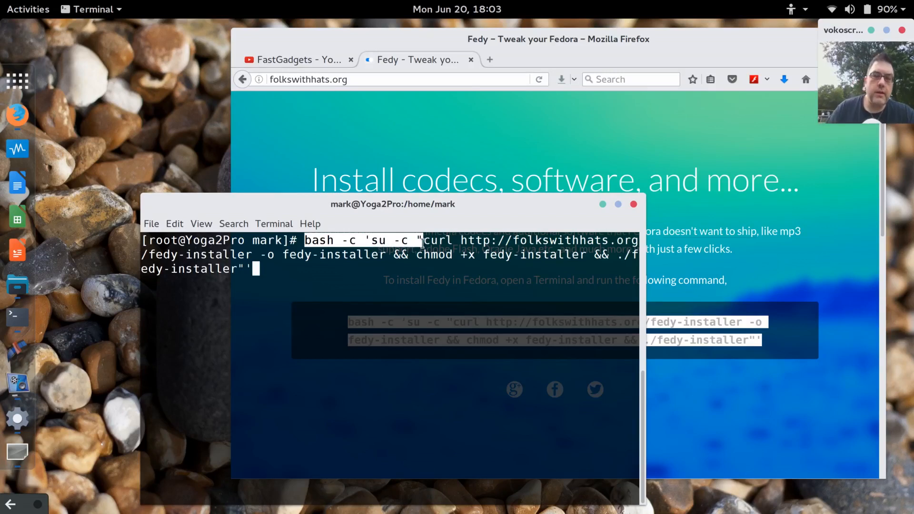
pyautogui.moveTo(301, 233)
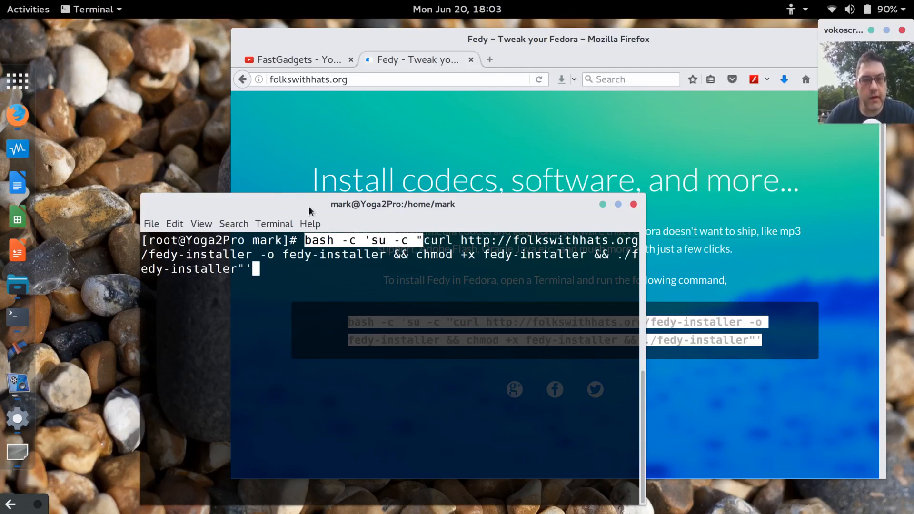
pyautogui.moveTo(394, 205); pyautogui.dragTo(376, 191)
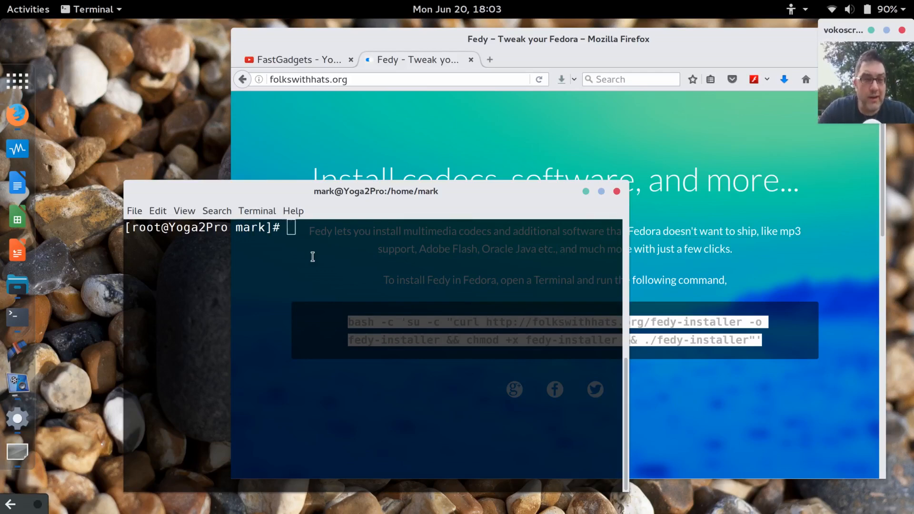
# Search Activities for 'Fed' and launch Fedy.
pyautogui.click(28, 8)
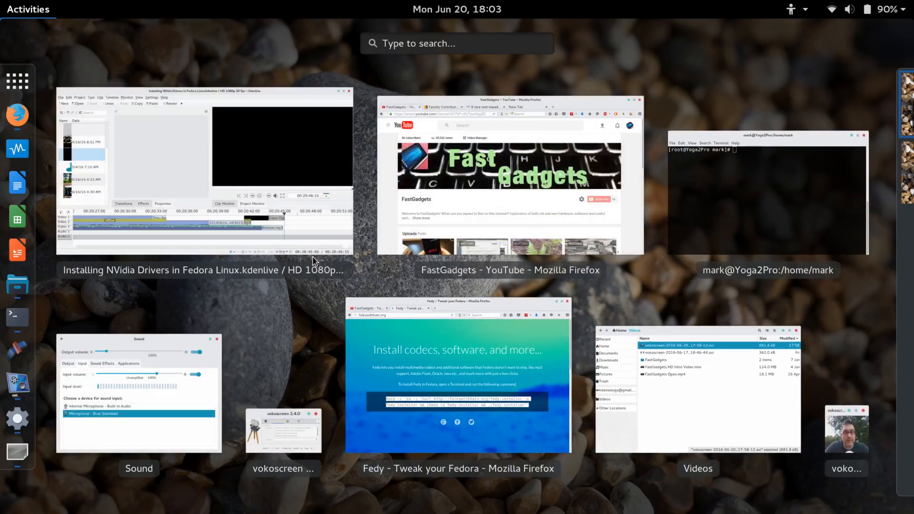
pyautogui.write('Fedy')
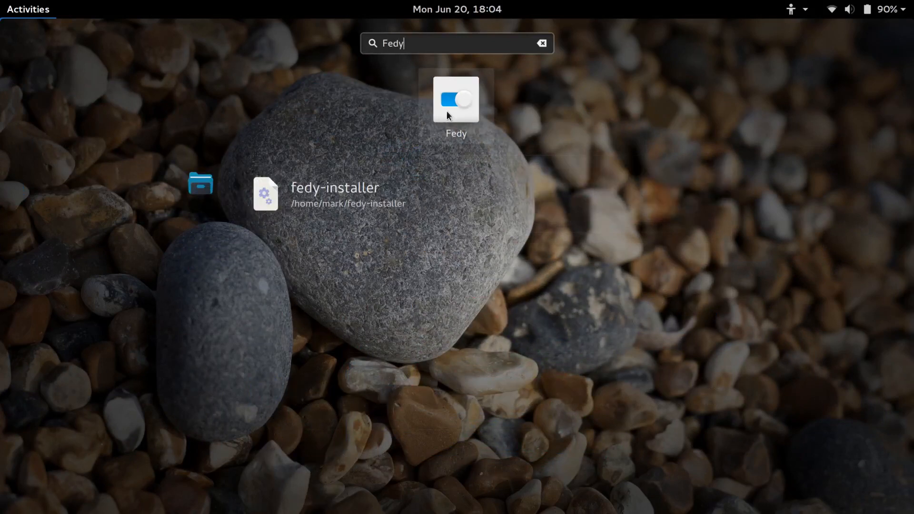
pyautogui.click(457, 98)
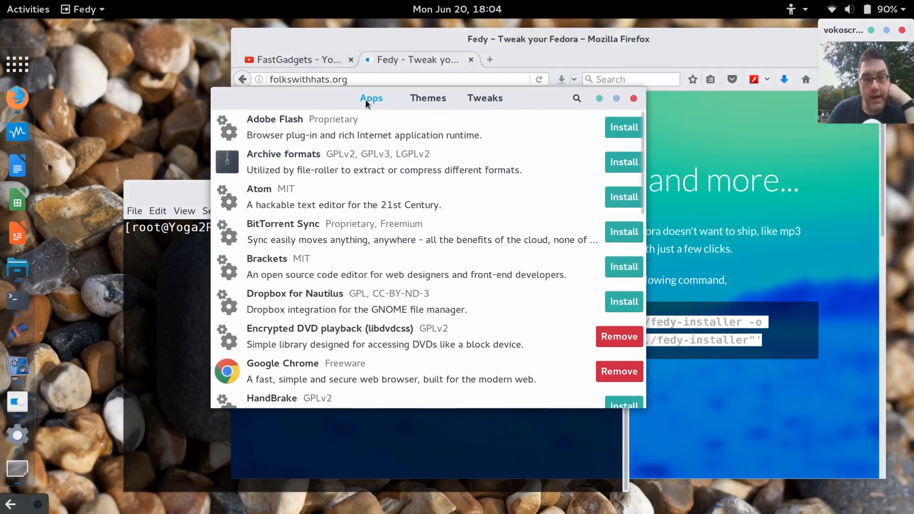
pyautogui.moveTo(618, 145)
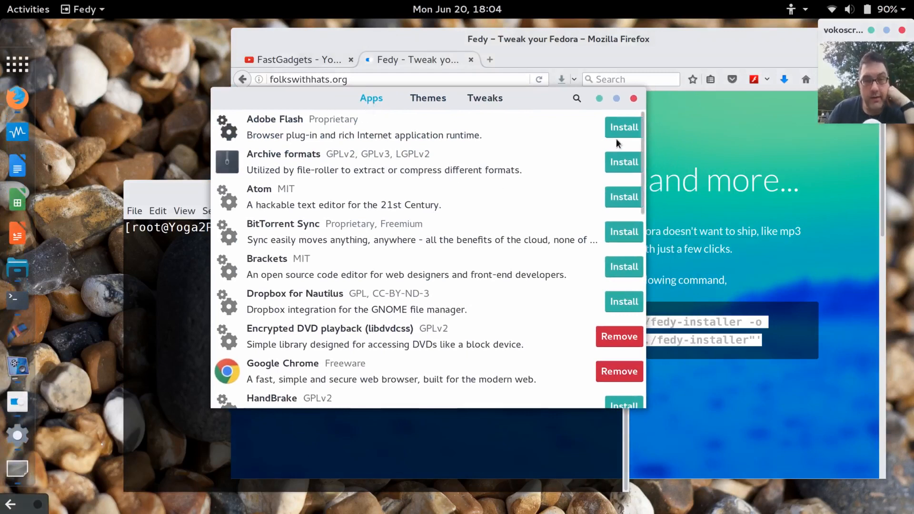
pyautogui.scroll(-3)
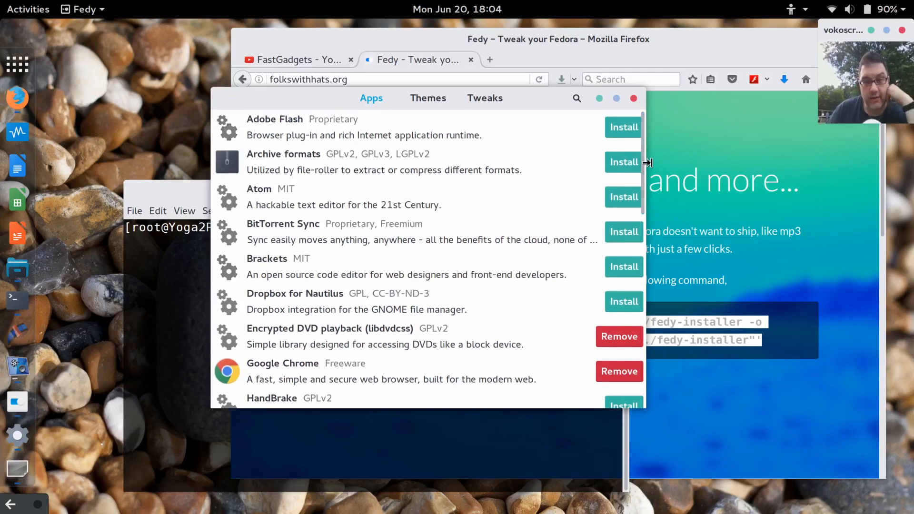
pyautogui.scroll(-3)
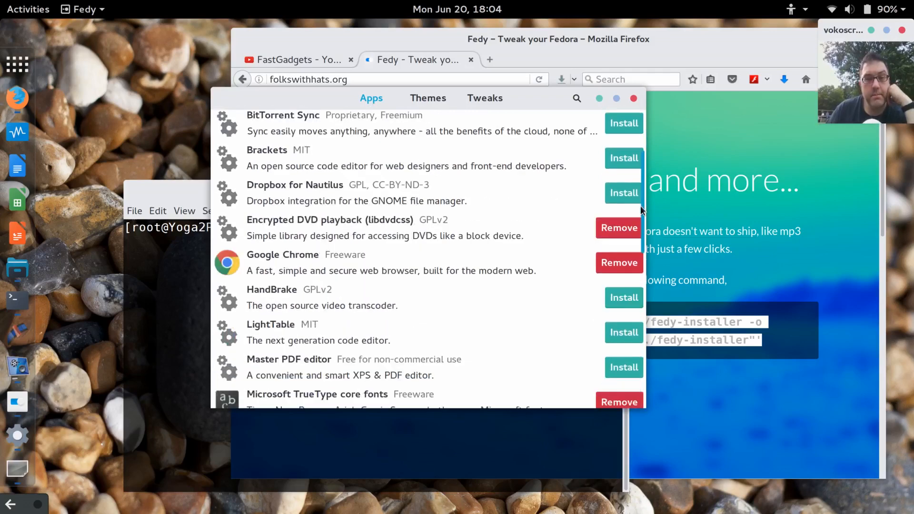
pyautogui.scroll(-3)
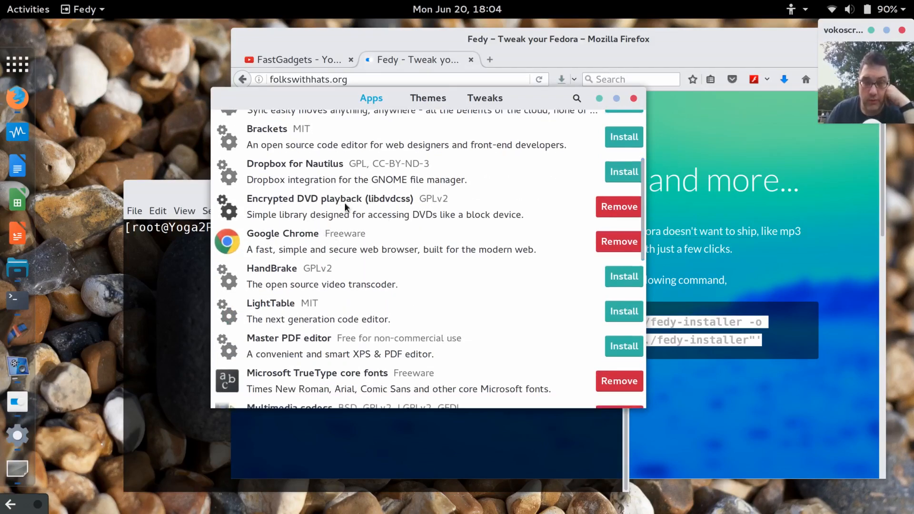
pyautogui.moveTo(644, 225)
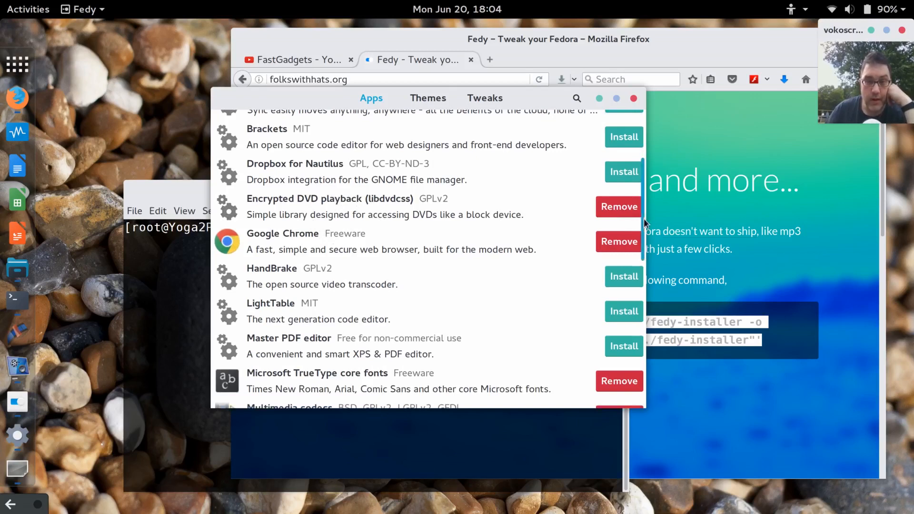
pyautogui.scroll(-3)
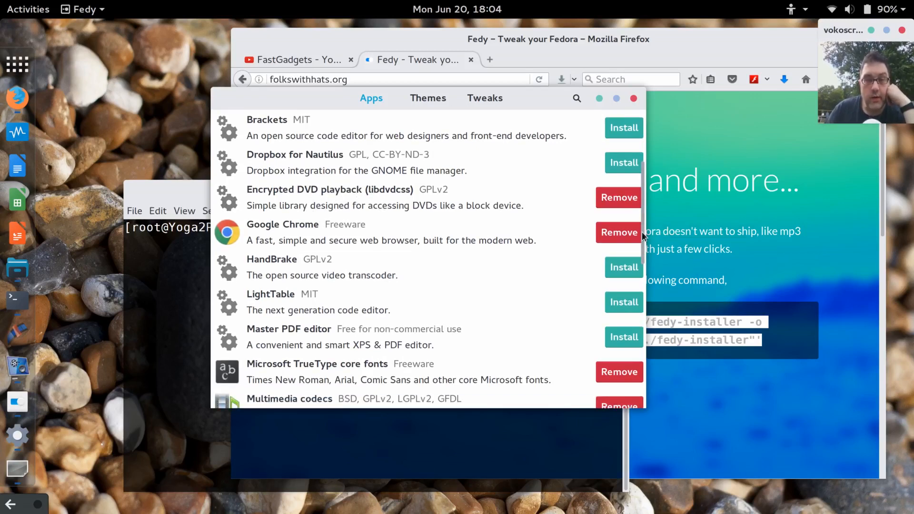
pyautogui.scroll(-3)
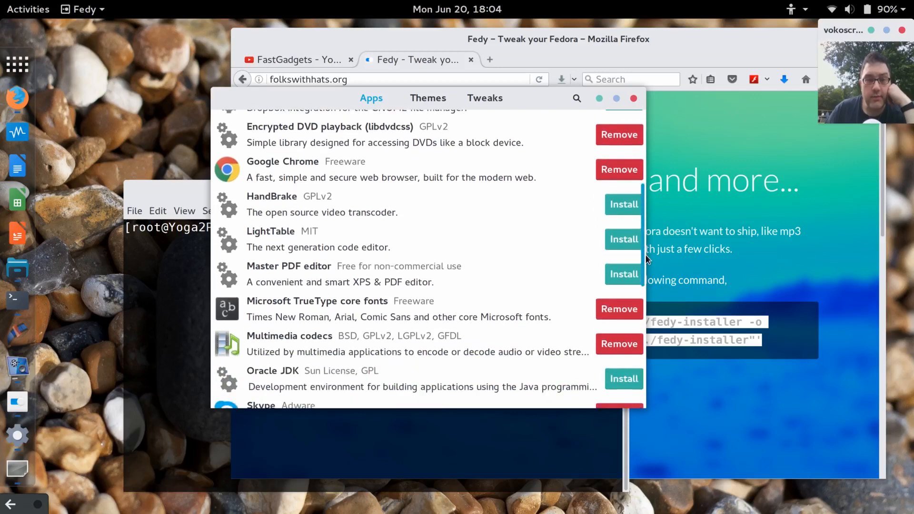
pyautogui.scroll(-3)
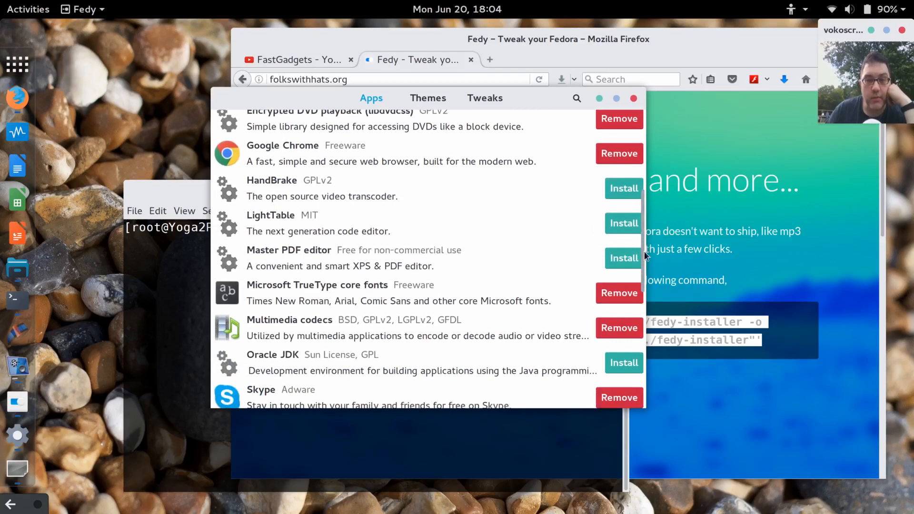
# Start the HandBrake install and submit the root password.
pyautogui.click(624, 188)
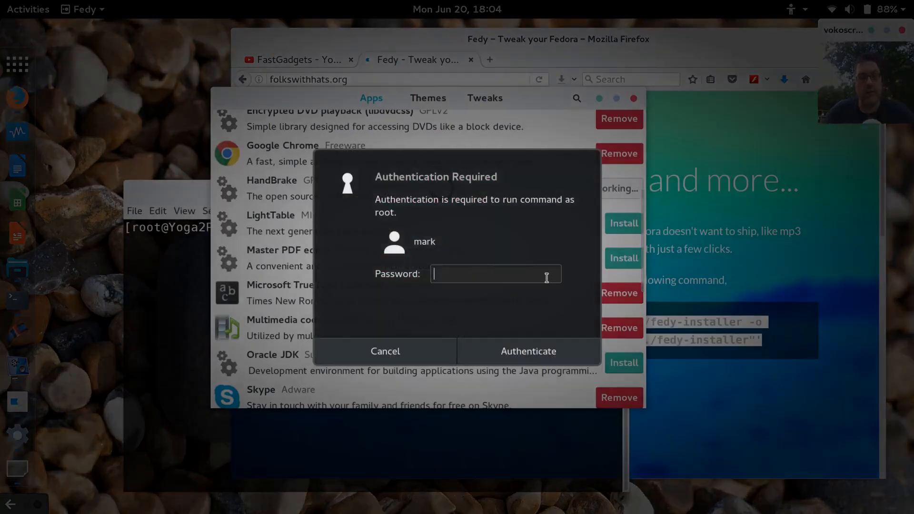
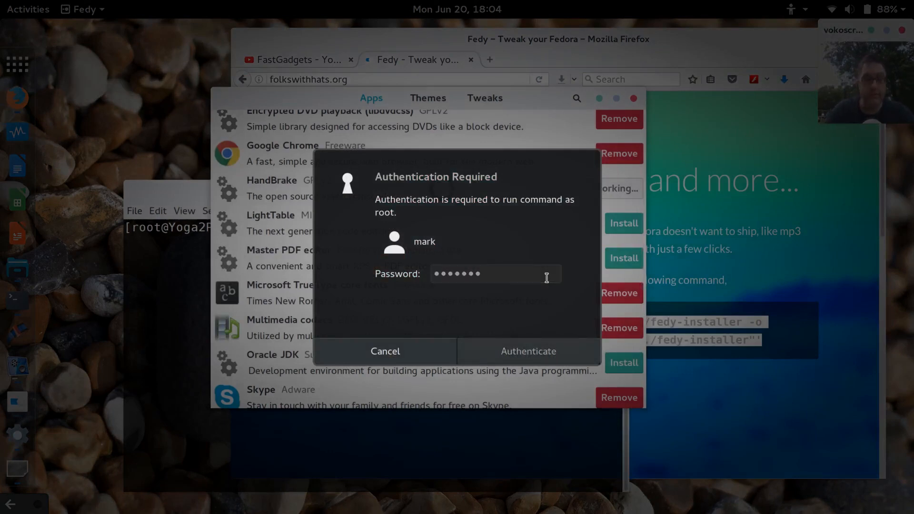
pyautogui.click(527, 351)
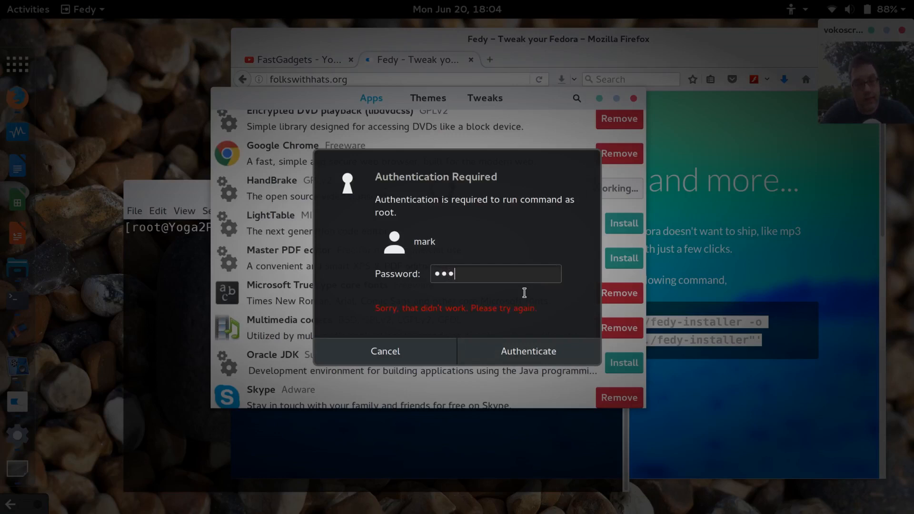
# Re-enter the root password to authorize, then scroll to the end of the Apps list.
pyautogui.write('••')
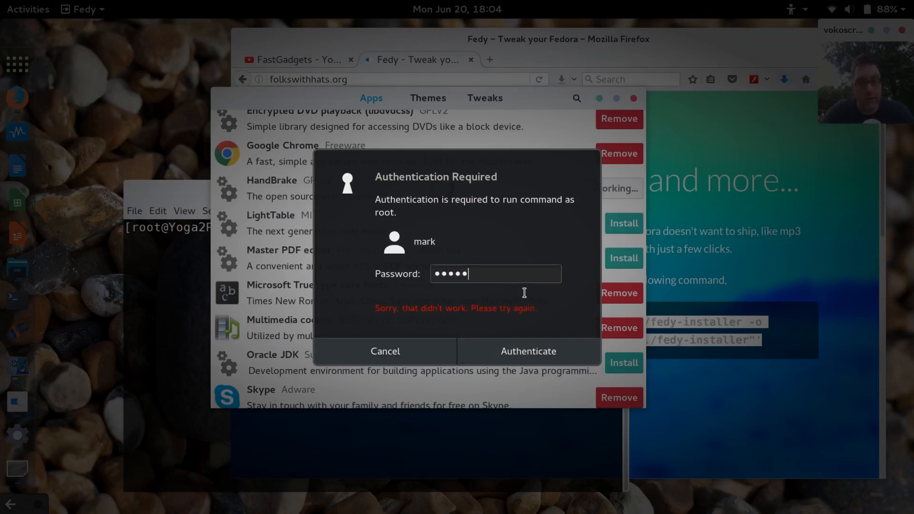
pyautogui.write('•')
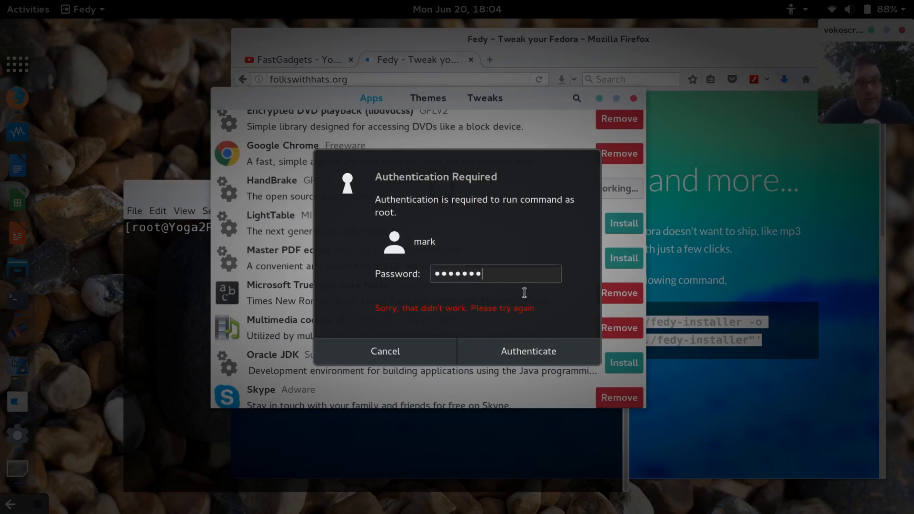
pyautogui.click(527, 351)
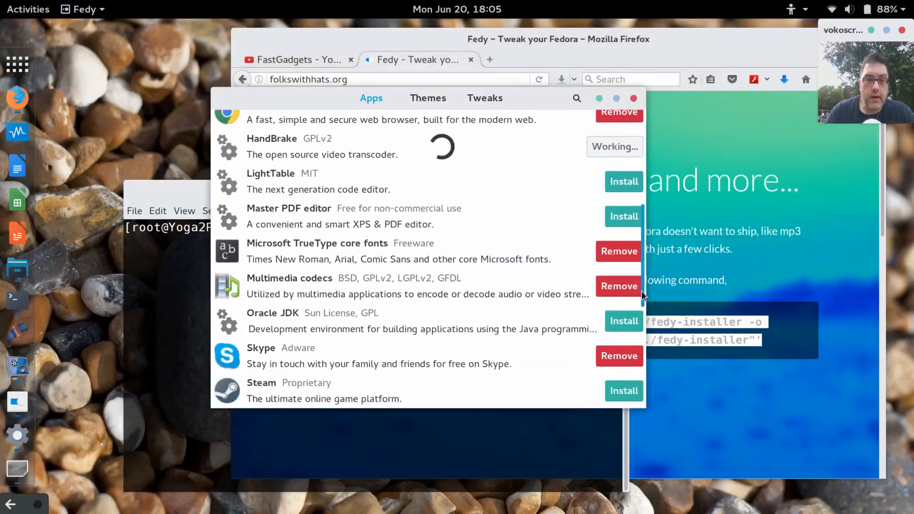
pyautogui.scroll(-3)
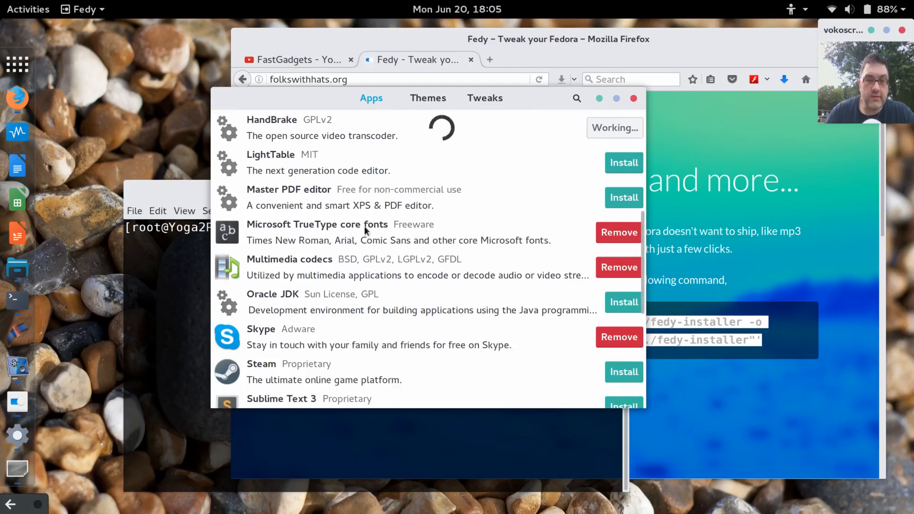
pyautogui.moveTo(366, 240)
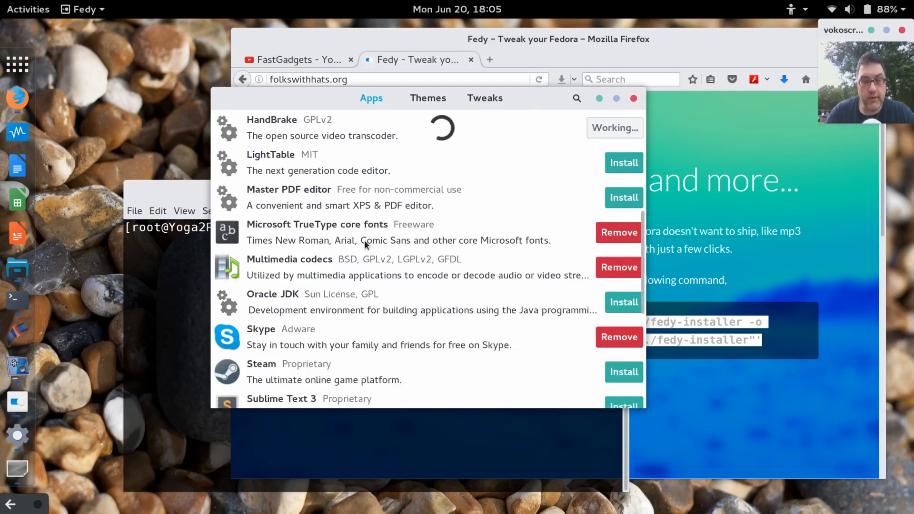
pyautogui.moveTo(655, 276)
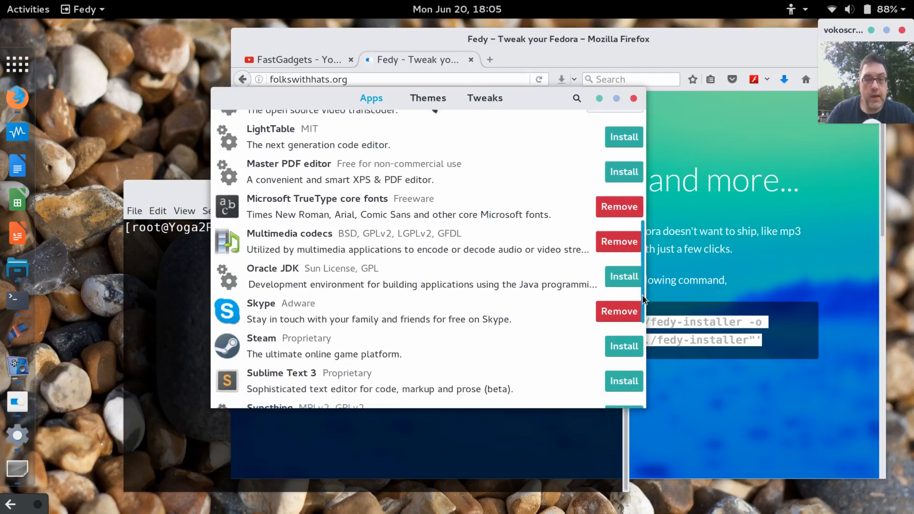
pyautogui.scroll(-3)
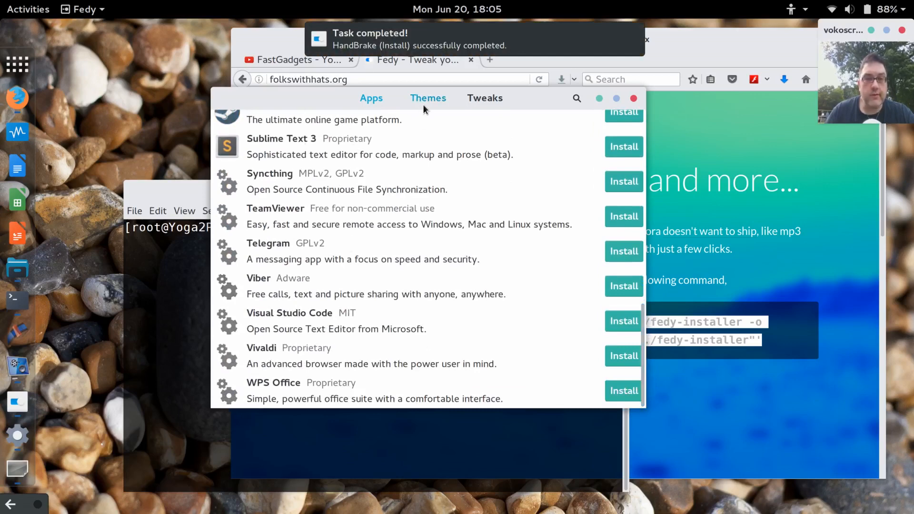
# Switch Fedy to its Themes section listing Arc, EvoPop, Numix and Paper.
pyautogui.click(428, 98)
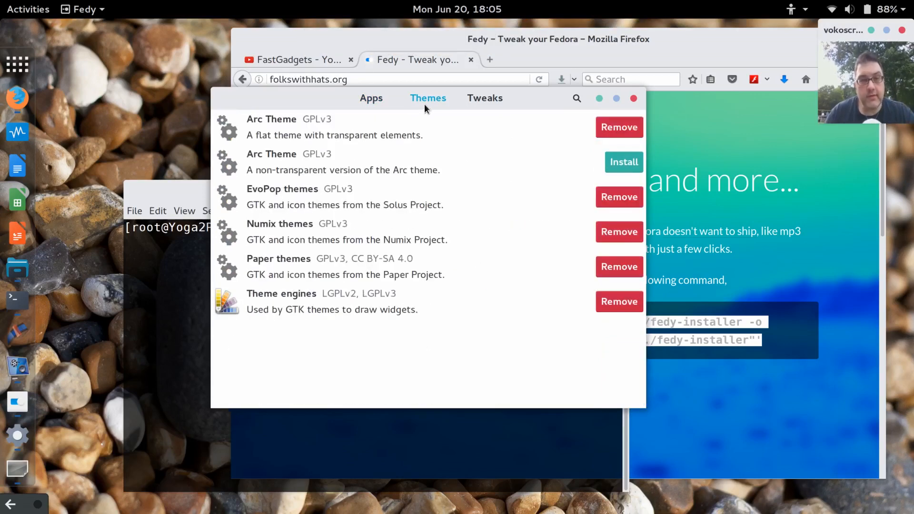
pyautogui.moveTo(341, 162)
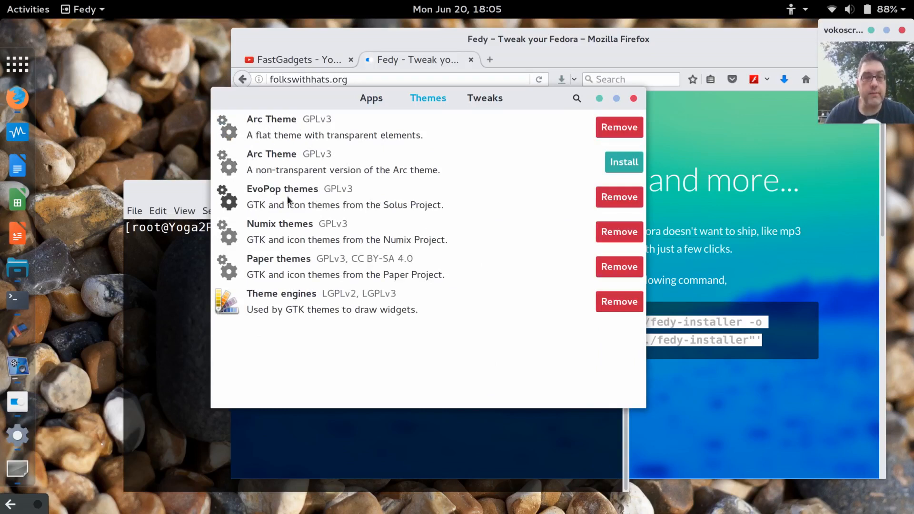
pyautogui.moveTo(284, 343)
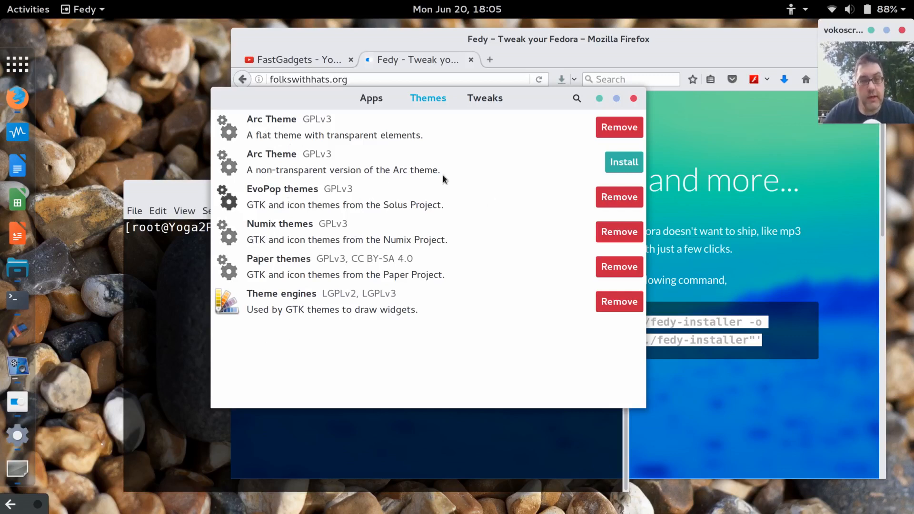
pyautogui.moveTo(505, 169)
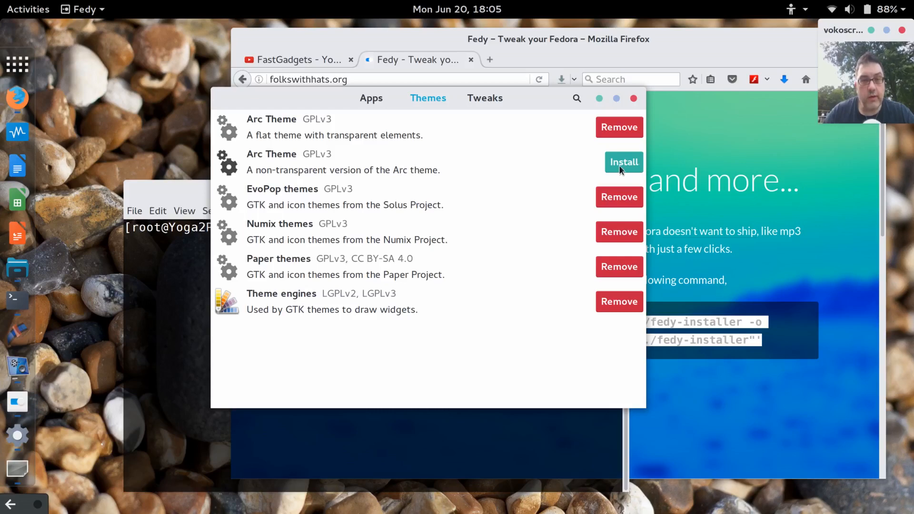
pyautogui.moveTo(444, 135)
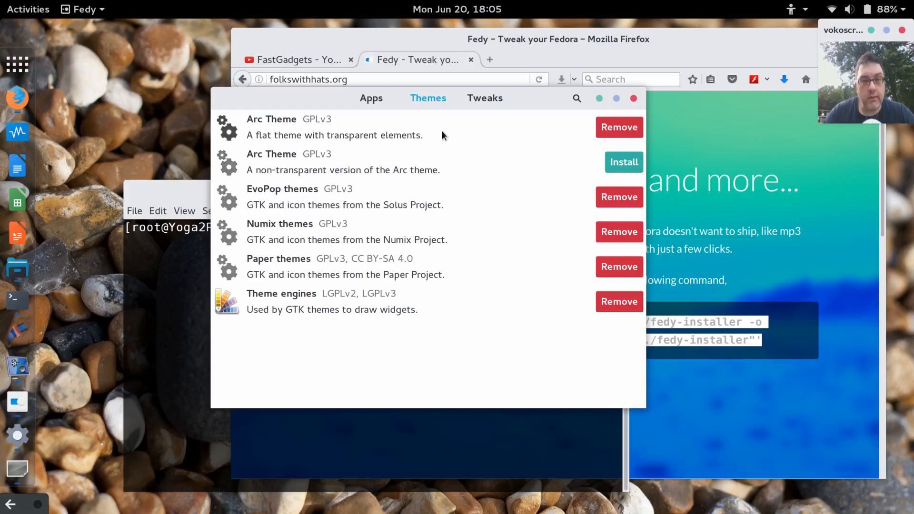
# Switch Fedy to its Tweaks section with font rendering, cleanup and SELinux tweaks.
pyautogui.click(485, 99)
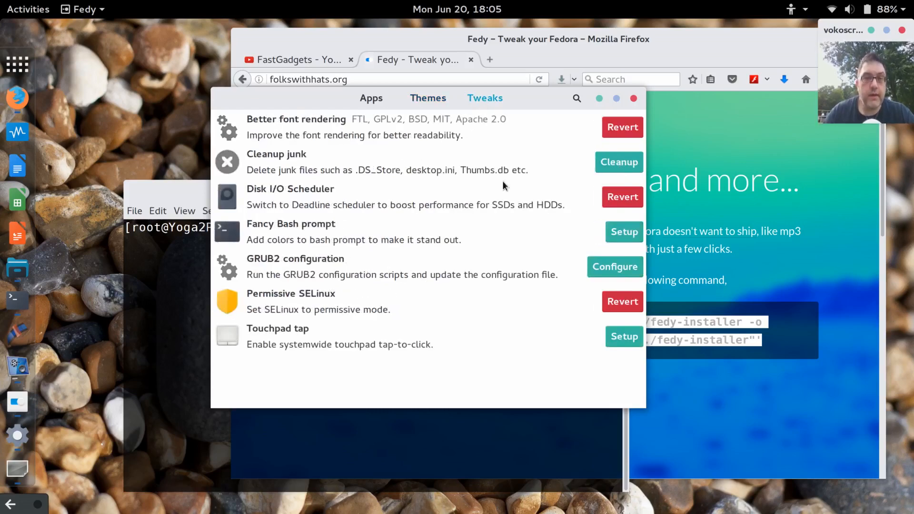
pyautogui.moveTo(291, 369)
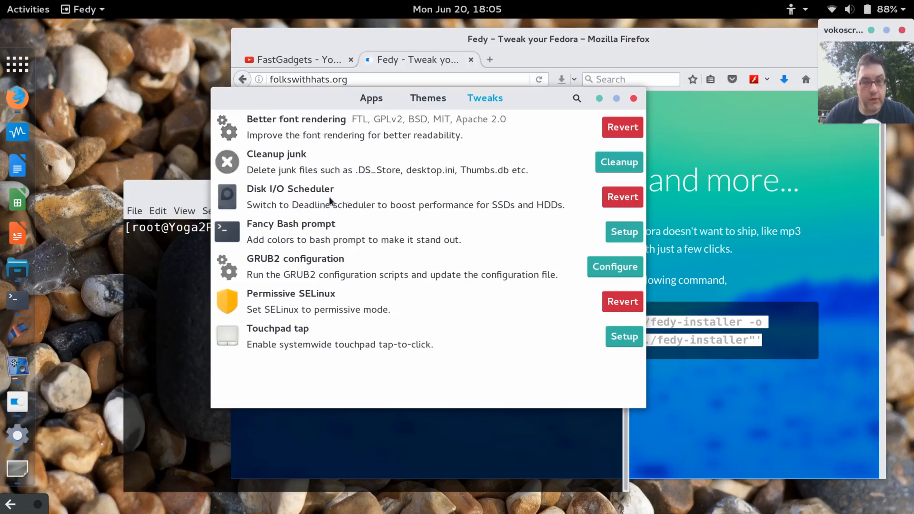
pyautogui.moveTo(280, 209)
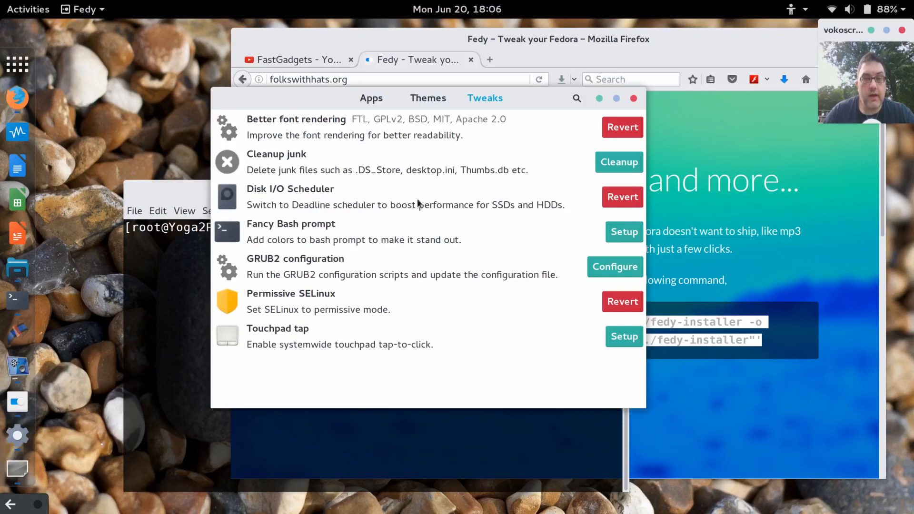
pyautogui.moveTo(322, 211)
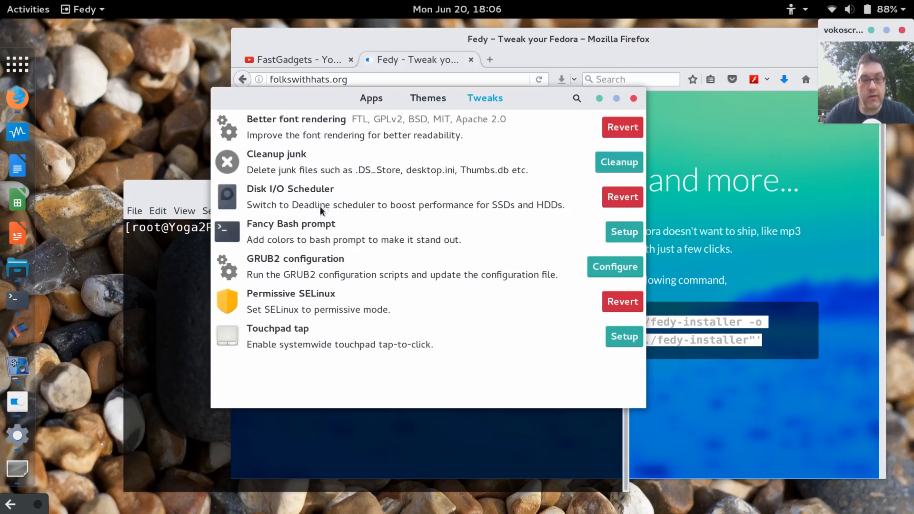
pyautogui.moveTo(298, 219)
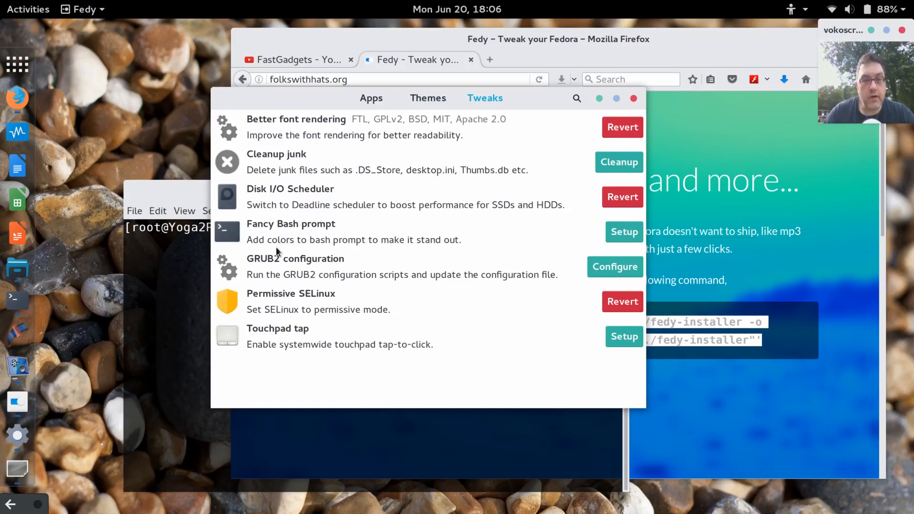
pyautogui.moveTo(251, 336)
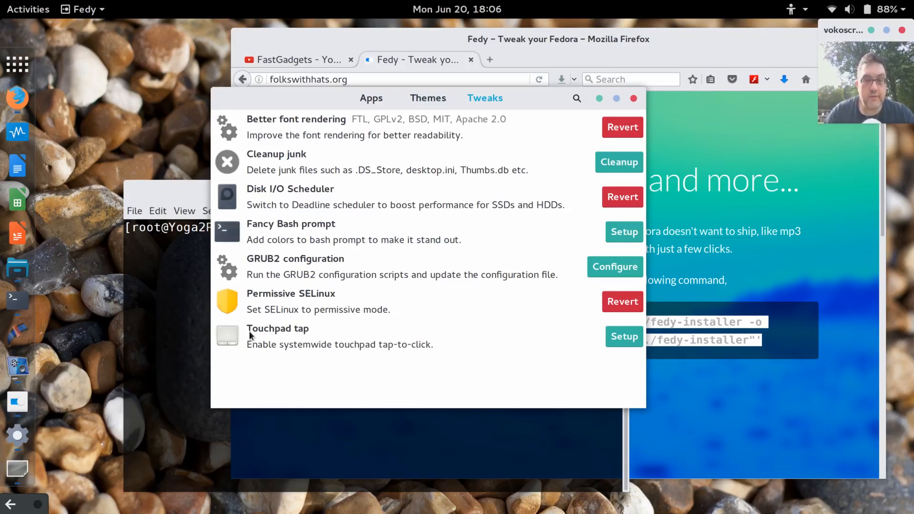
pyautogui.moveTo(283, 308)
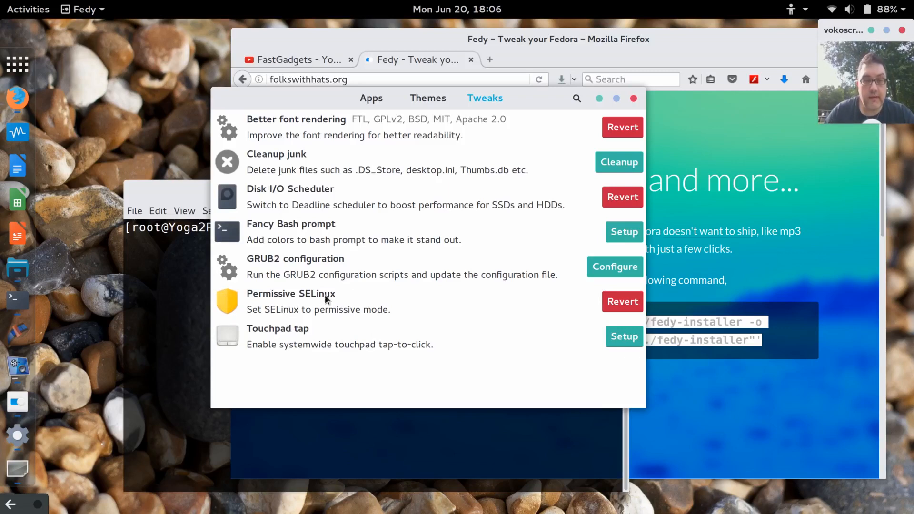
pyautogui.moveTo(314, 310)
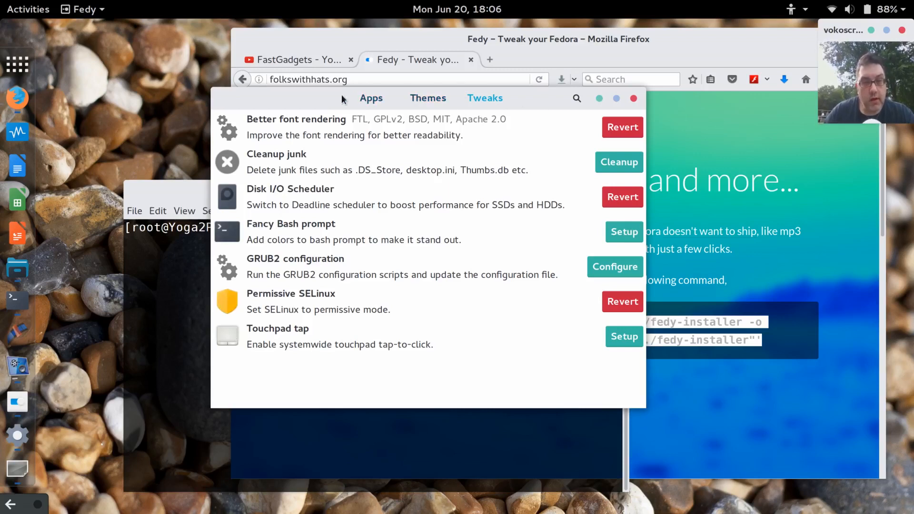
pyautogui.moveTo(249, 305)
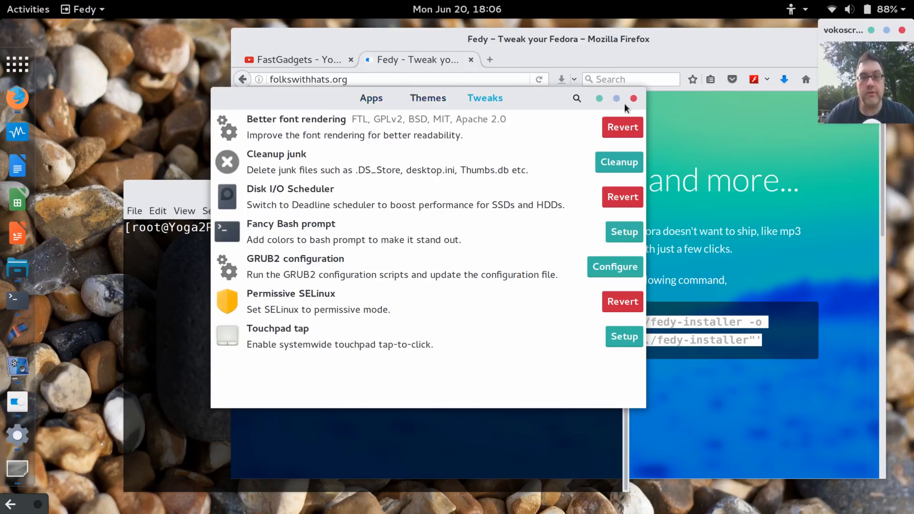
pyautogui.moveTo(286, 96)
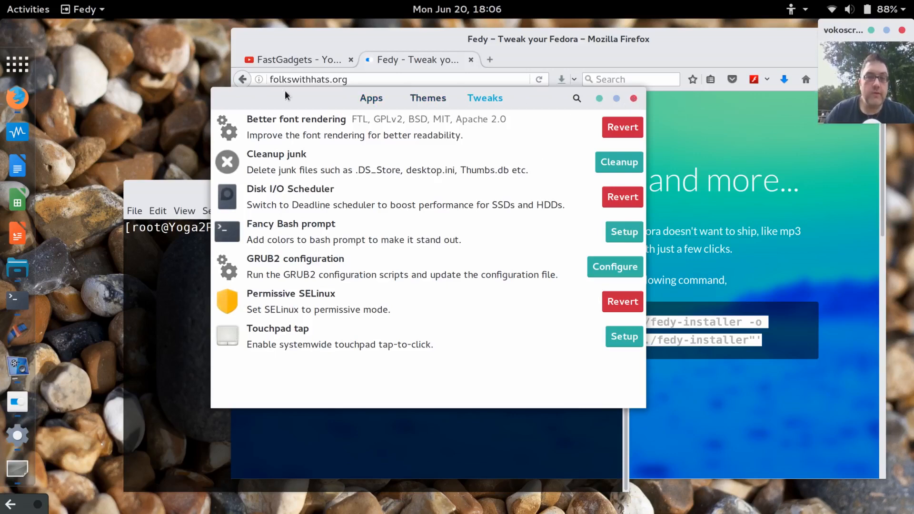
# Close Fedy and search the applications overview for 'software'.
pyautogui.click(371, 98)
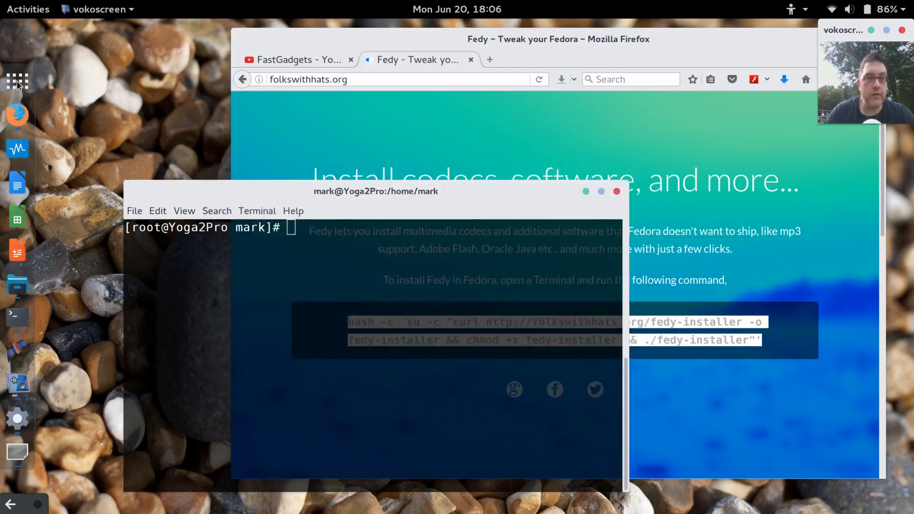
pyautogui.moveTo(17, 81)
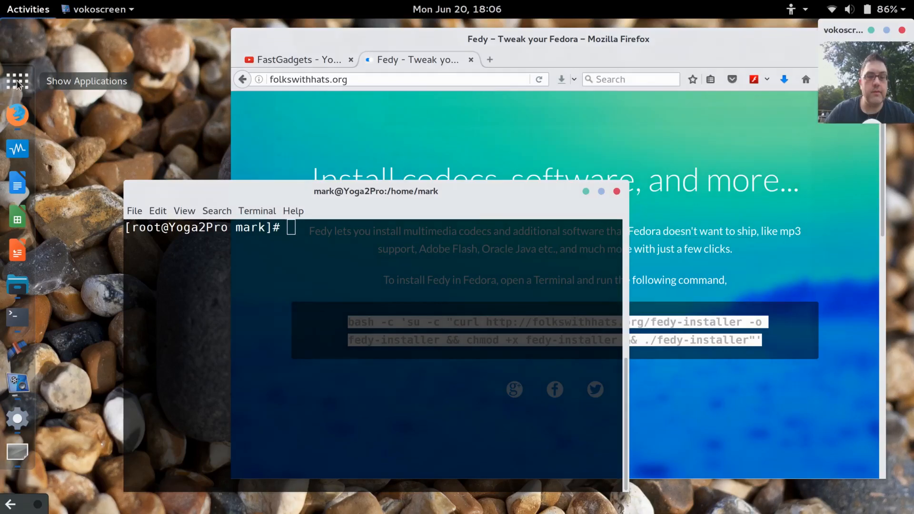
pyautogui.click(17, 81)
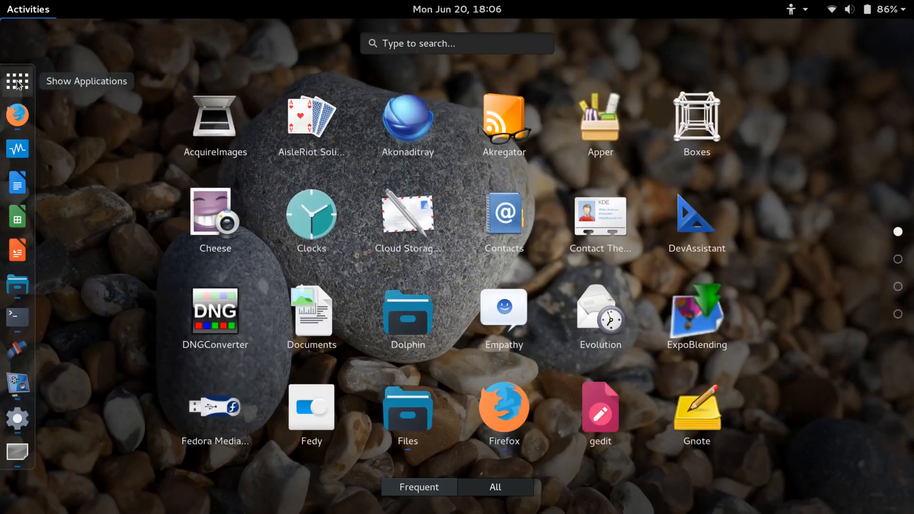
pyautogui.moveTo(382, 67)
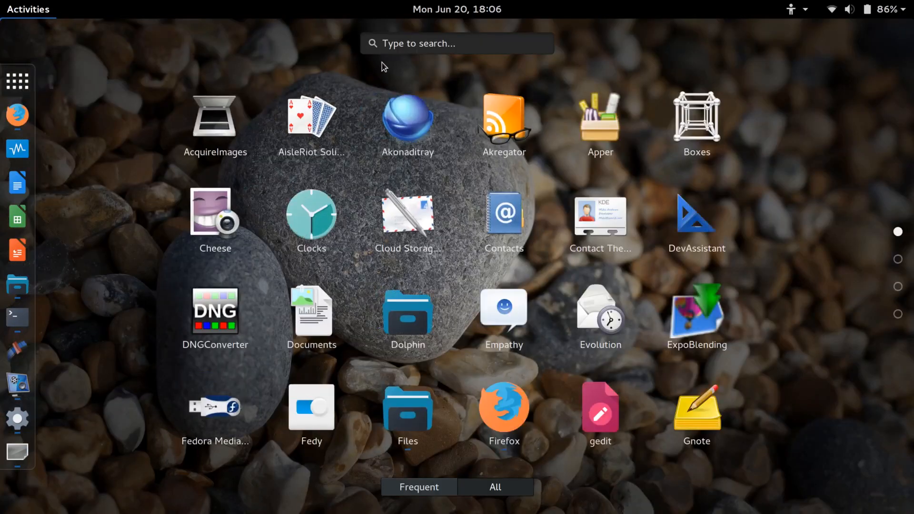
pyautogui.write('software')
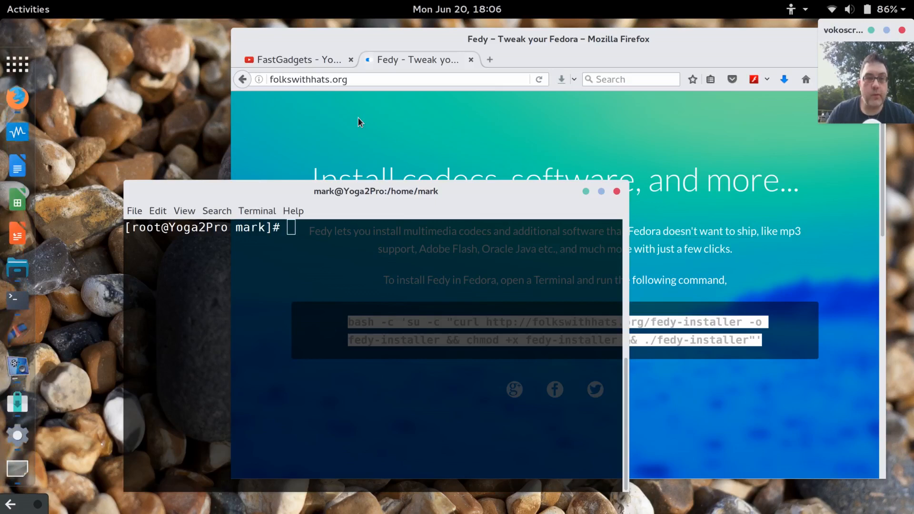
pyautogui.moveTo(75, 326)
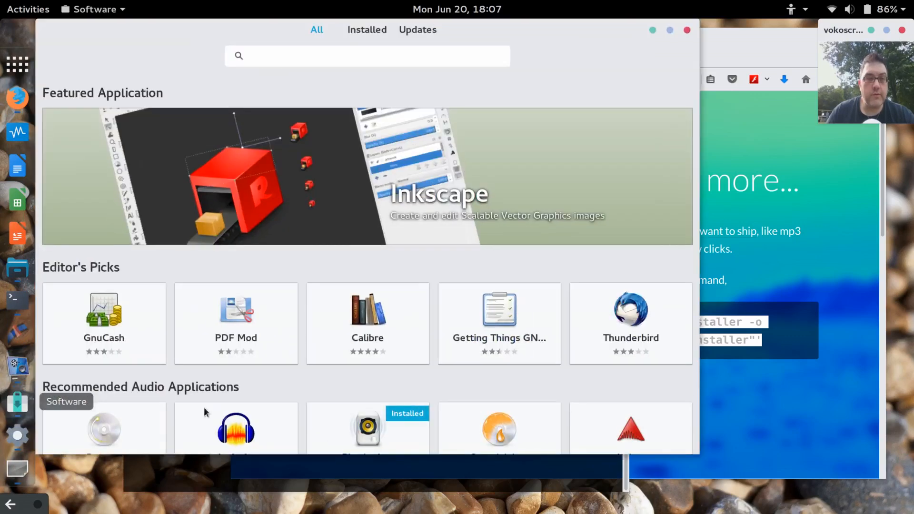
# Search GNOME Software for 'tweak'.
pyautogui.click(367, 56)
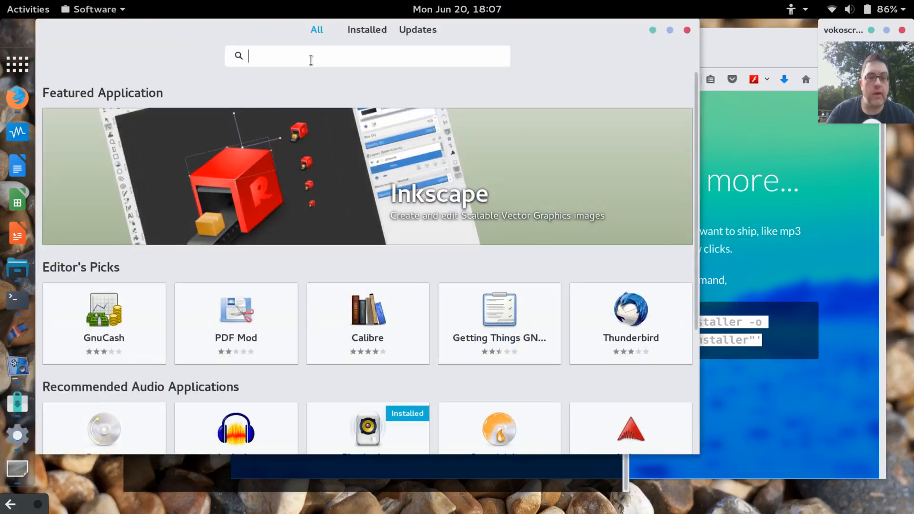
pyautogui.write('tweak')
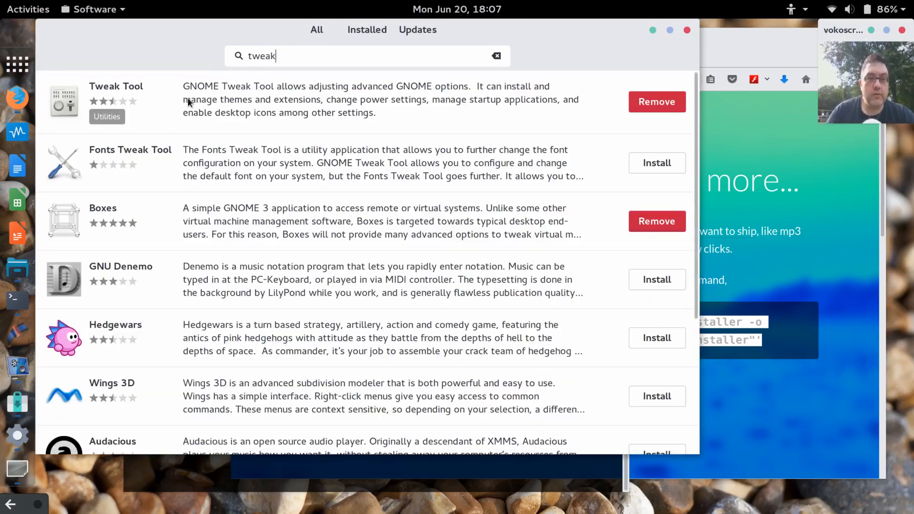
pyautogui.moveTo(496, 184)
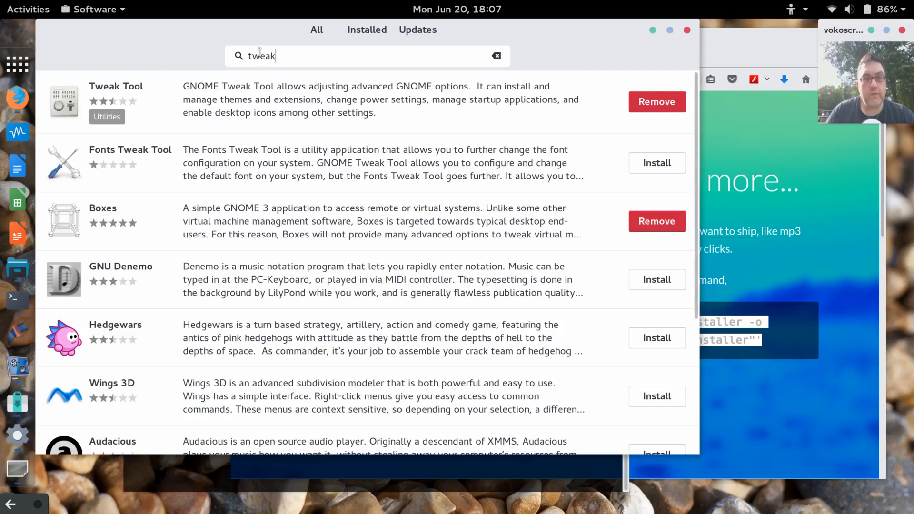
pyautogui.moveTo(570, 70)
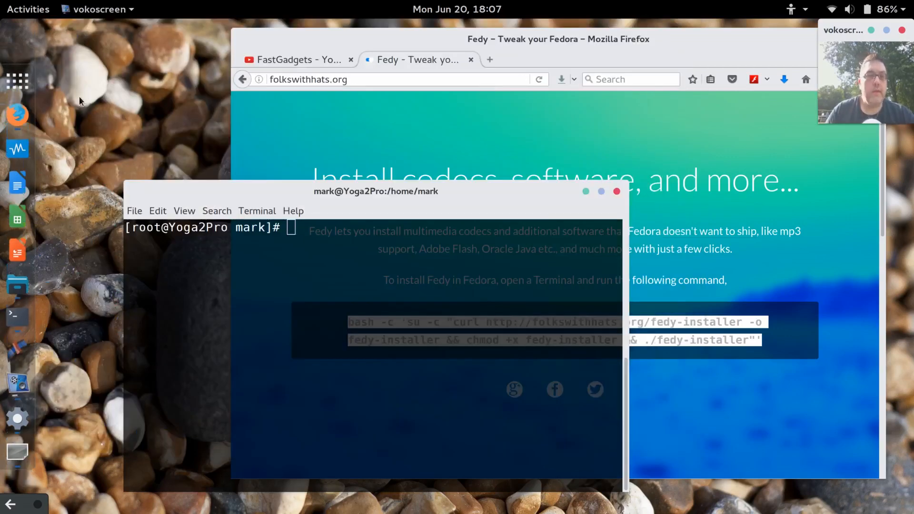
# Search Activities for 'tweak' to launch GNOME Tweak Tool.
pyautogui.click(27, 8)
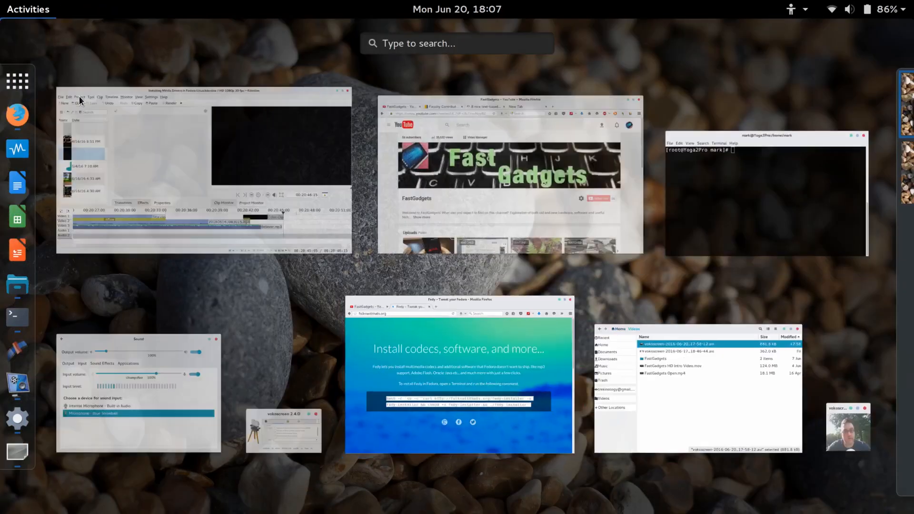
pyautogui.write('t')
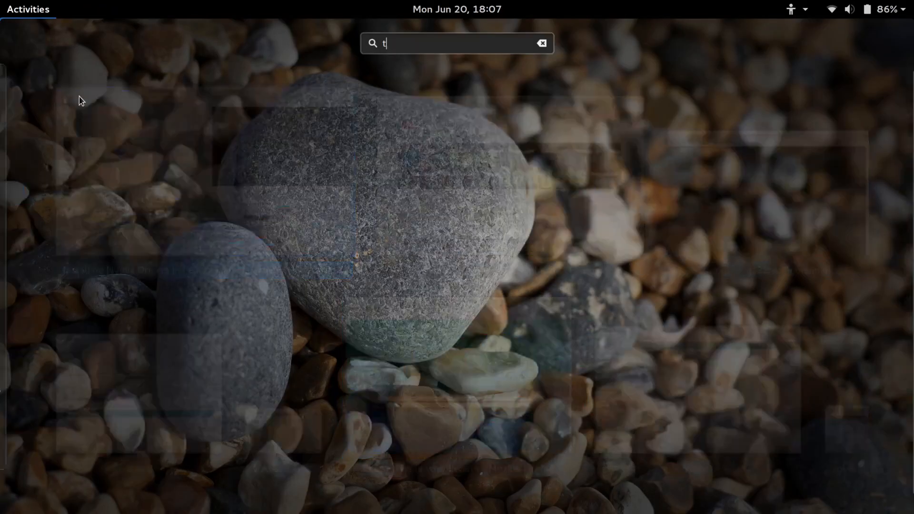
pyautogui.write('weak')
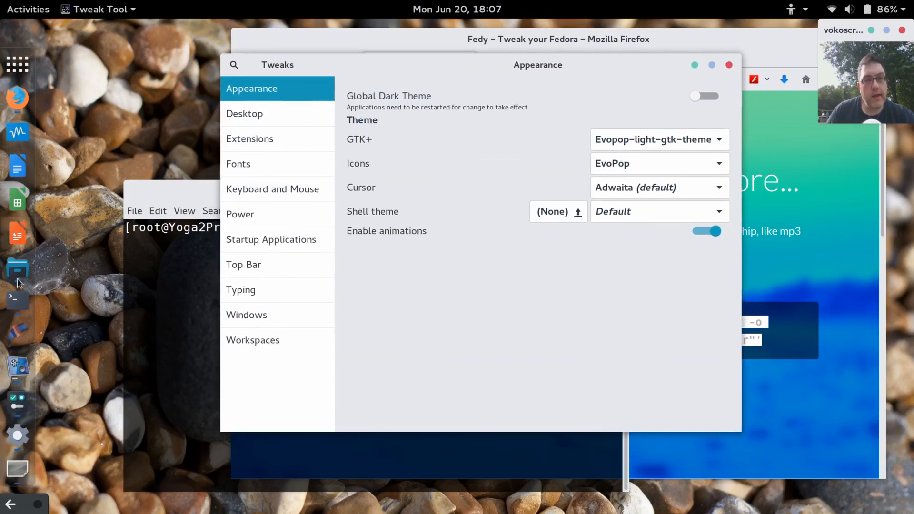
pyautogui.moveTo(224, 118)
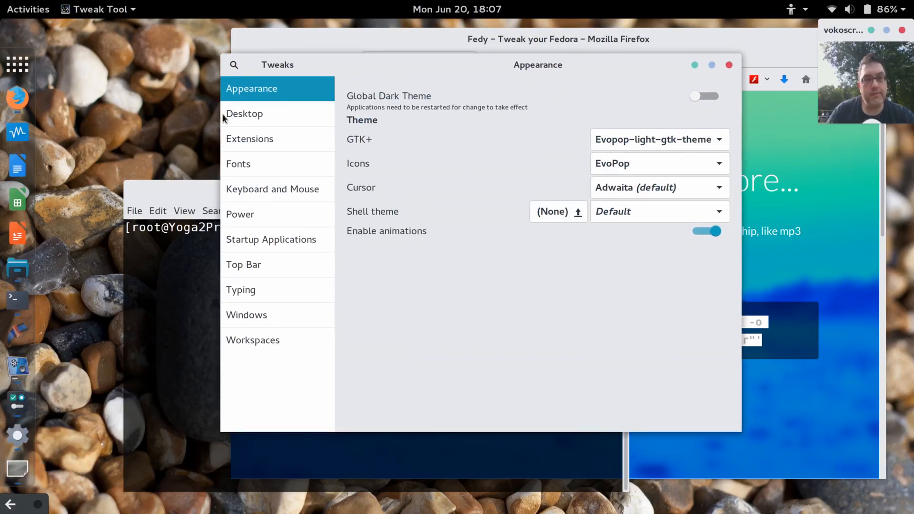
pyautogui.moveTo(297, 115)
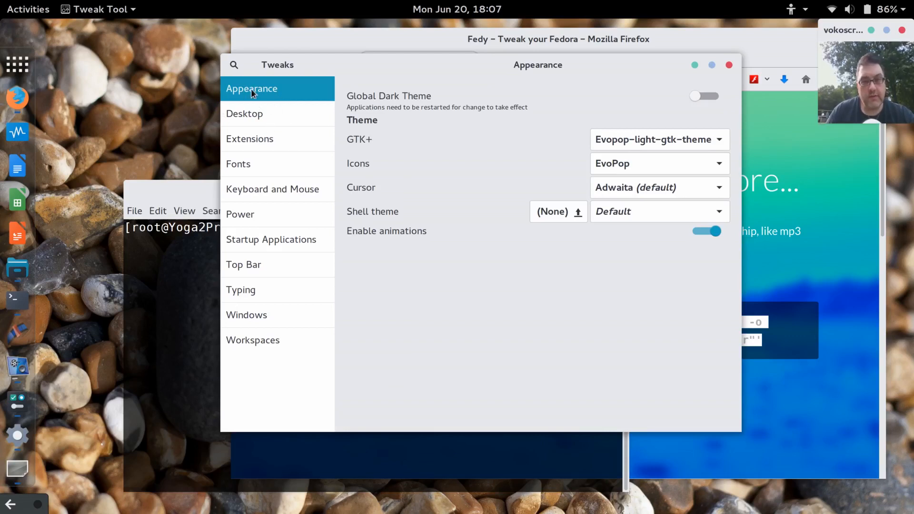
pyautogui.moveTo(282, 114)
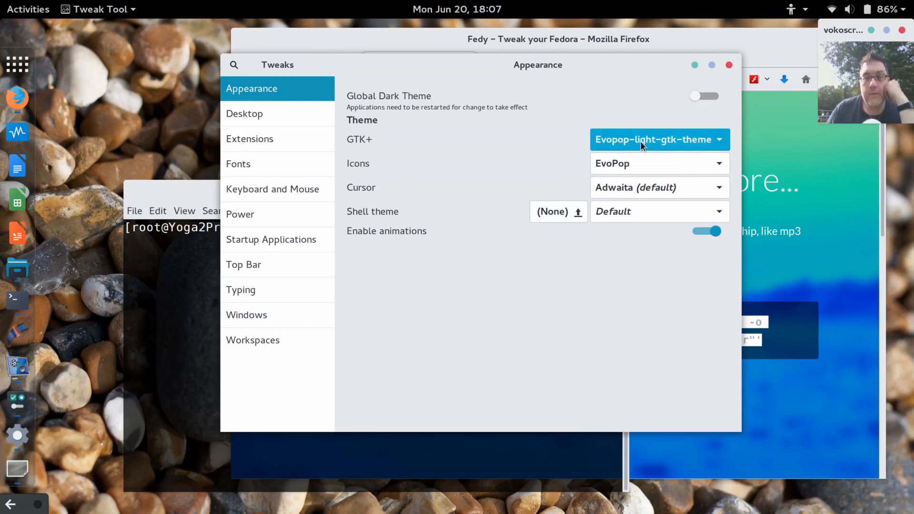
# Select Evopop-light-gtk-theme as the GTK+ theme.
pyautogui.click(659, 140)
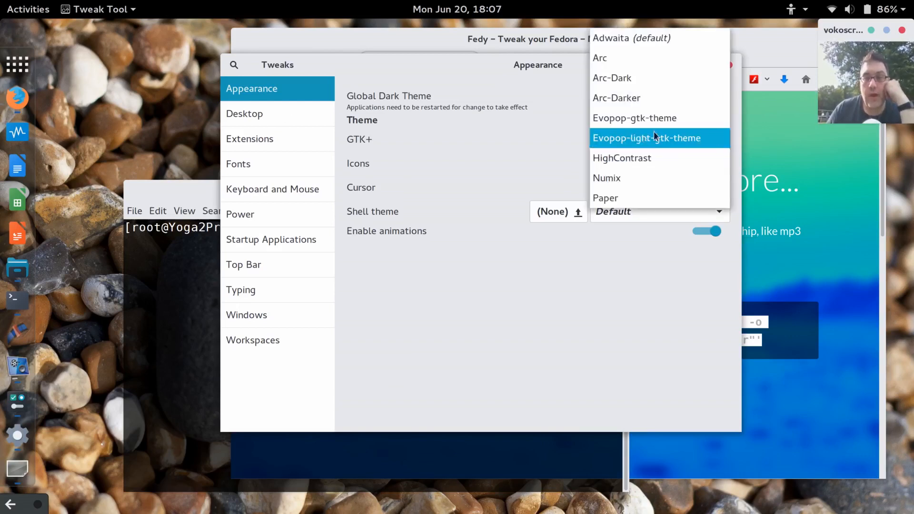
pyautogui.click(647, 138)
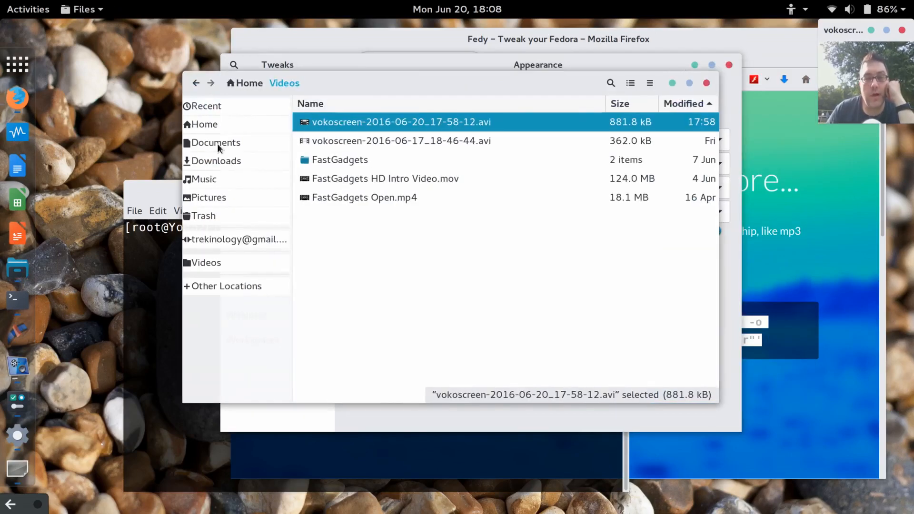
# Preview the home folder as large icons, then as a list, and close Files.
pyautogui.click(248, 83)
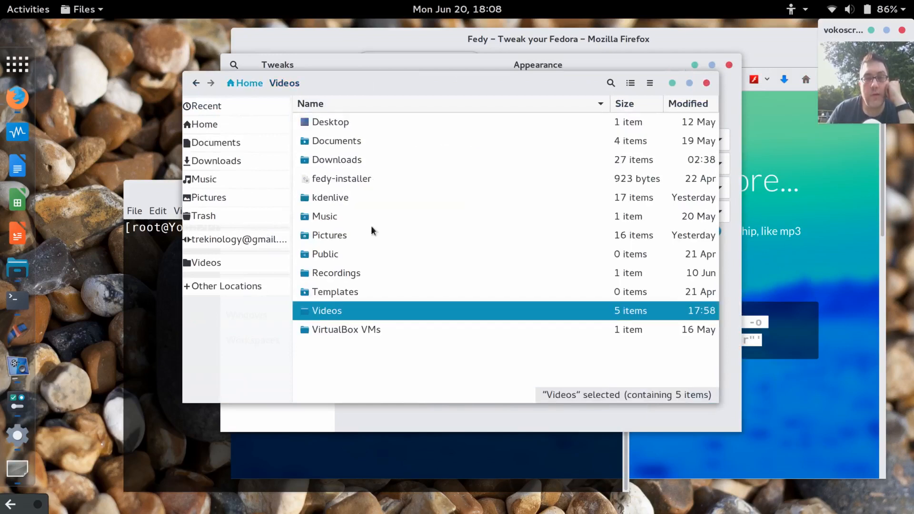
pyautogui.click(631, 83)
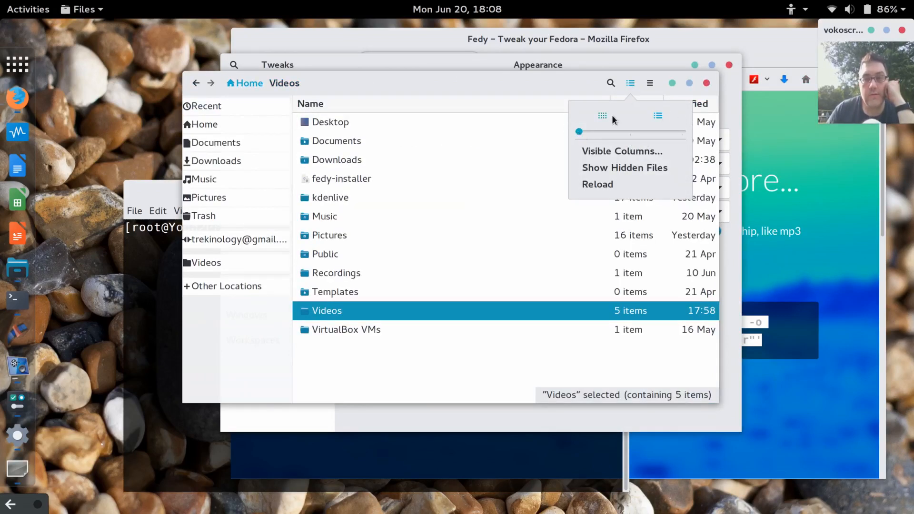
pyautogui.click(602, 115)
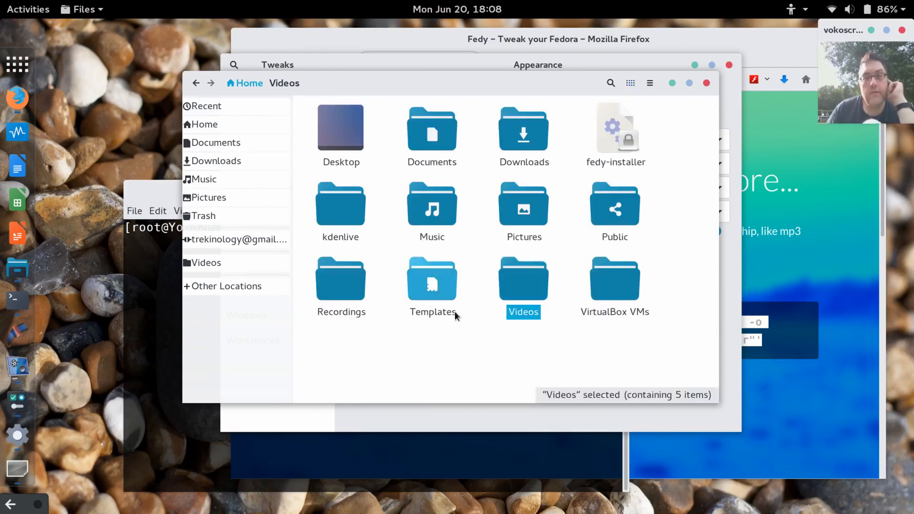
pyautogui.moveTo(481, 174)
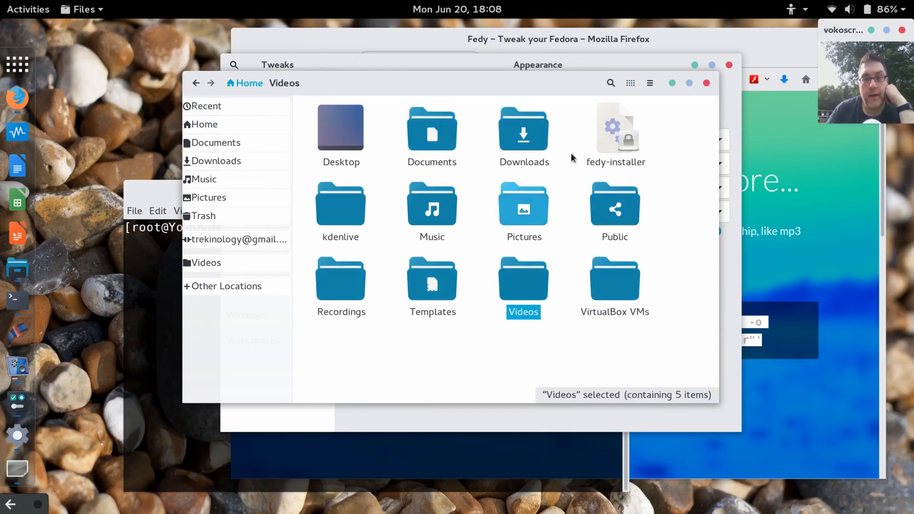
pyautogui.click(631, 82)
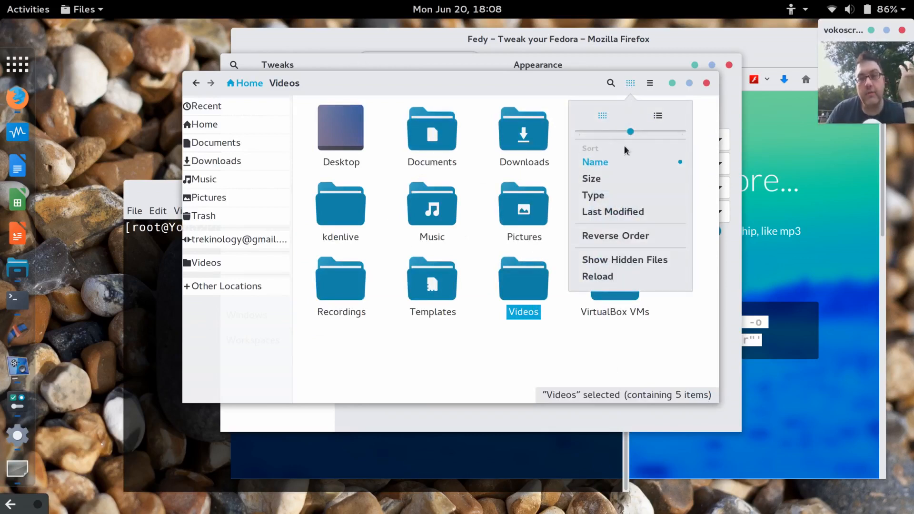
pyautogui.moveTo(604, 116)
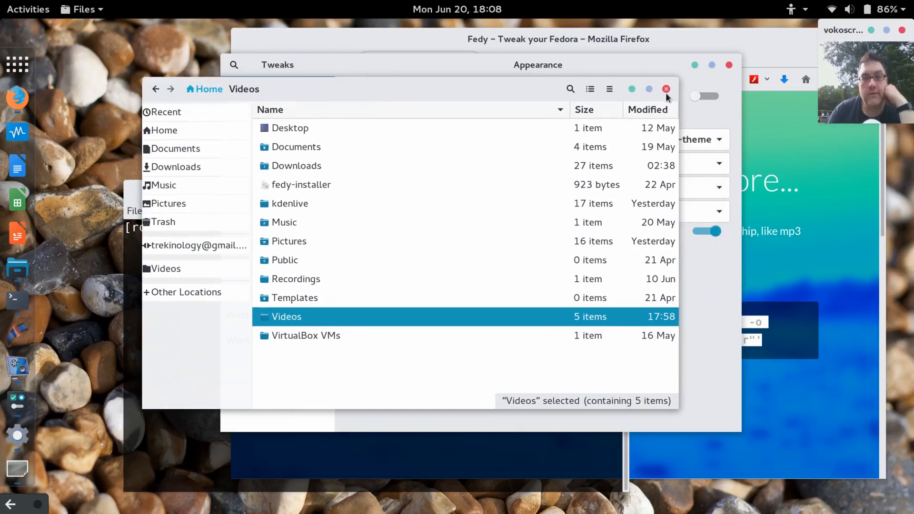
pyautogui.click(667, 88)
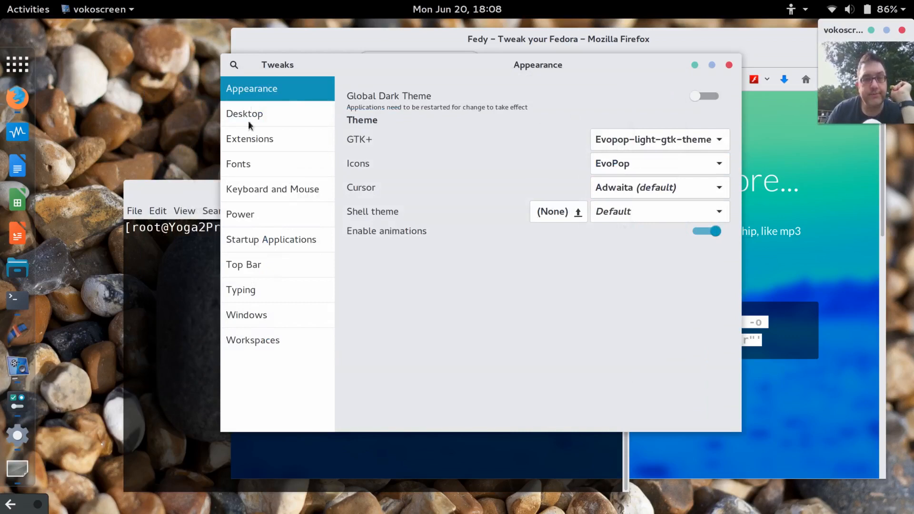
# Show the Extensions section listing Alternatetab, Dash to dock and User themes.
pyautogui.click(250, 139)
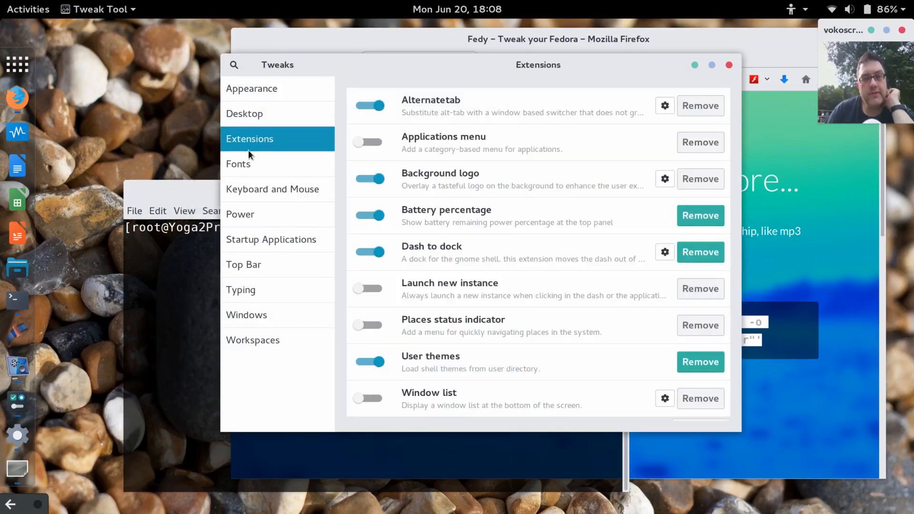
pyautogui.moveTo(472, 114)
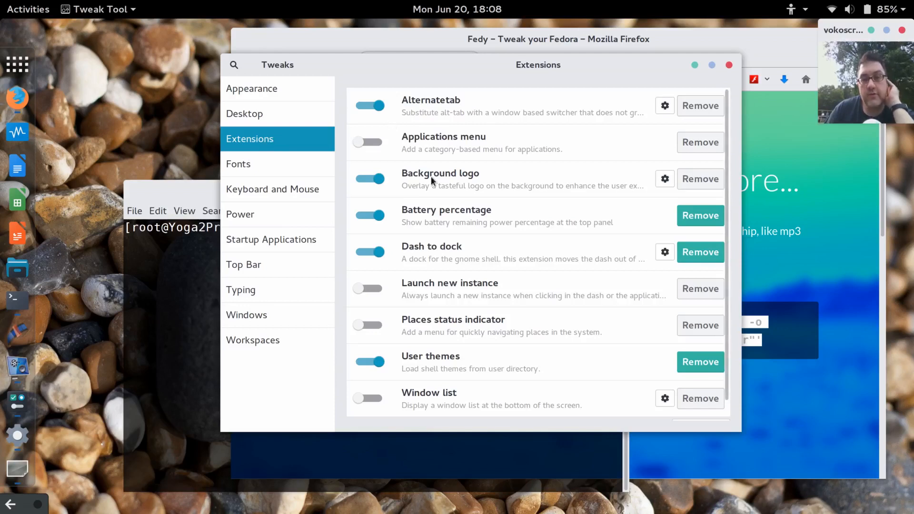
pyautogui.moveTo(490, 259)
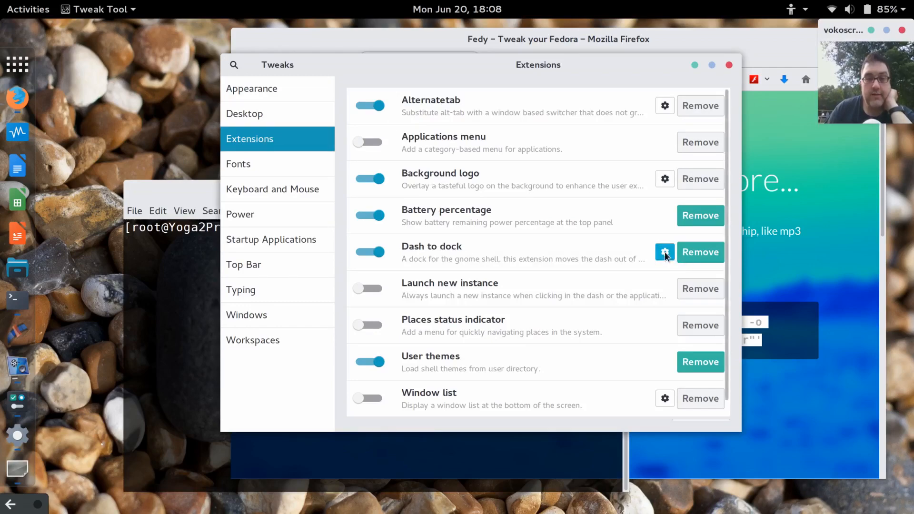
# In Dash to dock settings, disable 'Panel mode: extend to the screen edge' and view Behavior options.
pyautogui.click(665, 252)
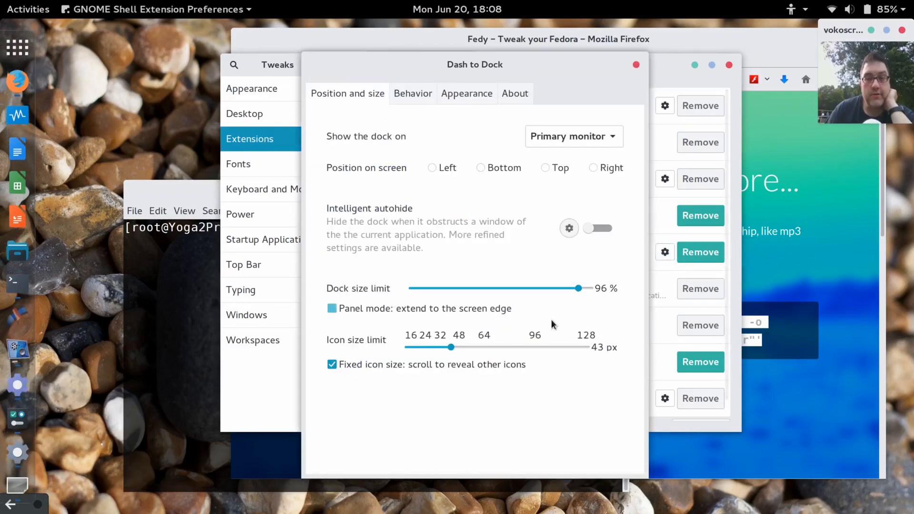
pyautogui.click(332, 309)
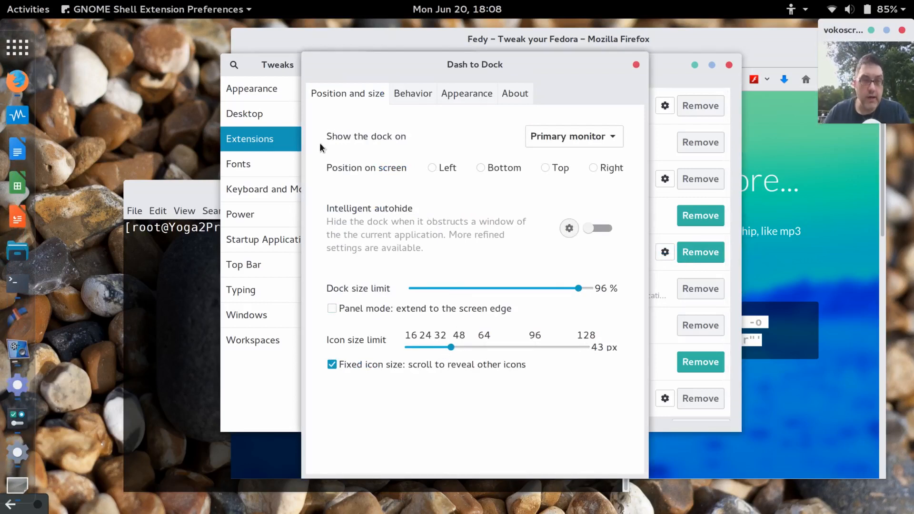
pyautogui.click(413, 93)
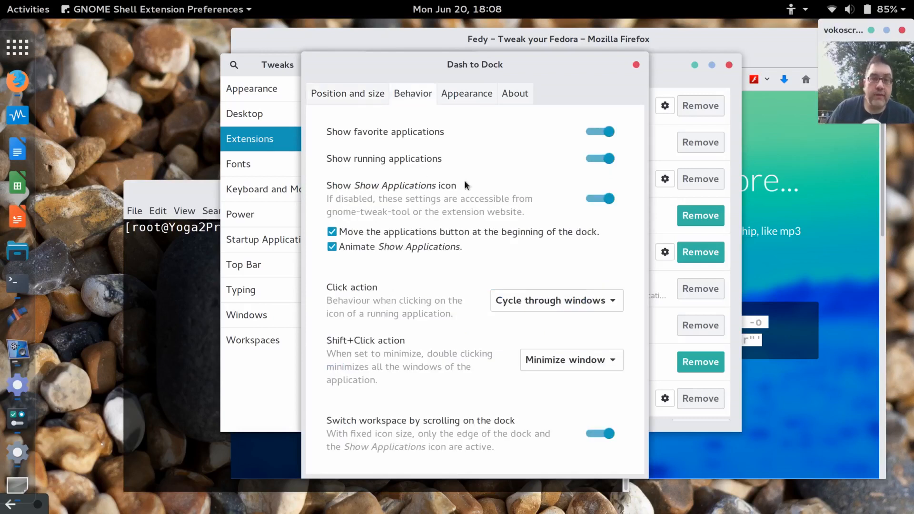
pyautogui.moveTo(415, 255)
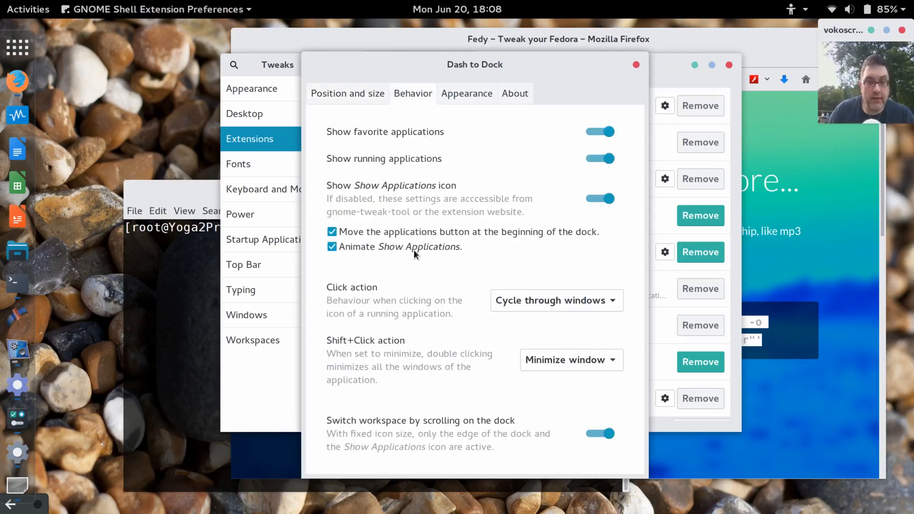
pyautogui.moveTo(392, 270)
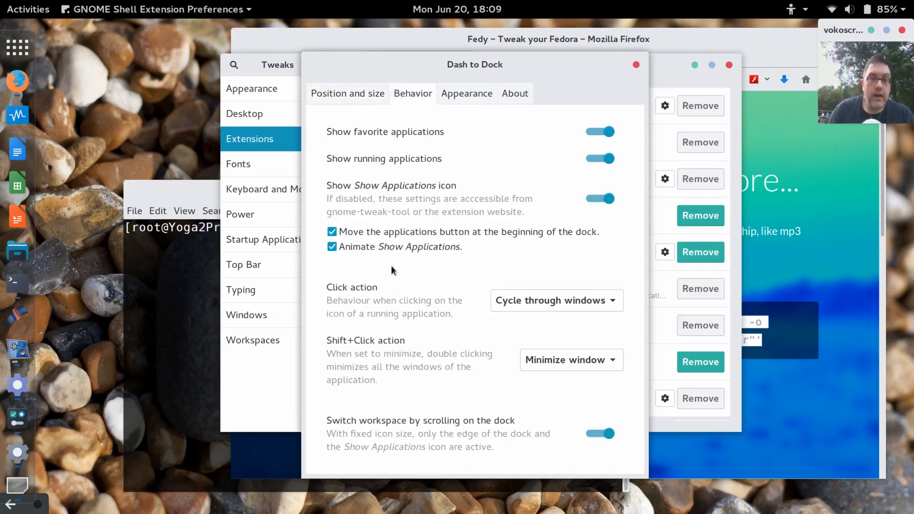
pyautogui.moveTo(437, 263)
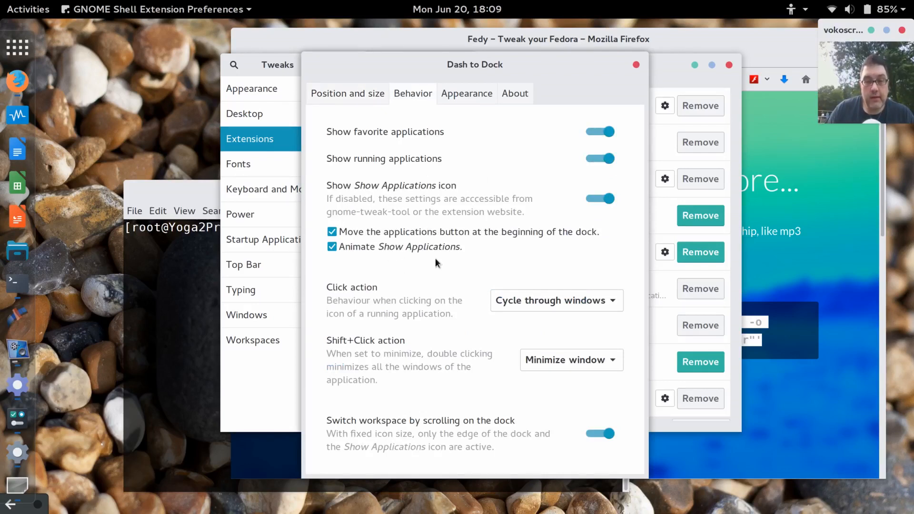
# Experiment with the Dash to Dock background opacity slider, then close the preferences.
pyautogui.click(467, 93)
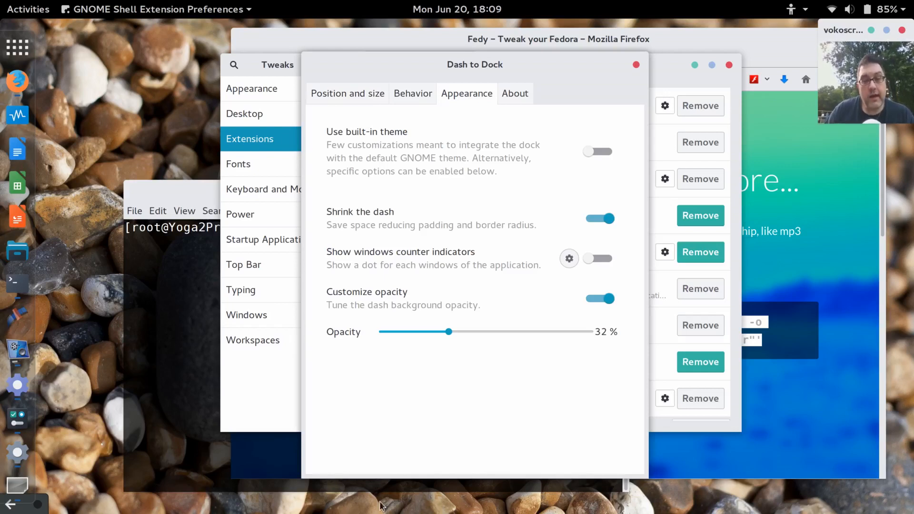
pyautogui.moveTo(64, 283)
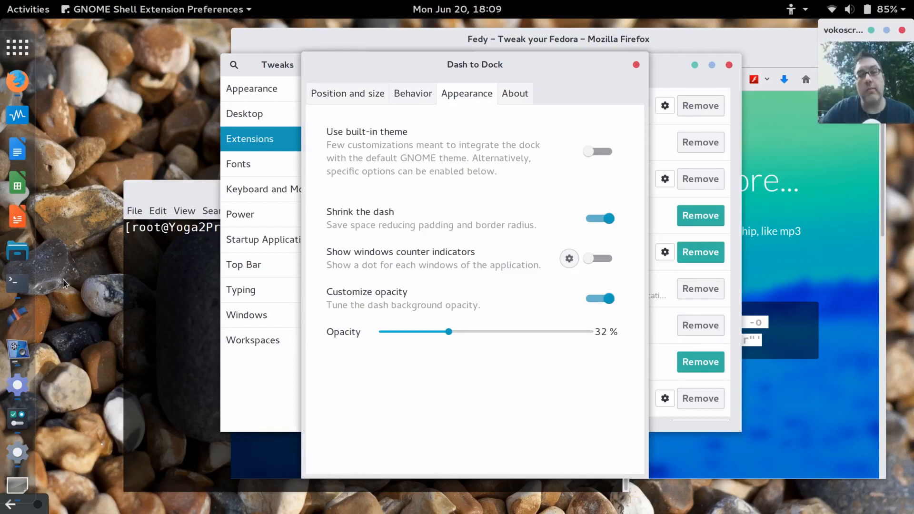
pyautogui.moveTo(69, 182)
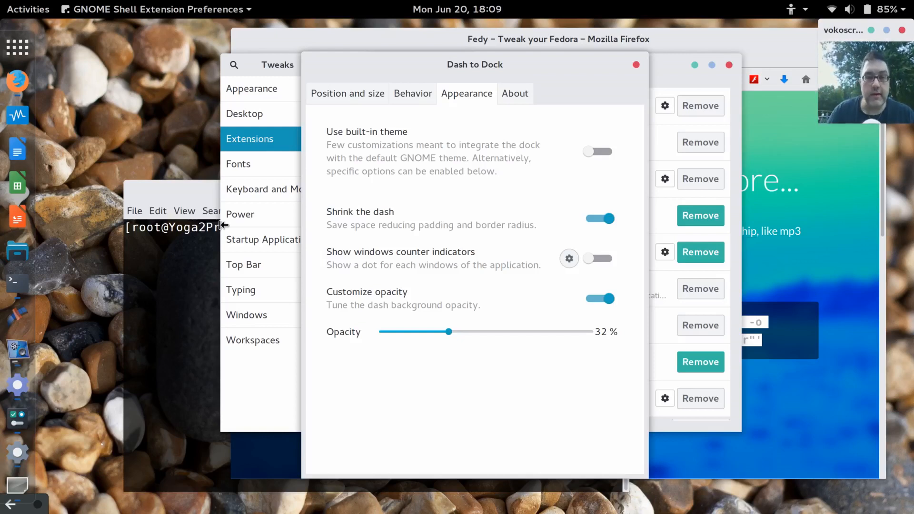
pyautogui.moveTo(563, 216)
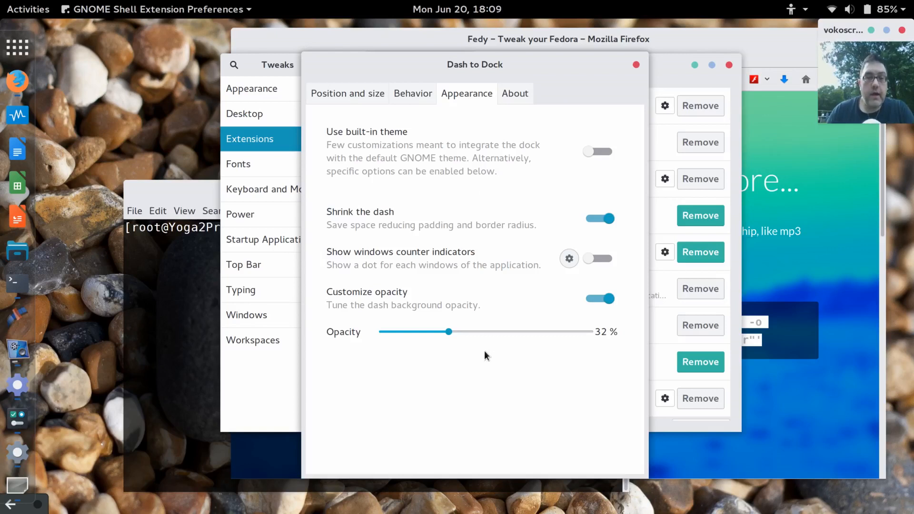
pyautogui.moveTo(197, 195)
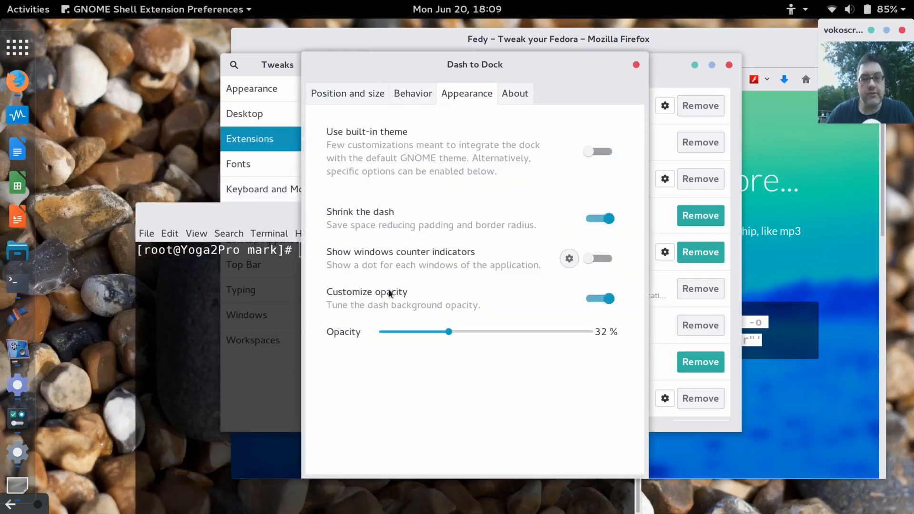
pyautogui.moveTo(447, 332); pyautogui.dragTo(417, 332)
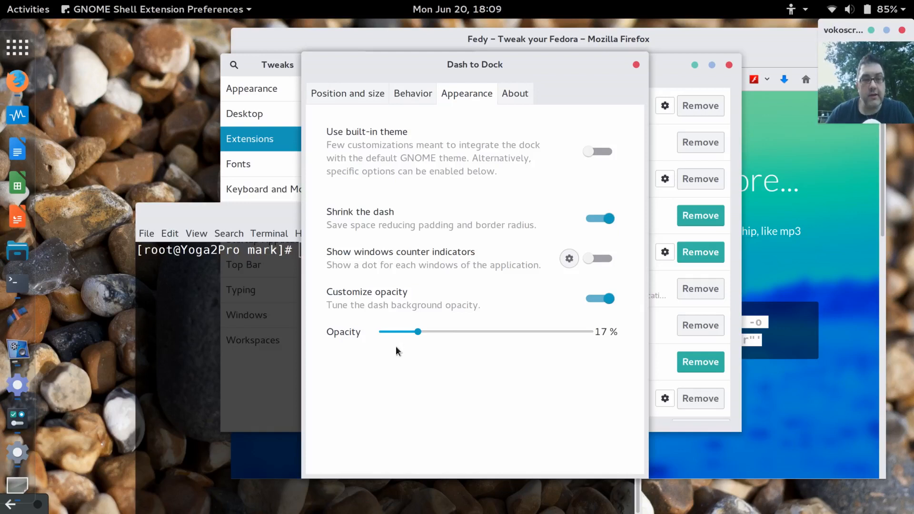
pyautogui.moveTo(416, 332); pyautogui.dragTo(580, 332)
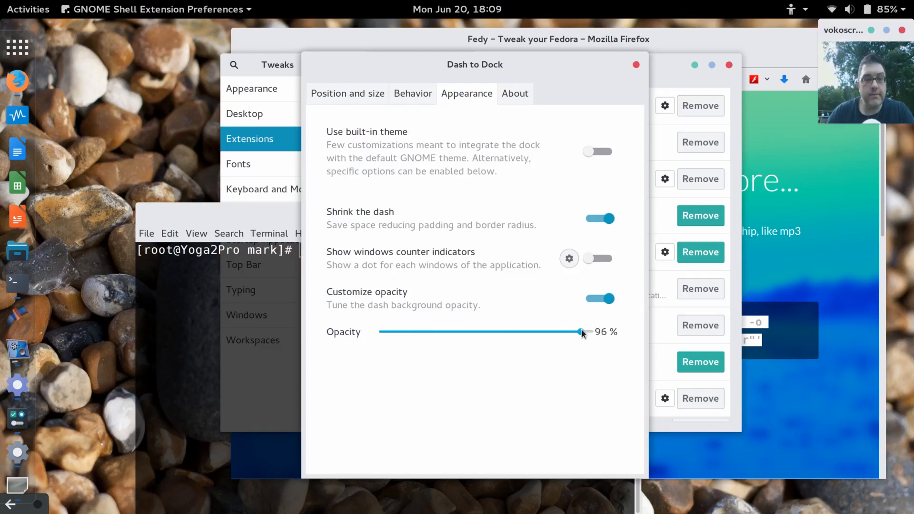
pyautogui.moveTo(580, 332); pyautogui.dragTo(456, 332)
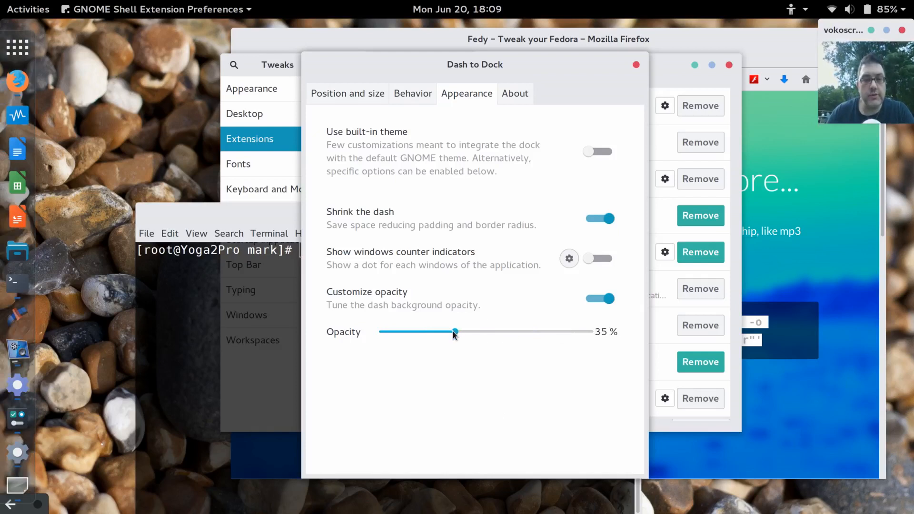
pyautogui.moveTo(455, 332); pyautogui.dragTo(429, 332)
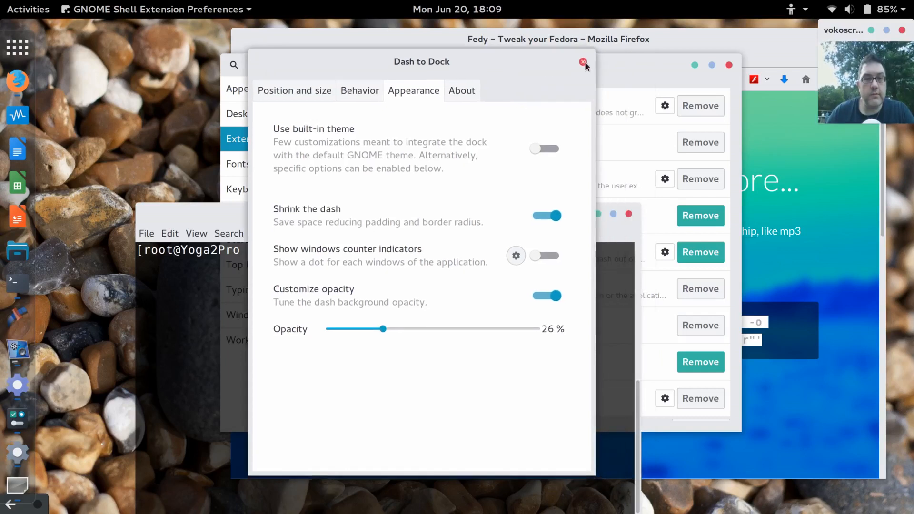
pyautogui.click(584, 62)
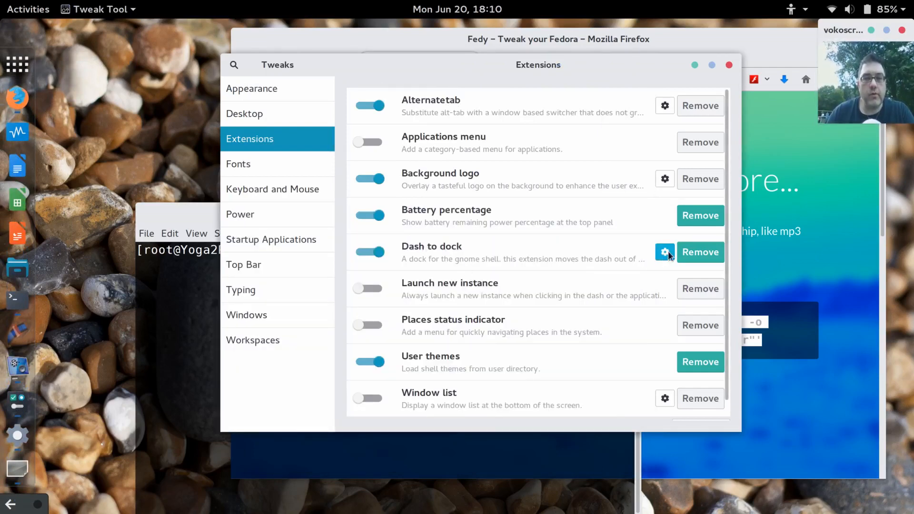
# Reopen Dash to Dock appearance settings and set background opacity to about 85%.
pyautogui.click(665, 252)
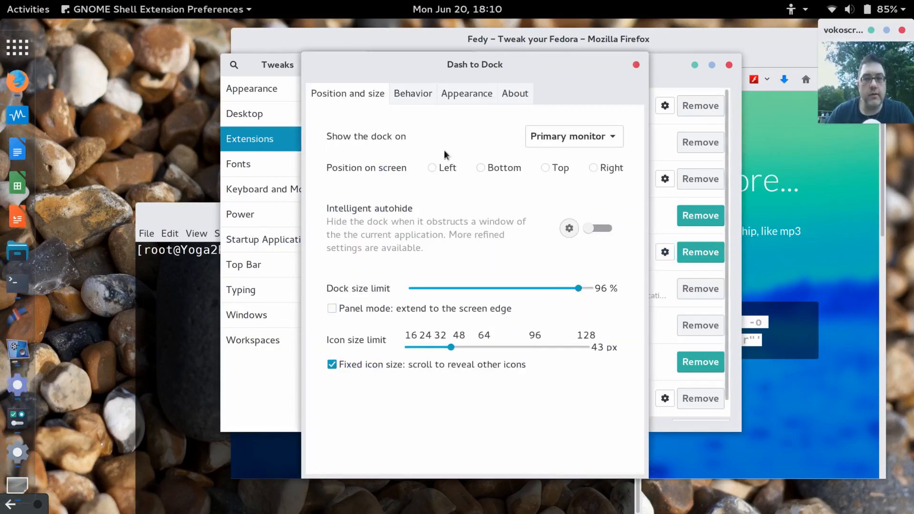
pyautogui.click(467, 94)
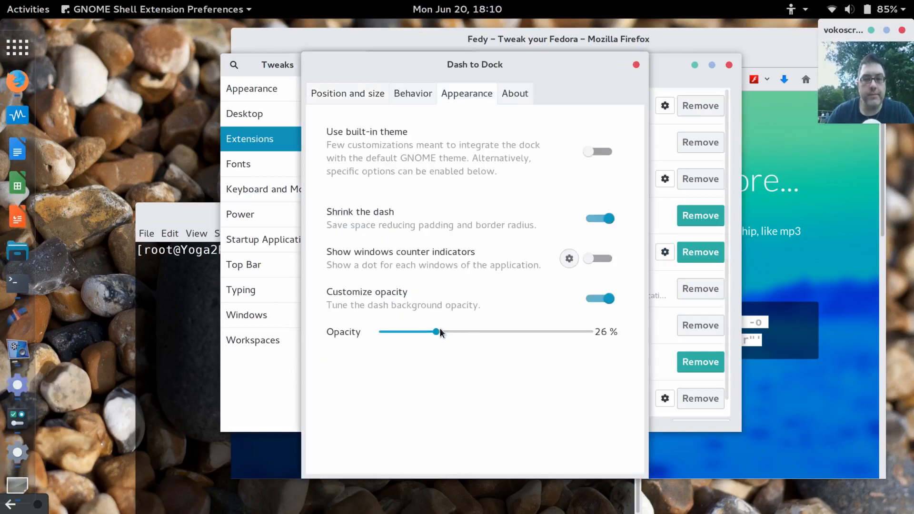
pyautogui.moveTo(434, 331); pyautogui.dragTo(558, 332)
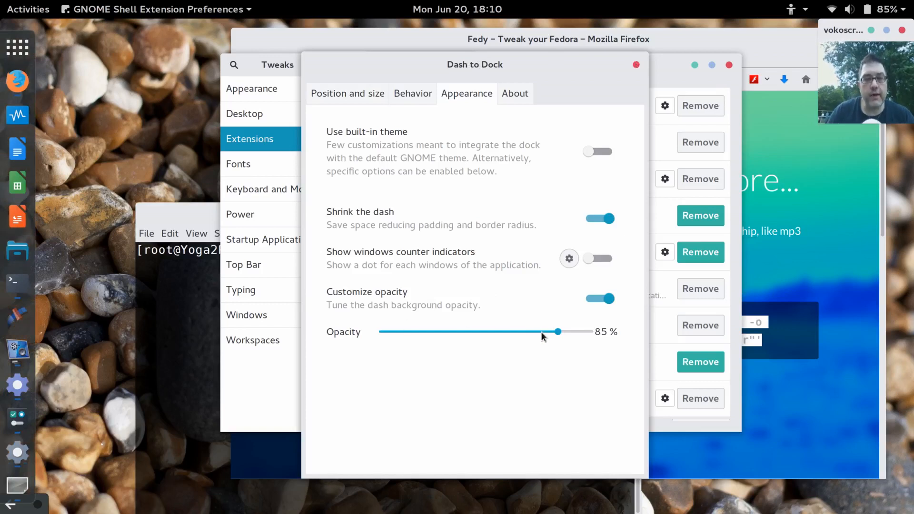
pyautogui.moveTo(558, 332); pyautogui.dragTo(522, 332)
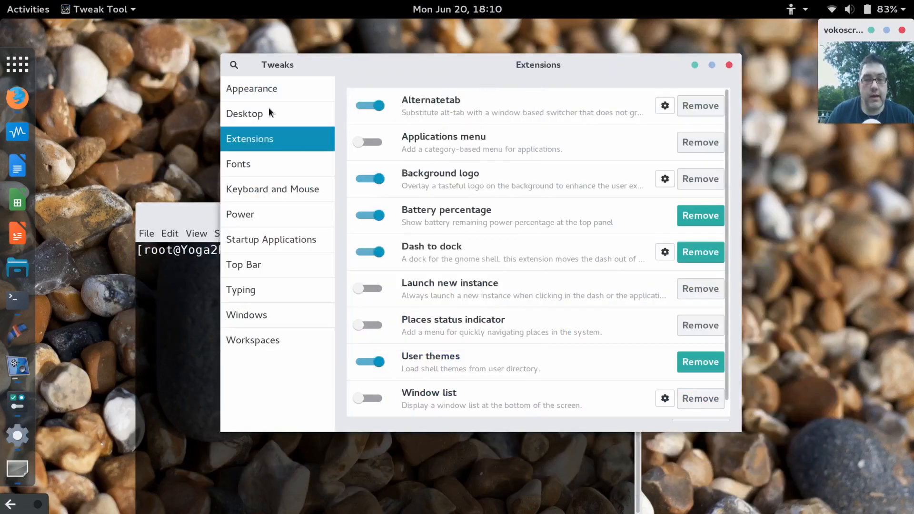
pyautogui.moveTo(522, 251)
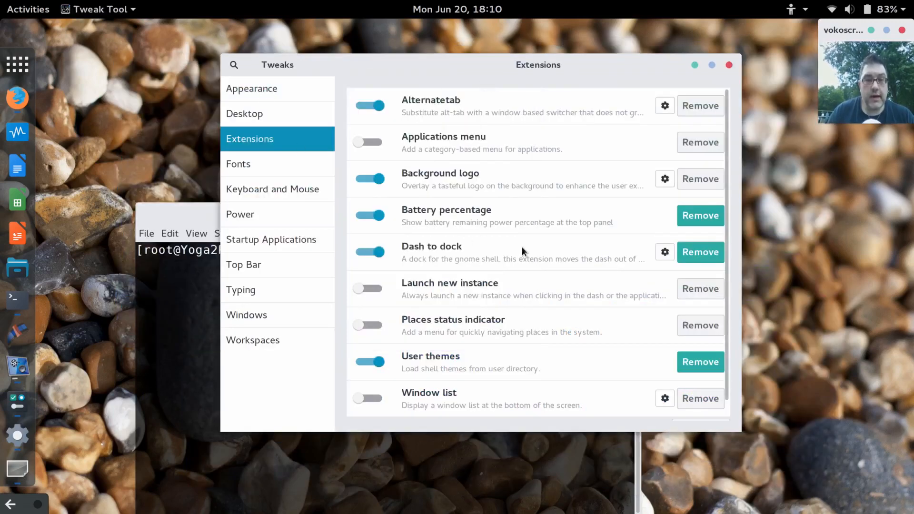
pyautogui.moveTo(450, 221)
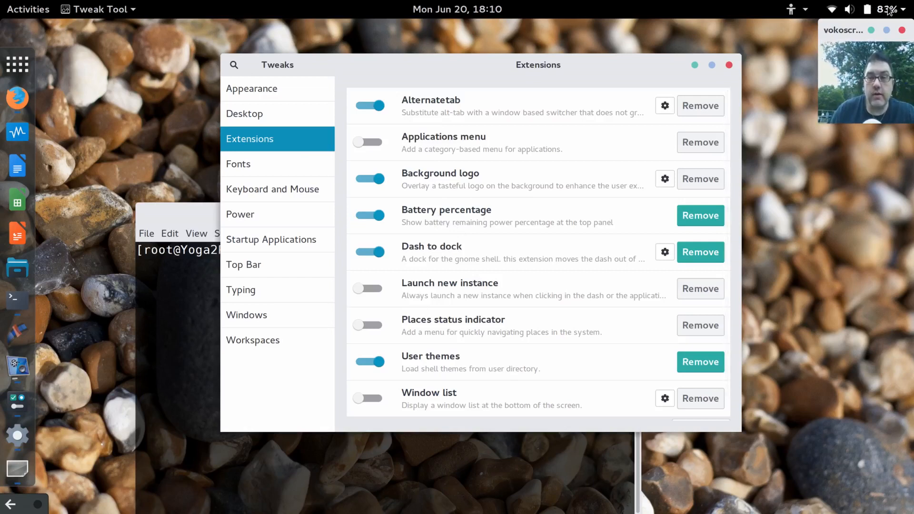
pyautogui.moveTo(706, 6)
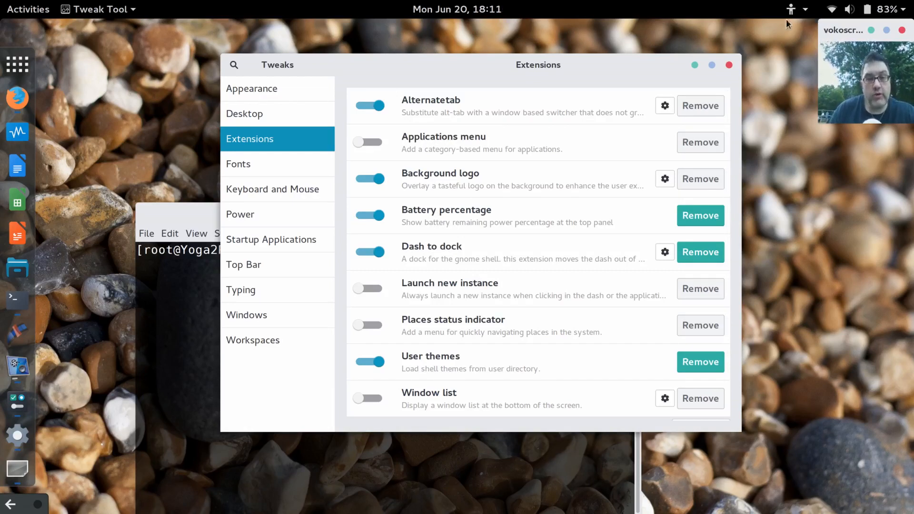
# Scroll to the end of the Extensions list and follow 'Get more extensions' to extensions.gnome.org.
pyautogui.scroll(-3)
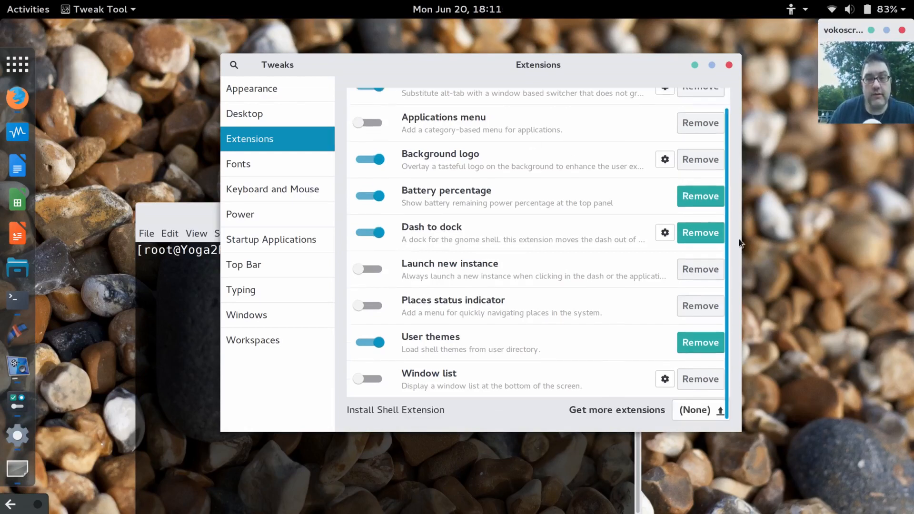
pyautogui.moveTo(597, 372)
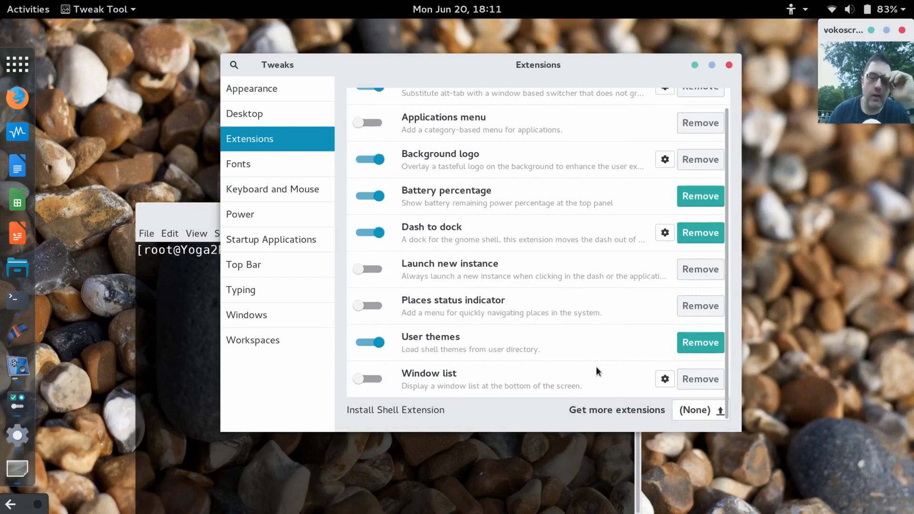
pyautogui.moveTo(616, 410)
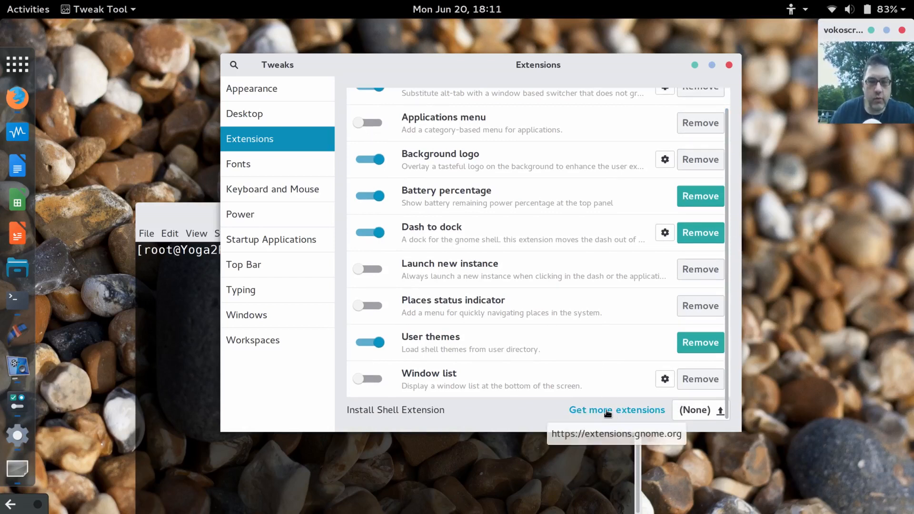
pyautogui.click(617, 410)
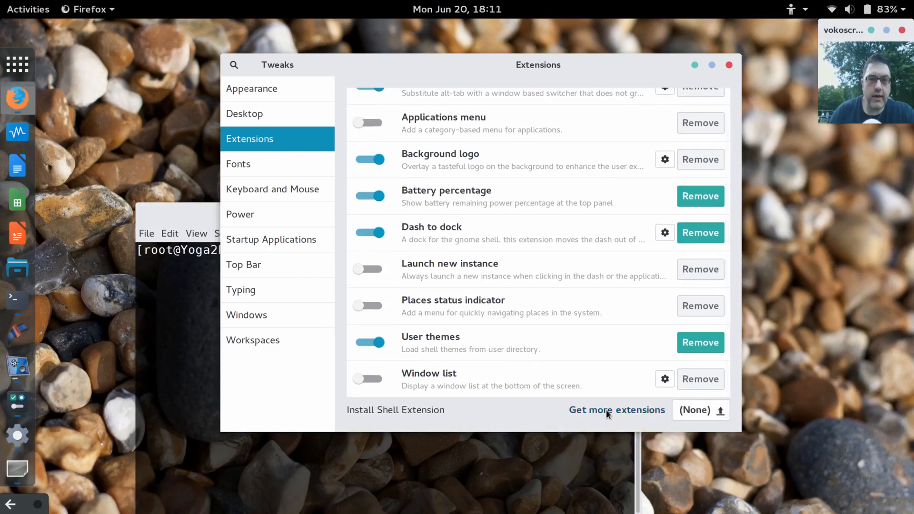
# Bring up extensions.gnome.org and open OpenWeather from the popular extensions list.
pyautogui.click(616, 410)
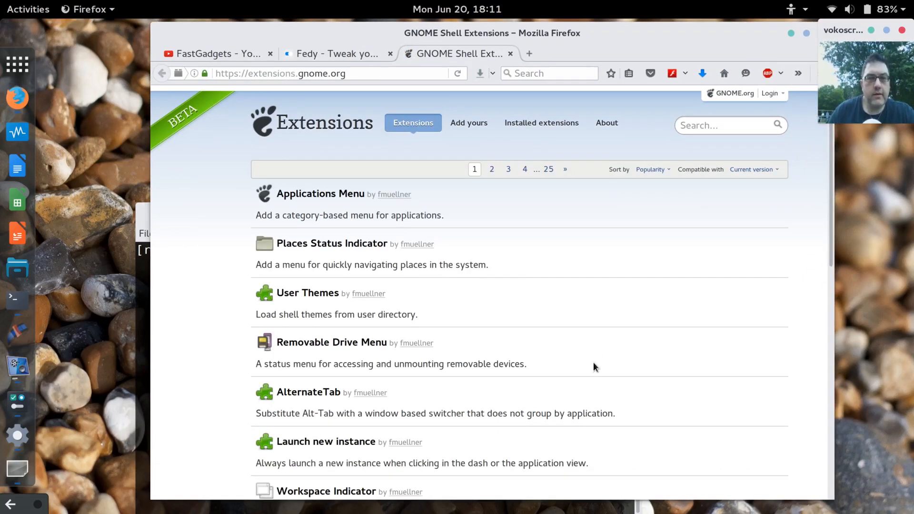
pyautogui.moveTo(525, 362)
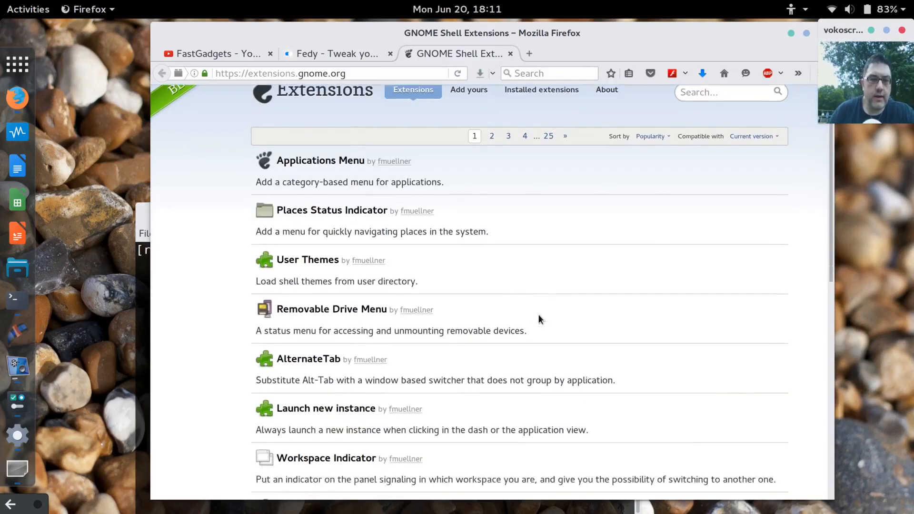
pyautogui.scroll(-3)
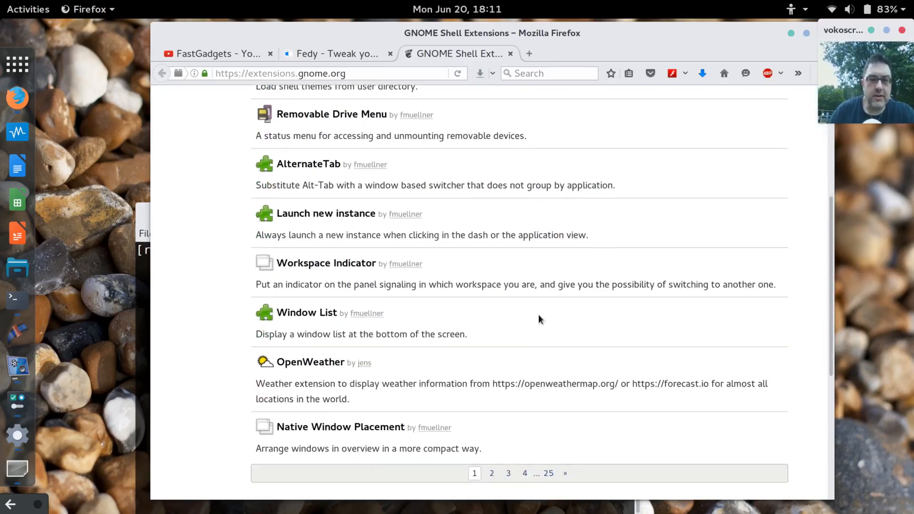
pyautogui.moveTo(315, 366)
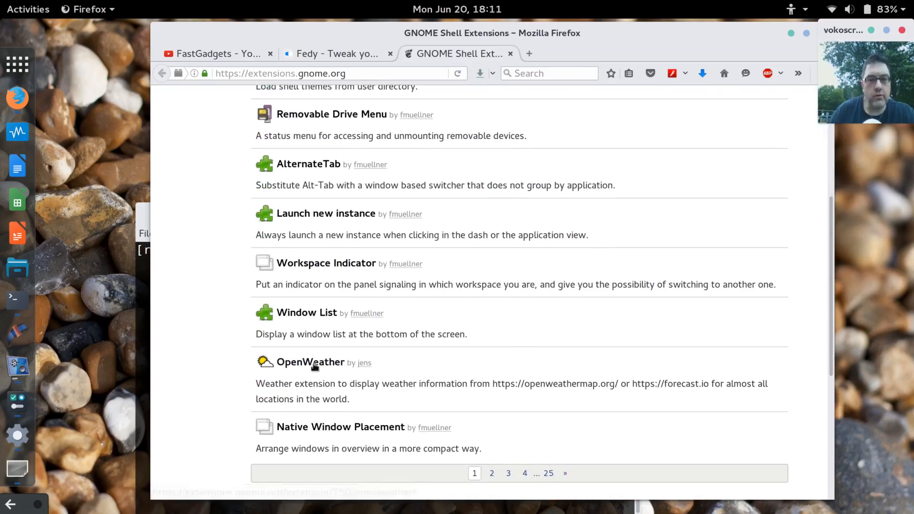
pyautogui.moveTo(310, 362)
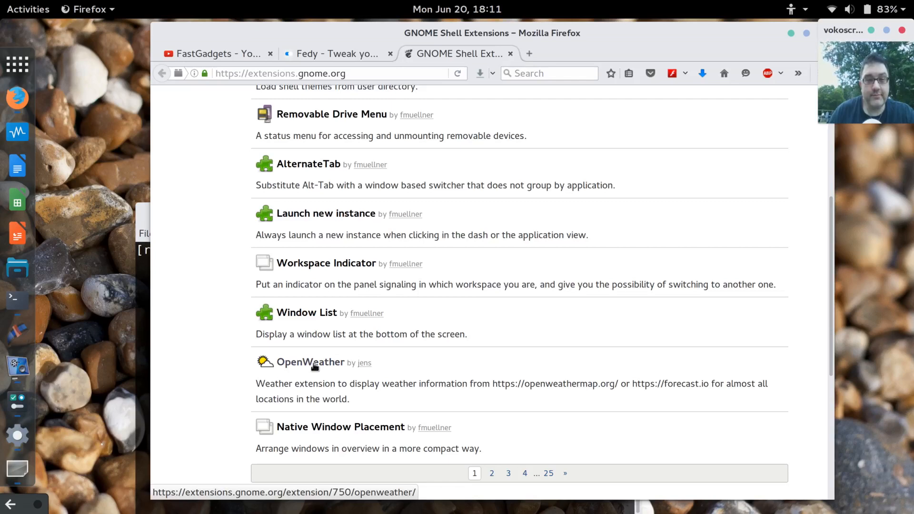
pyautogui.click(310, 362)
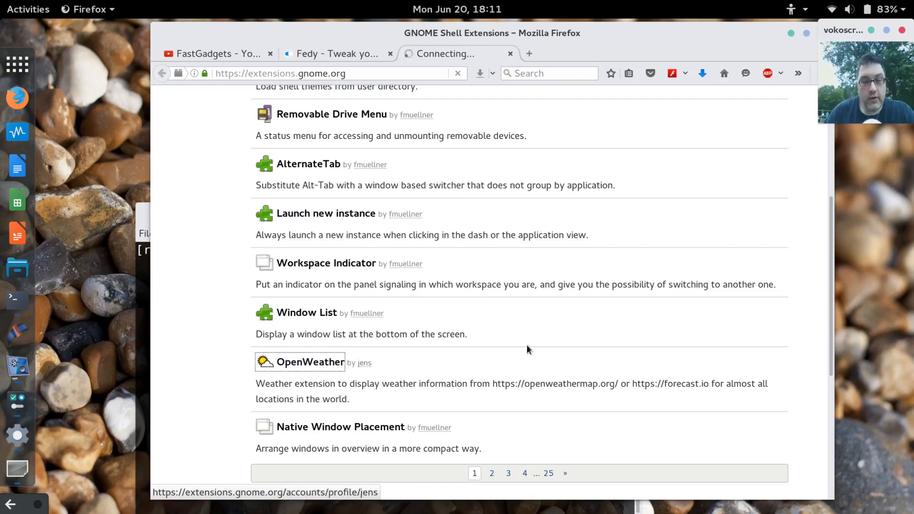
# Switch OpenWeather on and check the 84.4 °F weather details in the top bar.
pyautogui.click(310, 361)
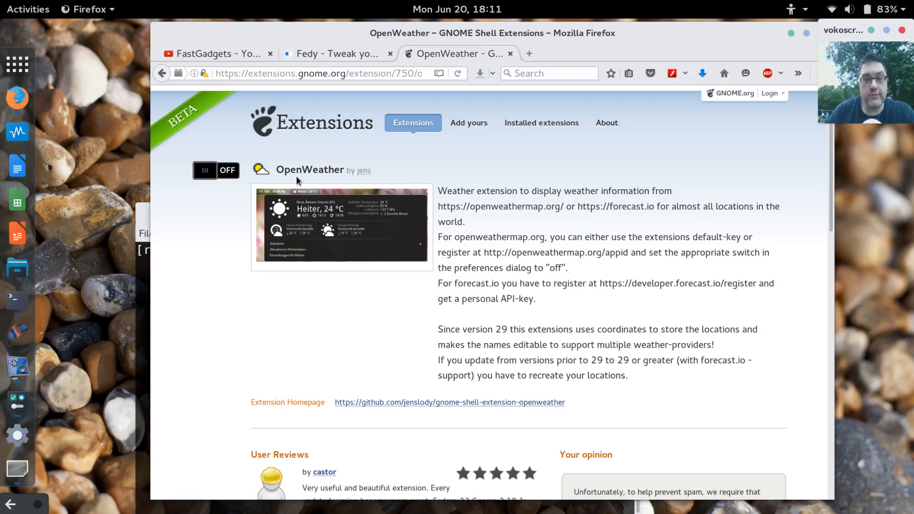
pyautogui.click(205, 170)
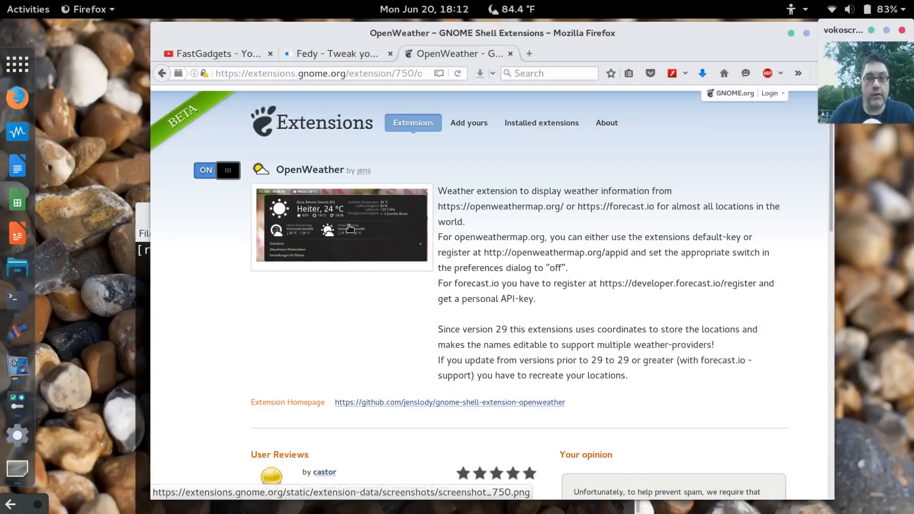
pyautogui.click(516, 8)
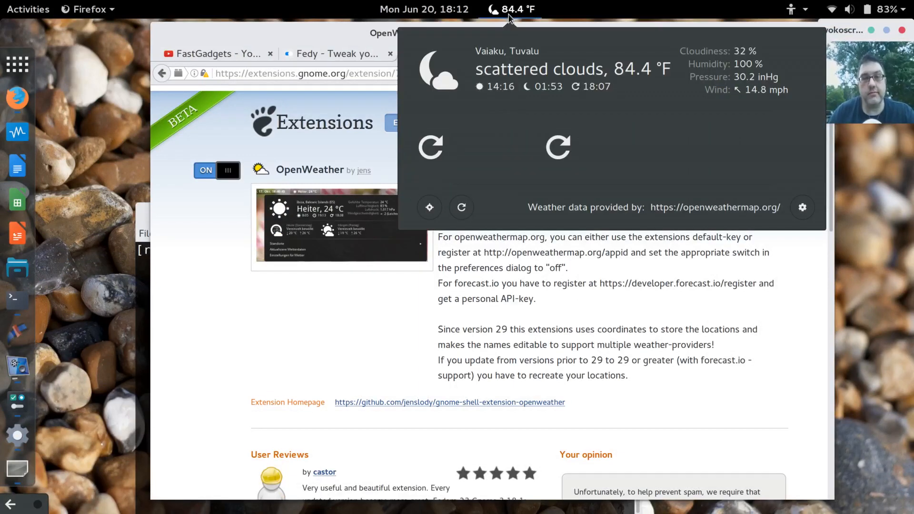
pyautogui.click(514, 10)
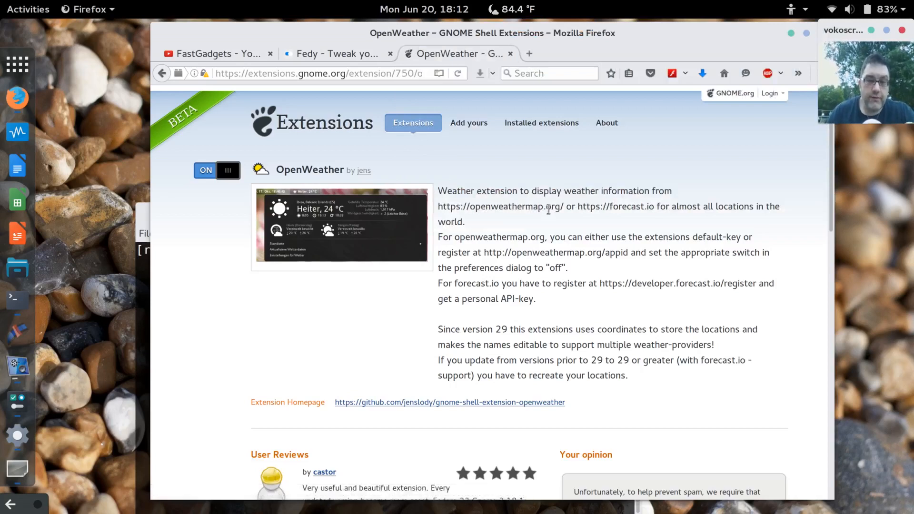
pyautogui.moveTo(326, 115)
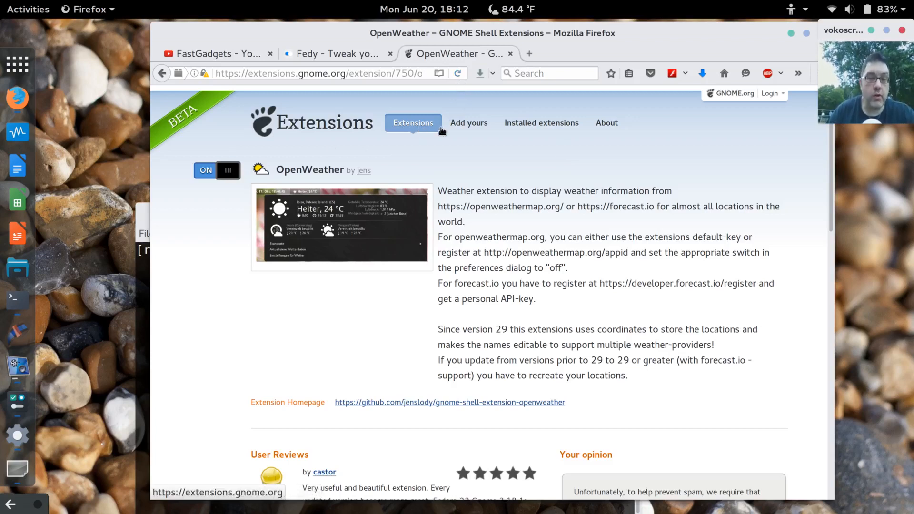
pyautogui.scroll(-3)
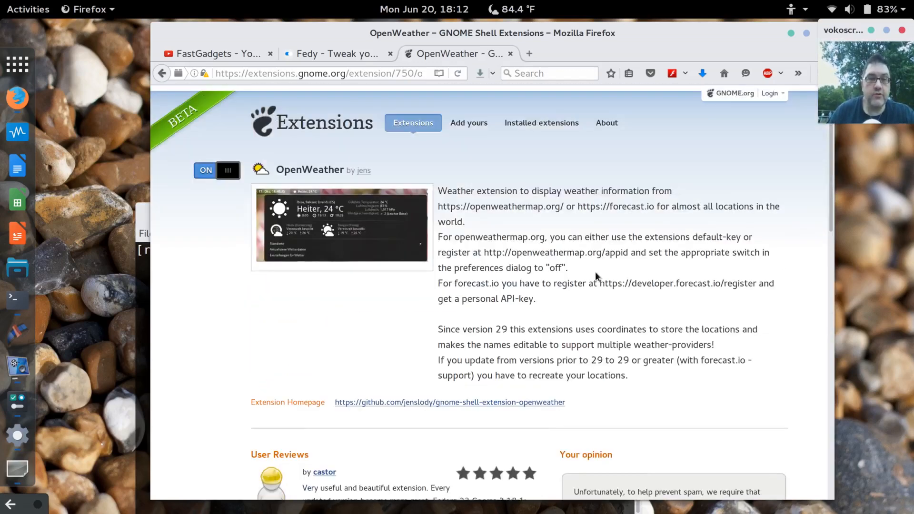
pyautogui.moveTo(320, 243)
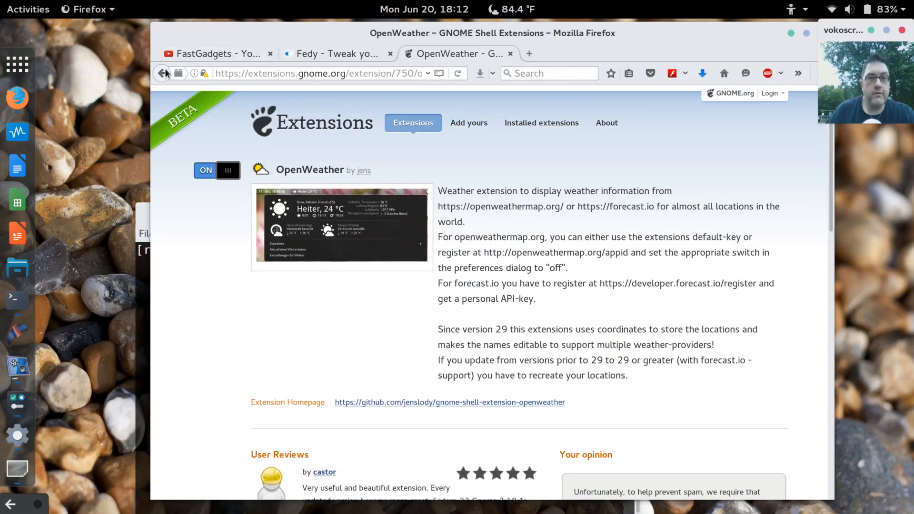
# Return to the extensions listing and scroll page 2 down to the Dash to Dock entry.
pyautogui.click(161, 73)
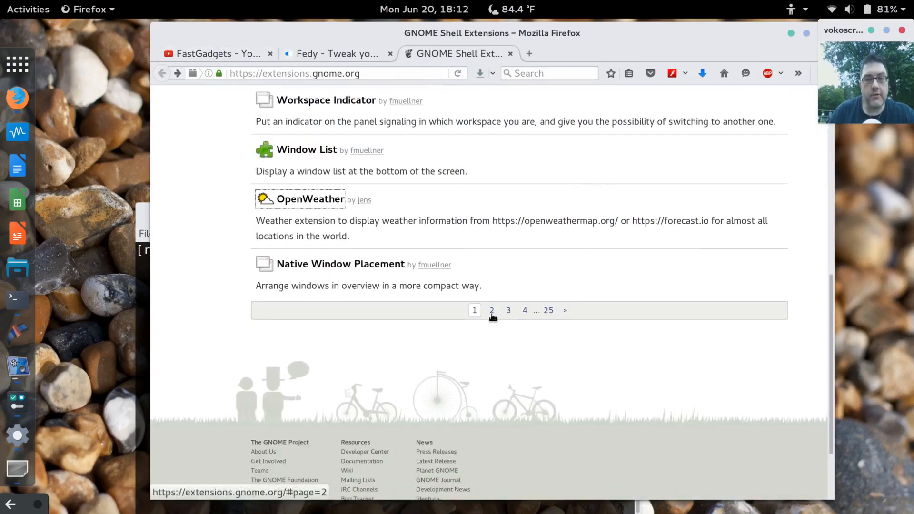
pyautogui.click(491, 310)
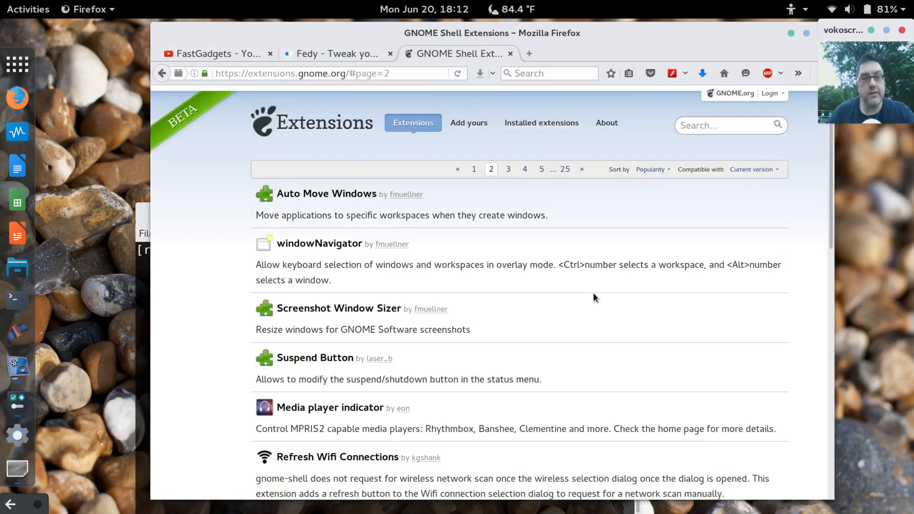
pyautogui.scroll(-3)
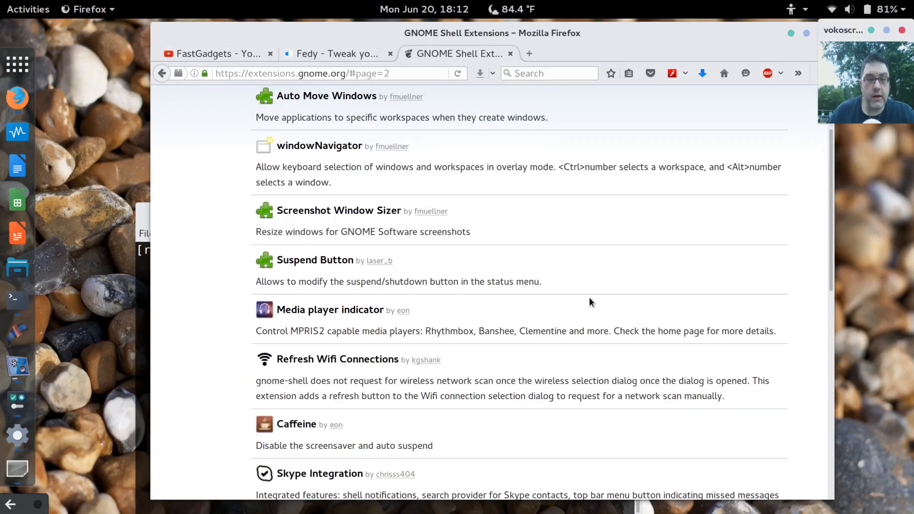
pyautogui.scroll(-3)
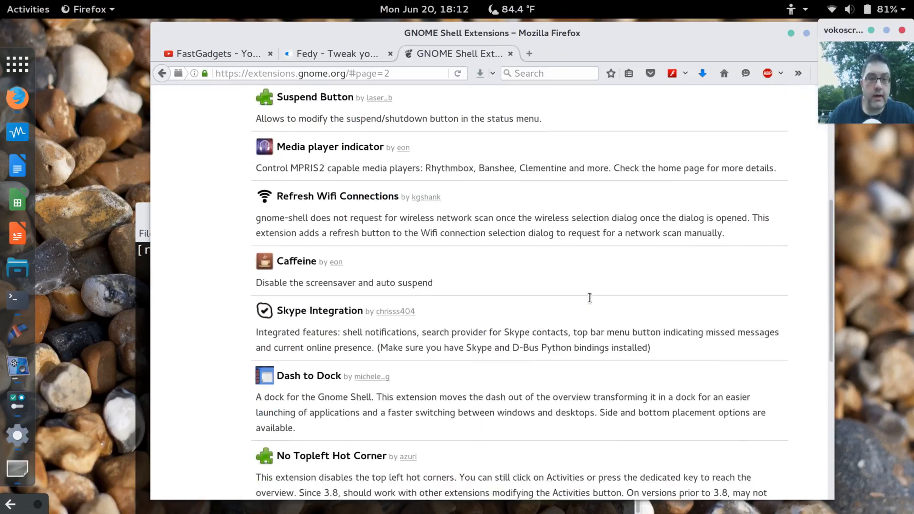
pyautogui.scroll(-3)
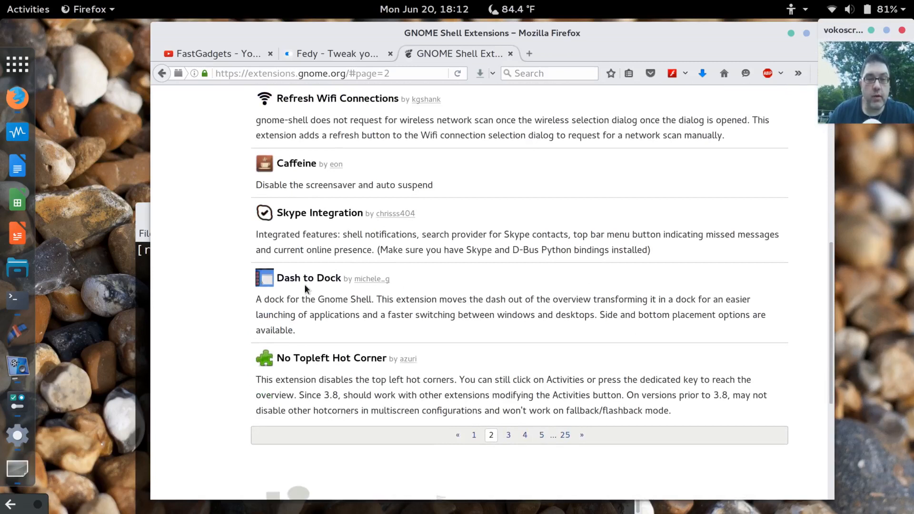
pyautogui.moveTo(499, 60)
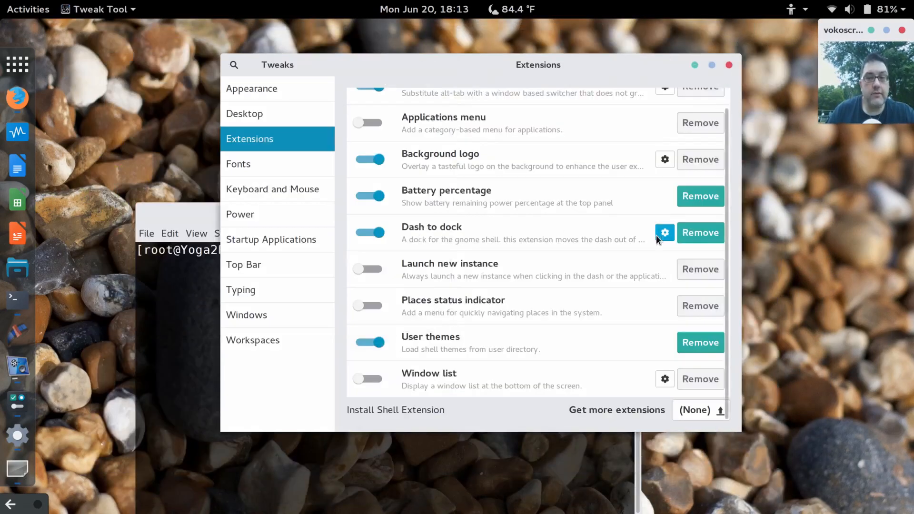
pyautogui.click(665, 233)
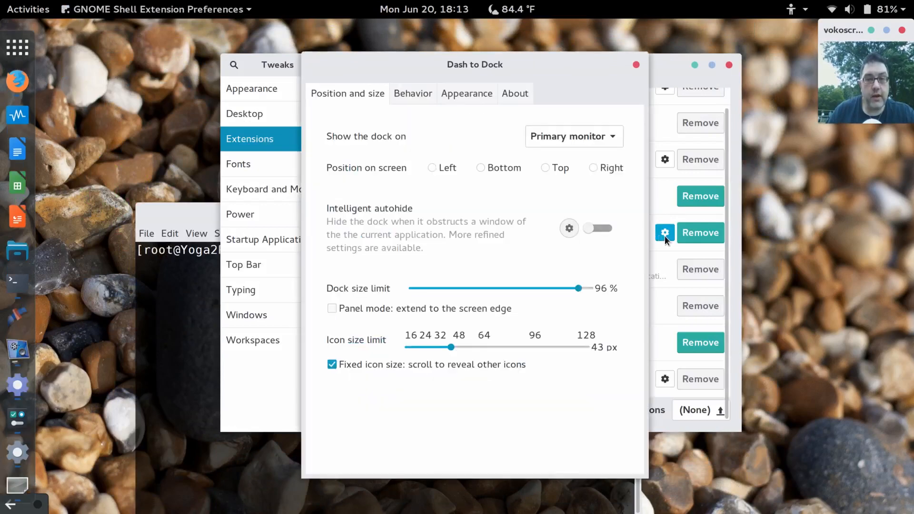
pyautogui.click(413, 93)
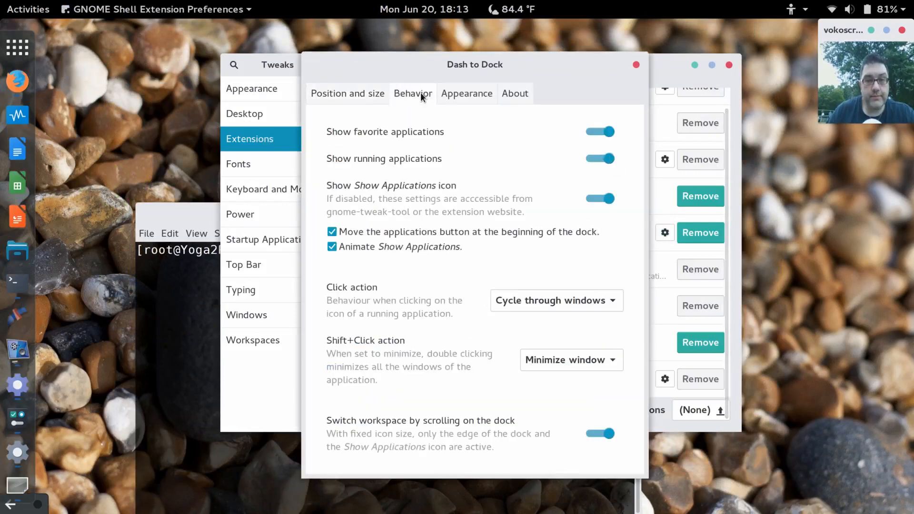
pyautogui.moveTo(411, 164)
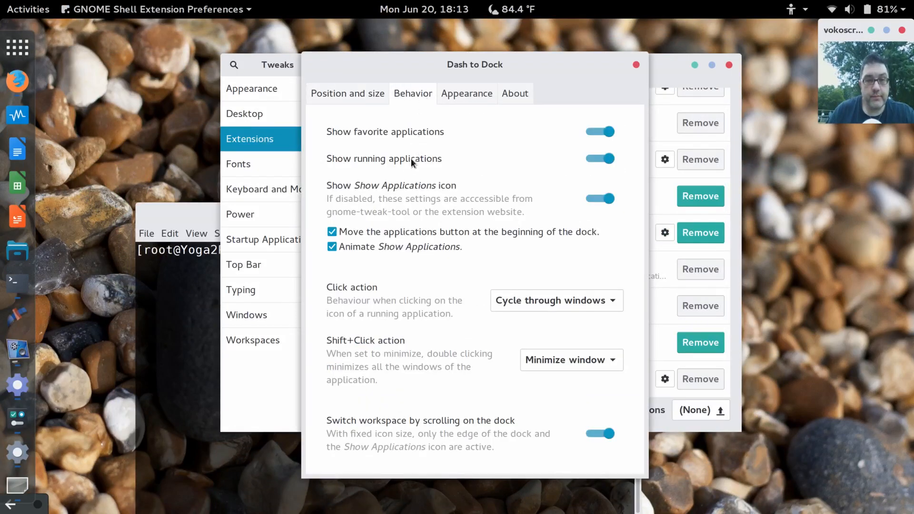
pyautogui.moveTo(388, 350)
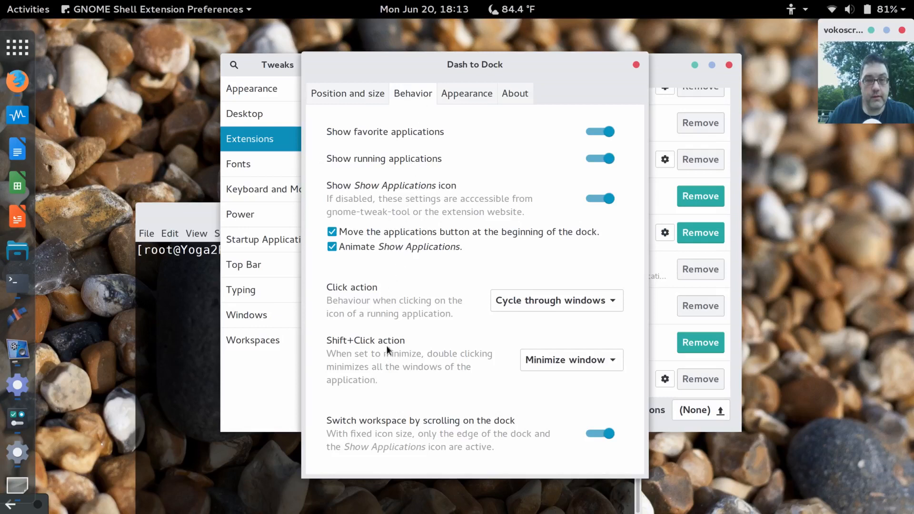
pyautogui.click(466, 93)
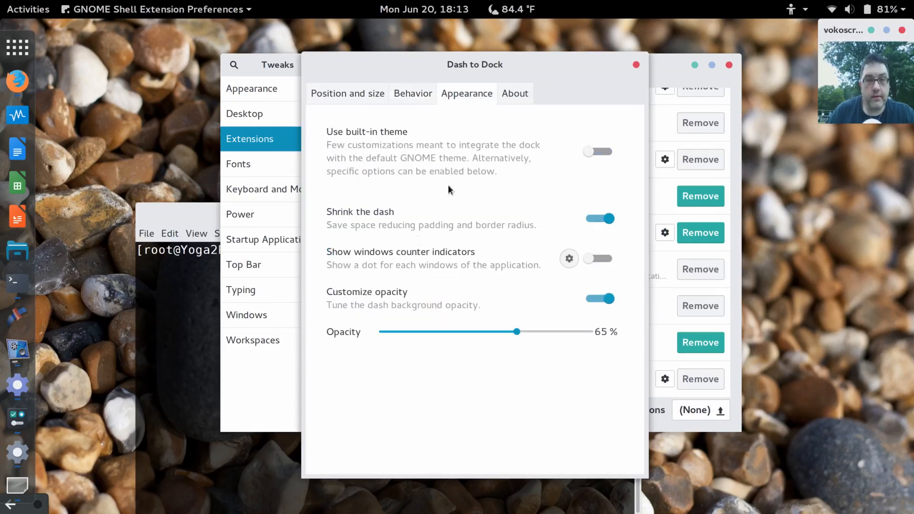
pyautogui.click(413, 94)
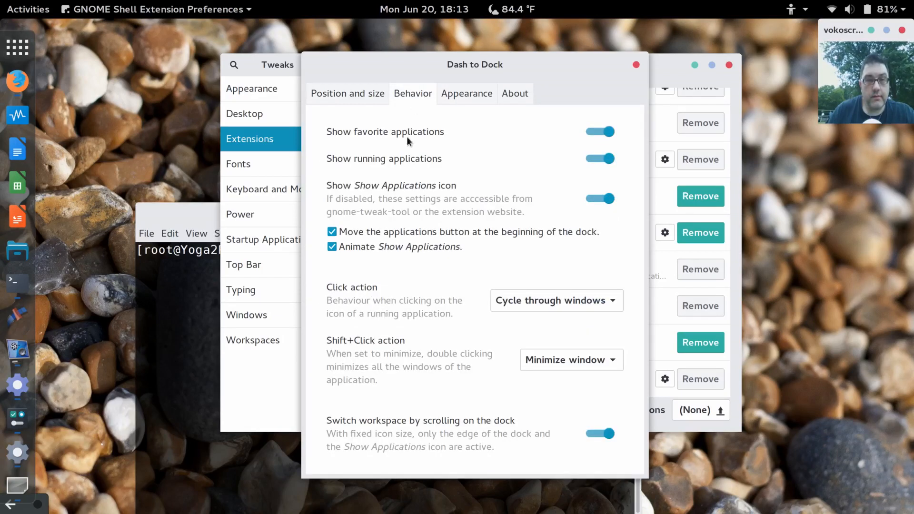
pyautogui.moveTo(405, 162)
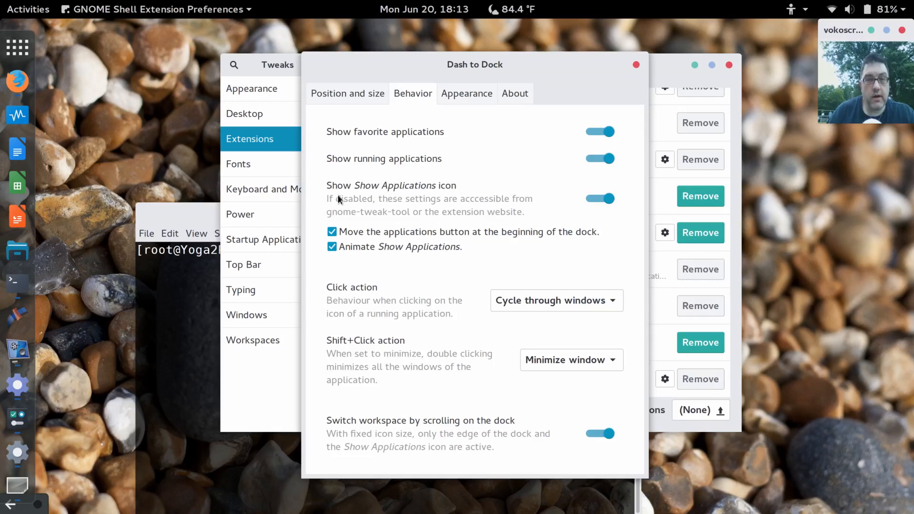
pyautogui.moveTo(414, 248)
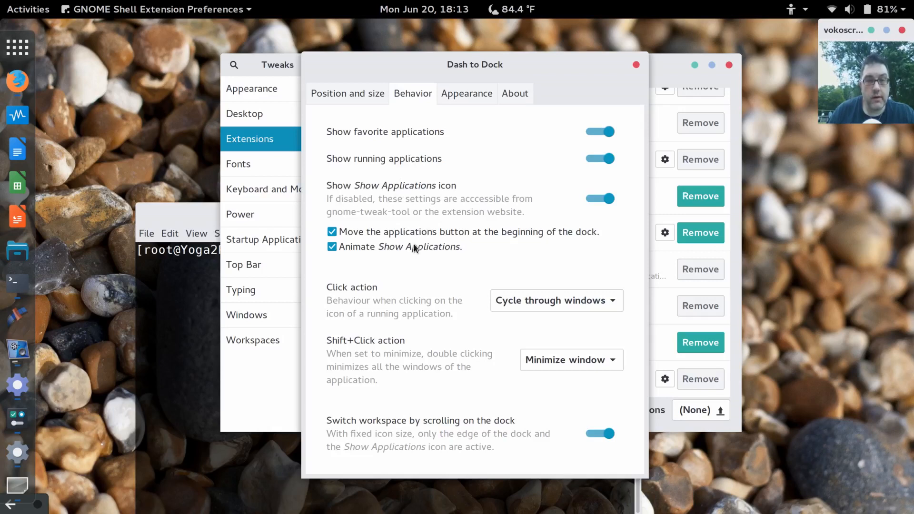
pyautogui.moveTo(418, 272)
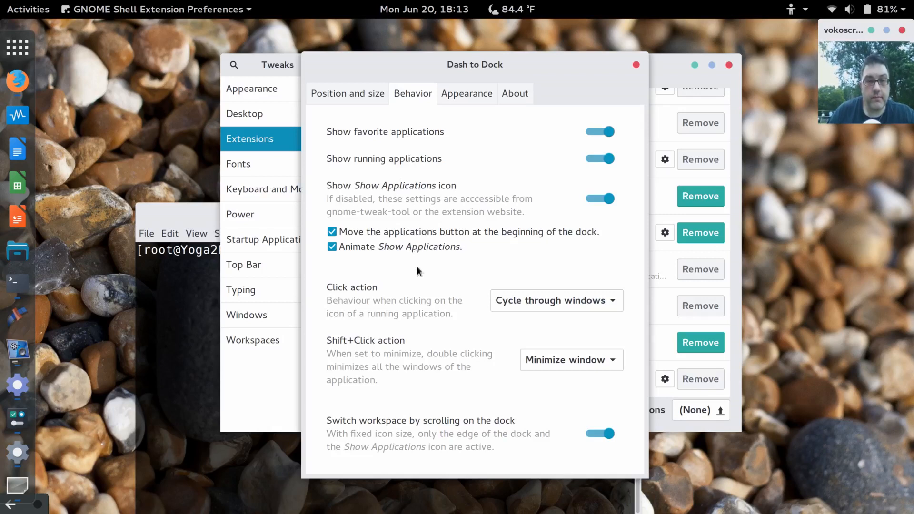
pyautogui.moveTo(353, 94)
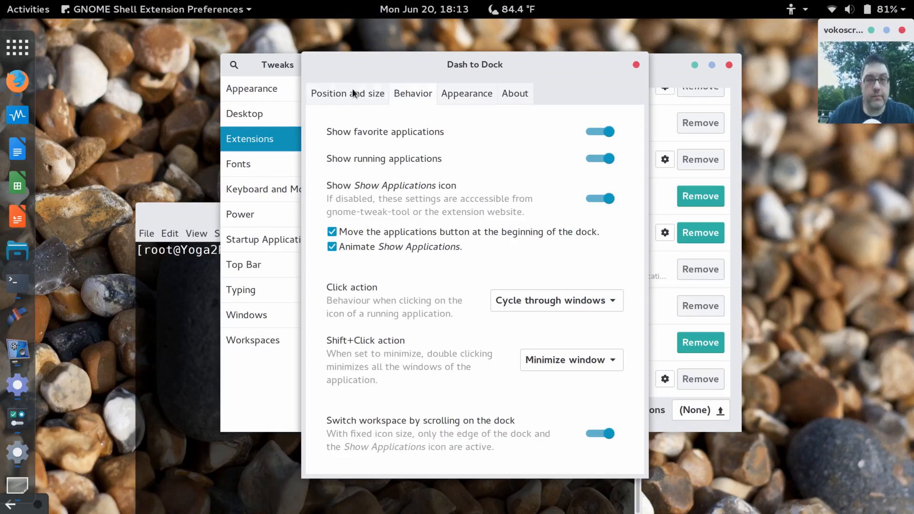
pyautogui.click(348, 93)
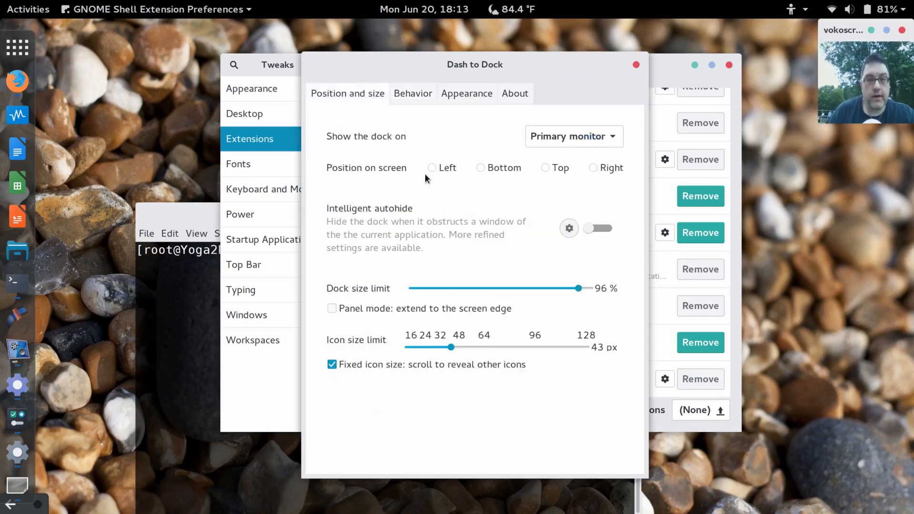
pyautogui.moveTo(376, 286)
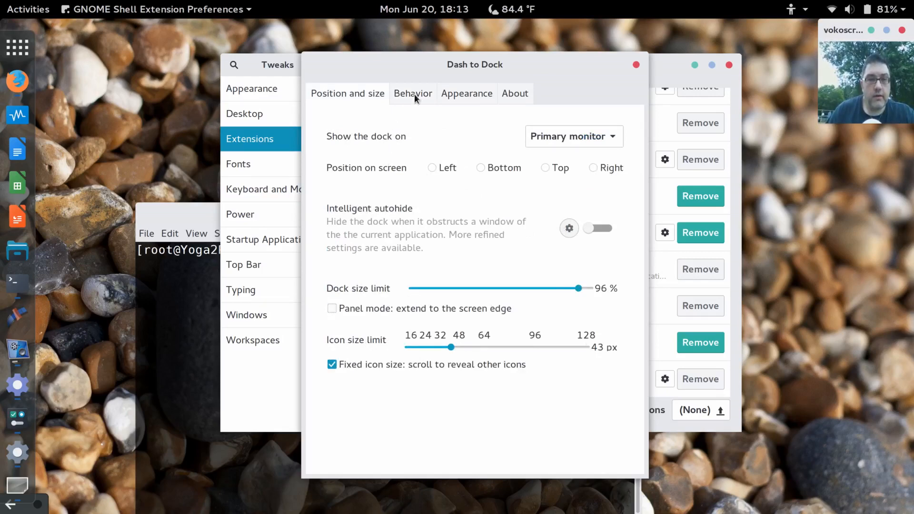
pyautogui.click(413, 94)
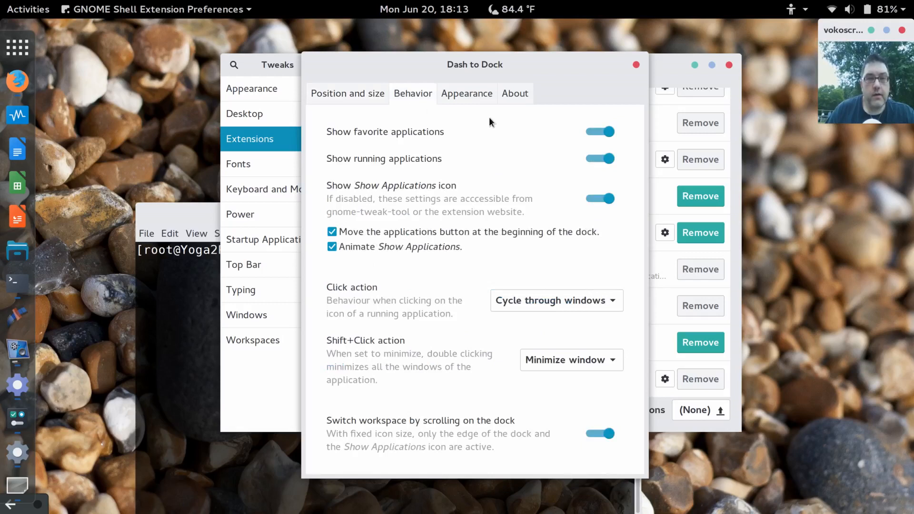
pyautogui.moveTo(472, 115)
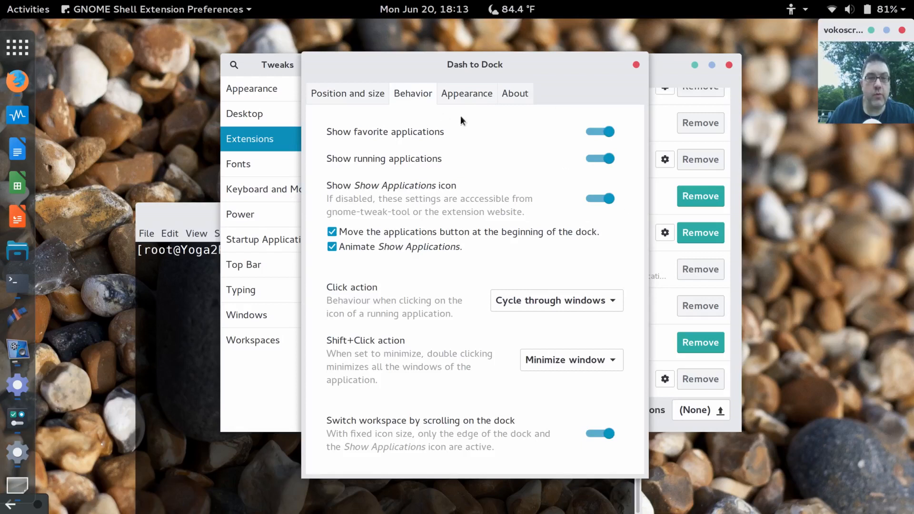
pyautogui.click(467, 93)
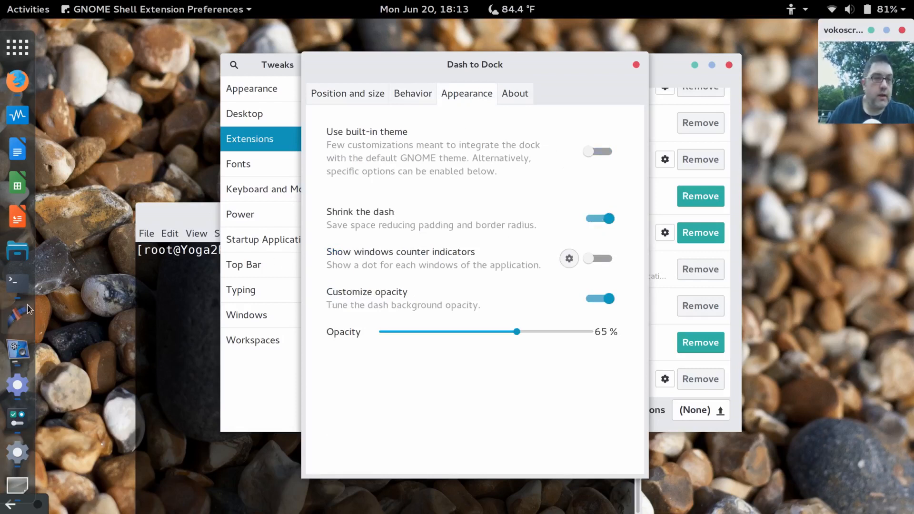
pyautogui.moveTo(18, 48)
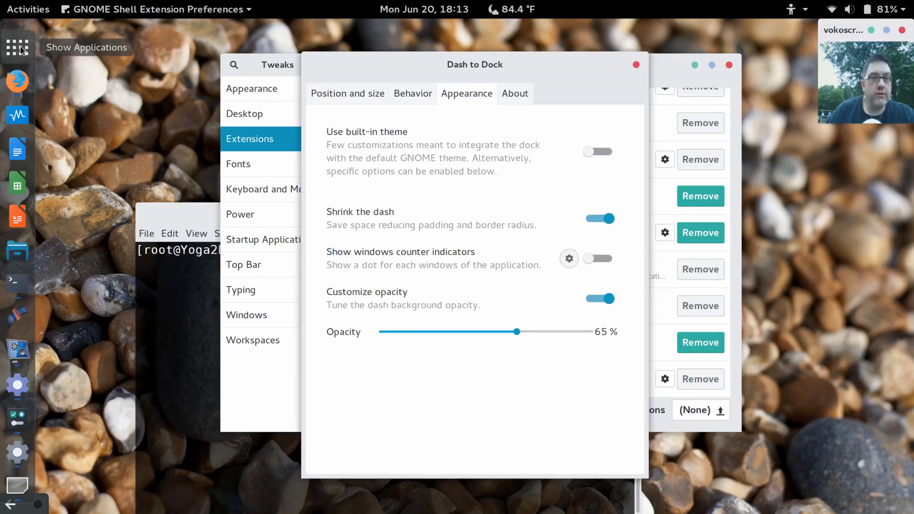
pyautogui.moveTo(373, 74)
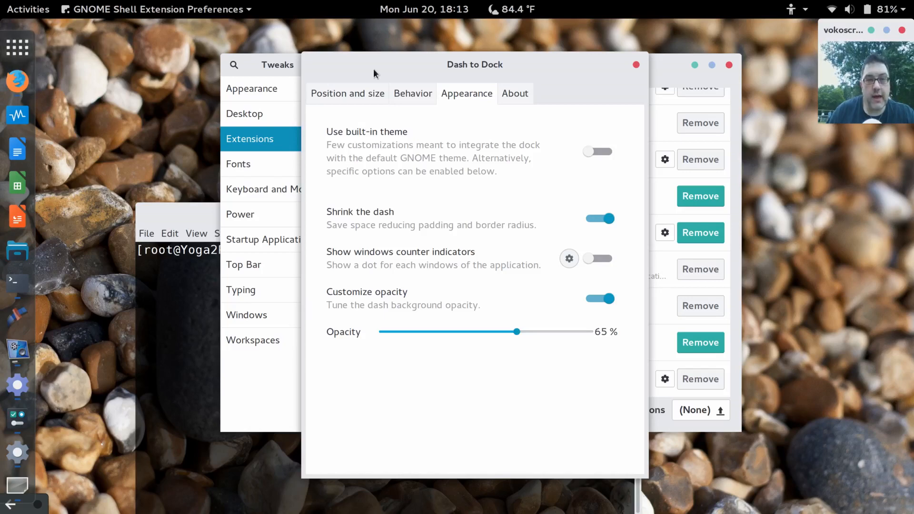
pyautogui.click(413, 93)
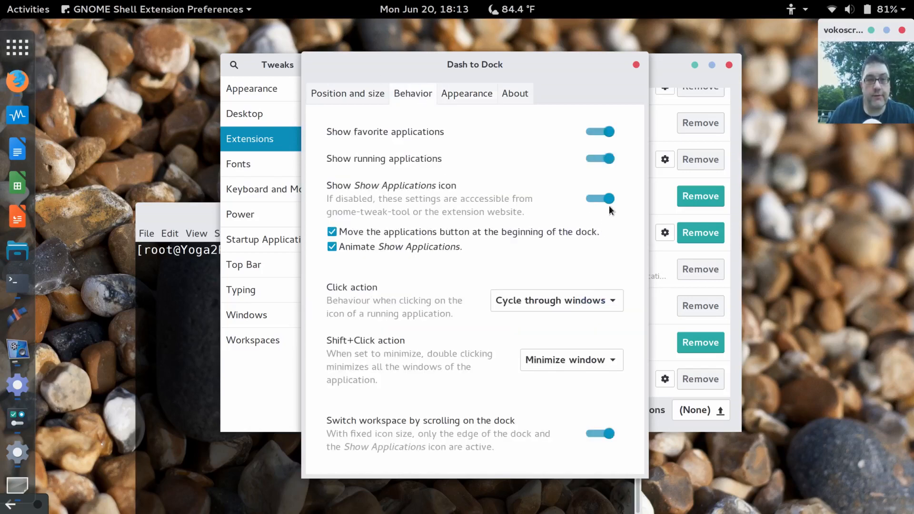
pyautogui.click(600, 199)
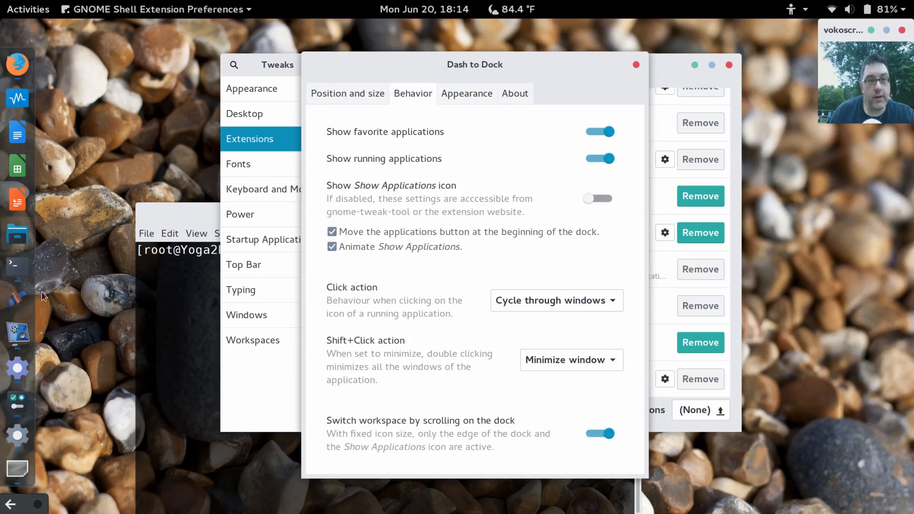
pyautogui.click(597, 198)
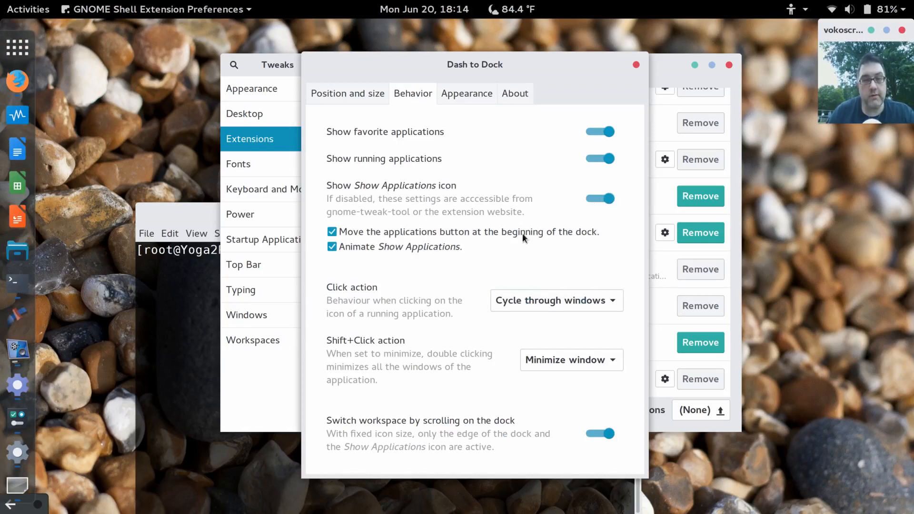
pyautogui.click(332, 232)
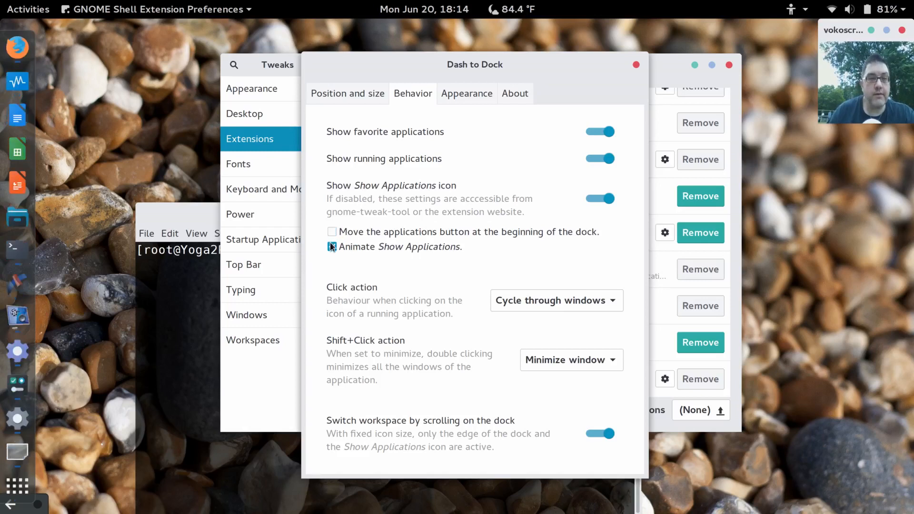
pyautogui.click(332, 247)
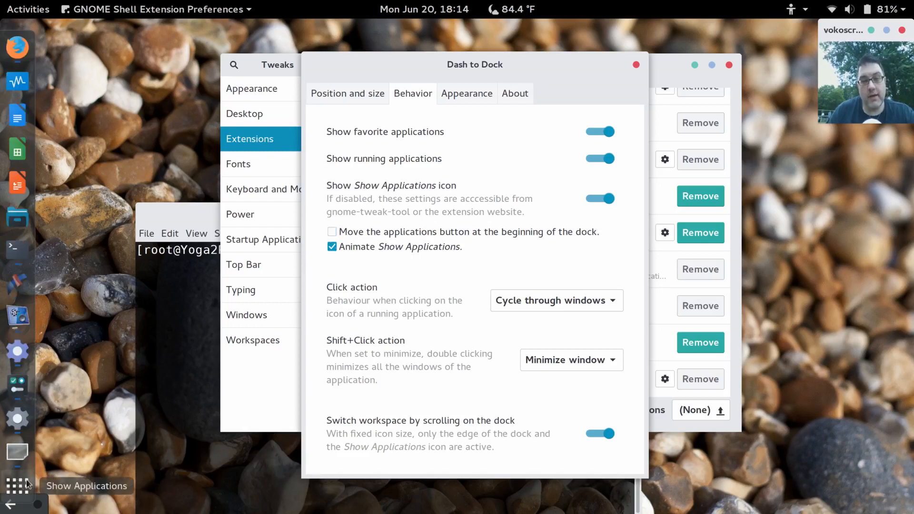
pyautogui.click(332, 231)
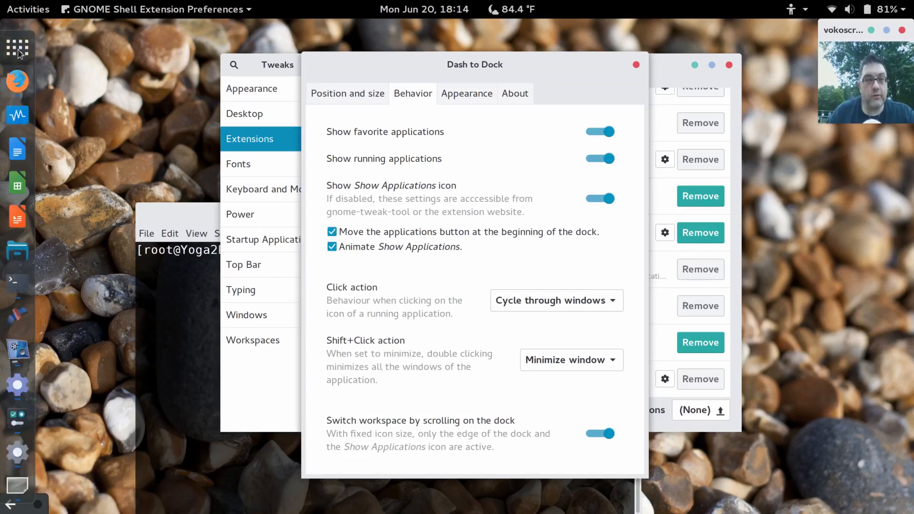
pyautogui.moveTo(362, 298)
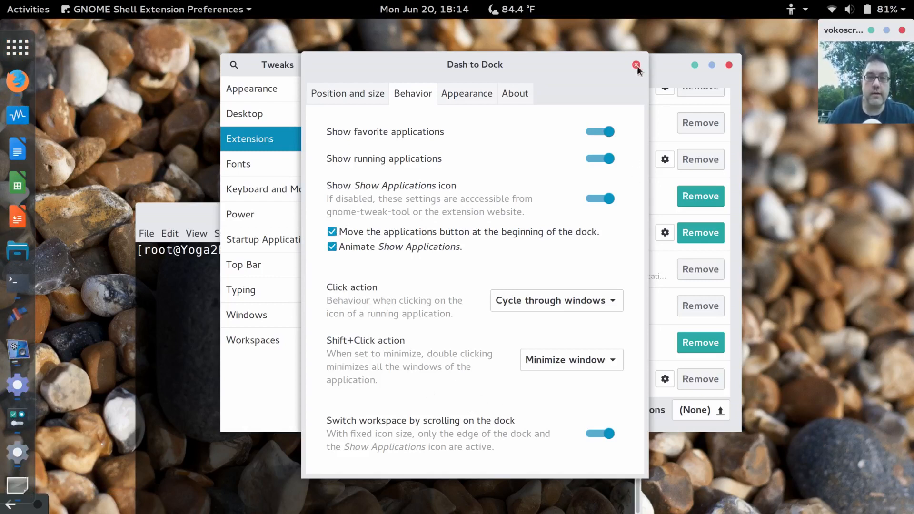
pyautogui.click(636, 64)
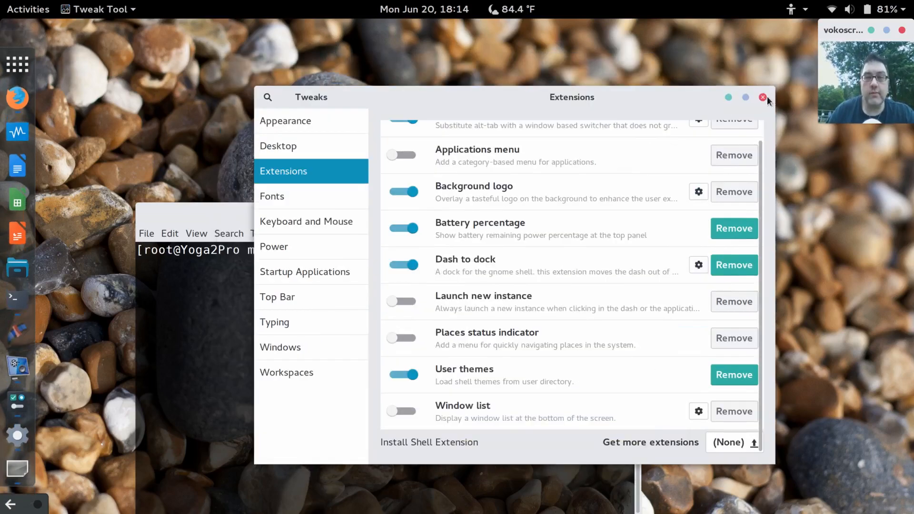
pyautogui.click(762, 97)
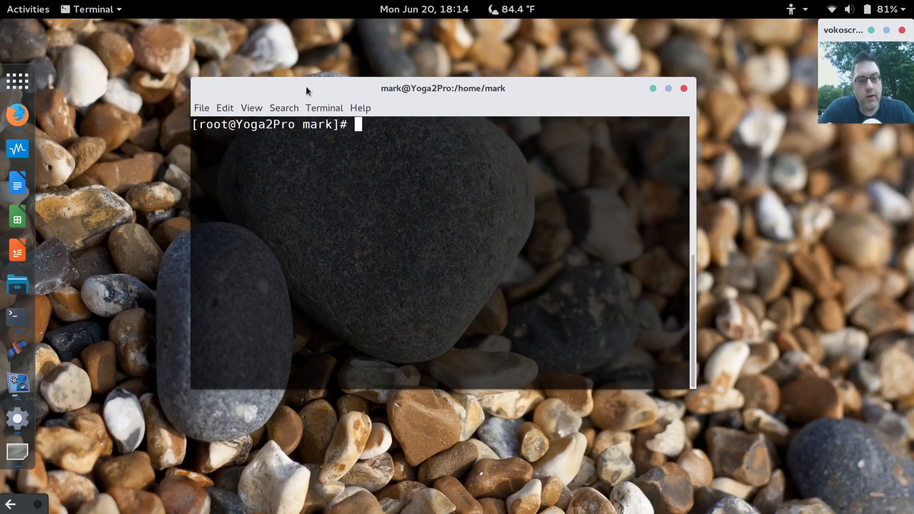
pyautogui.click(27, 9)
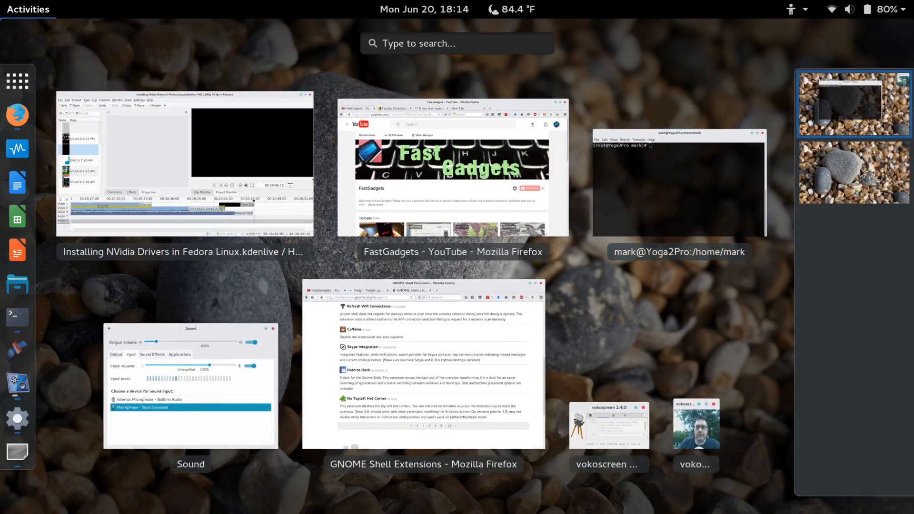
pyautogui.click(854, 171)
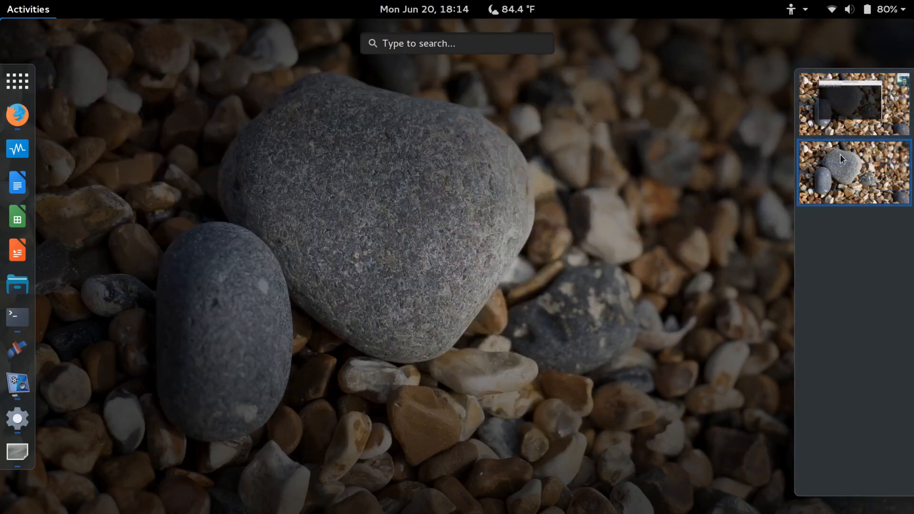
pyautogui.moveTo(860, 97)
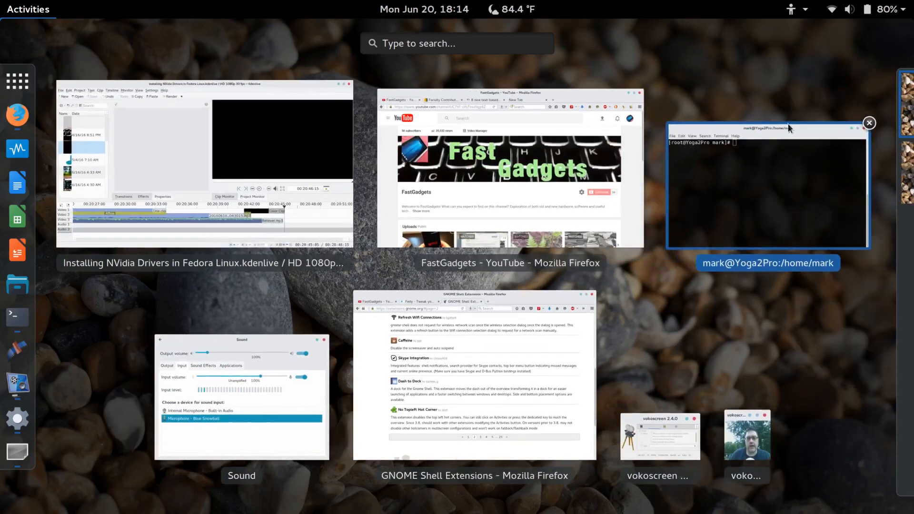
pyautogui.click(767, 184)
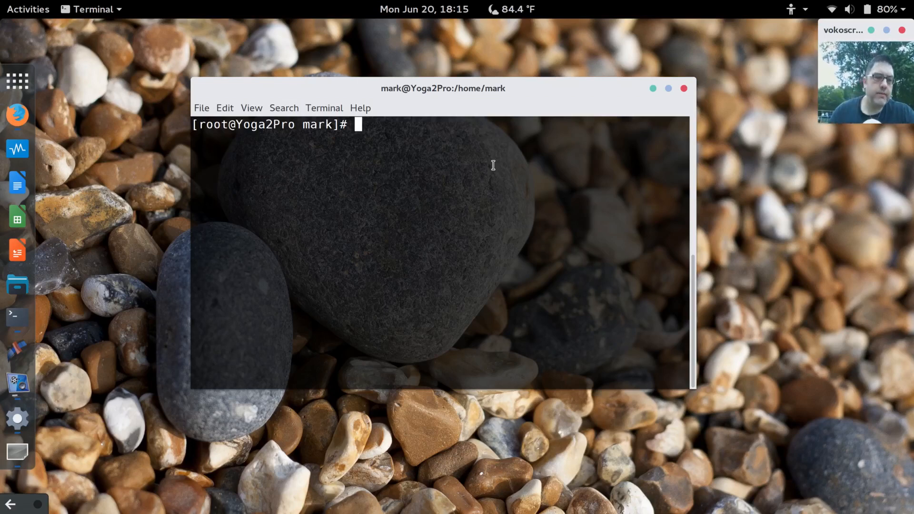
pyautogui.moveTo(17, 346)
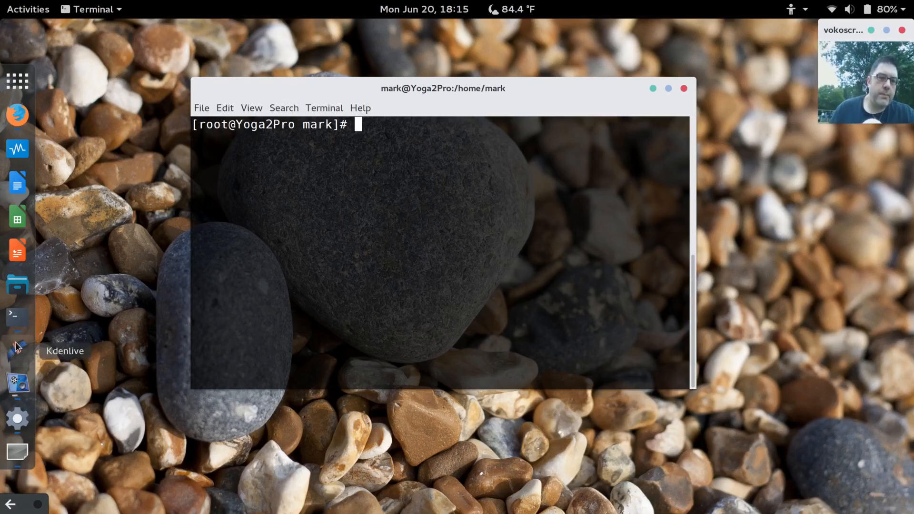
pyautogui.moveTo(44, 361)
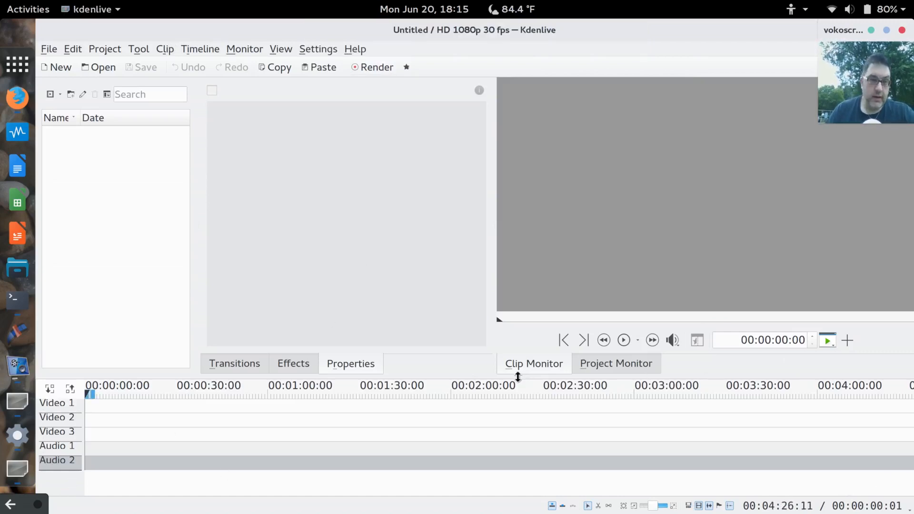
pyautogui.moveTo(16, 64)
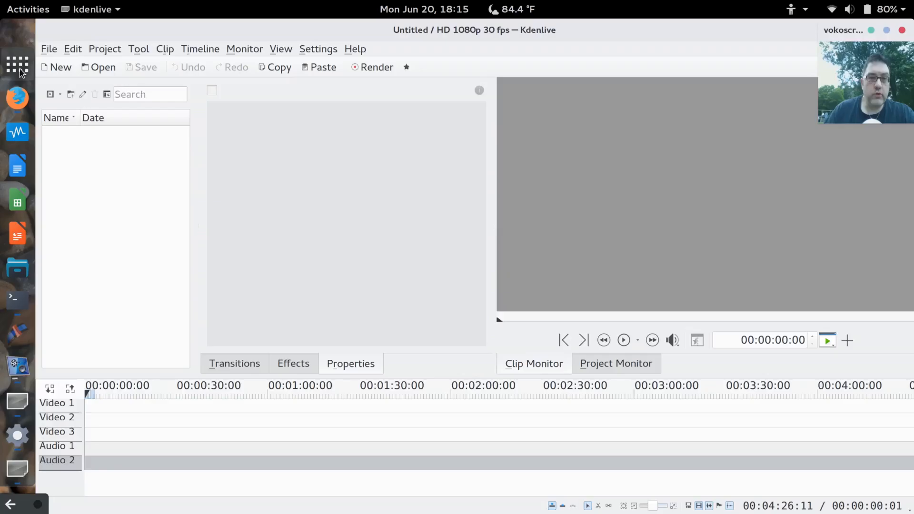
# Search Show Applications for System Settings and launch it.
pyautogui.click(18, 66)
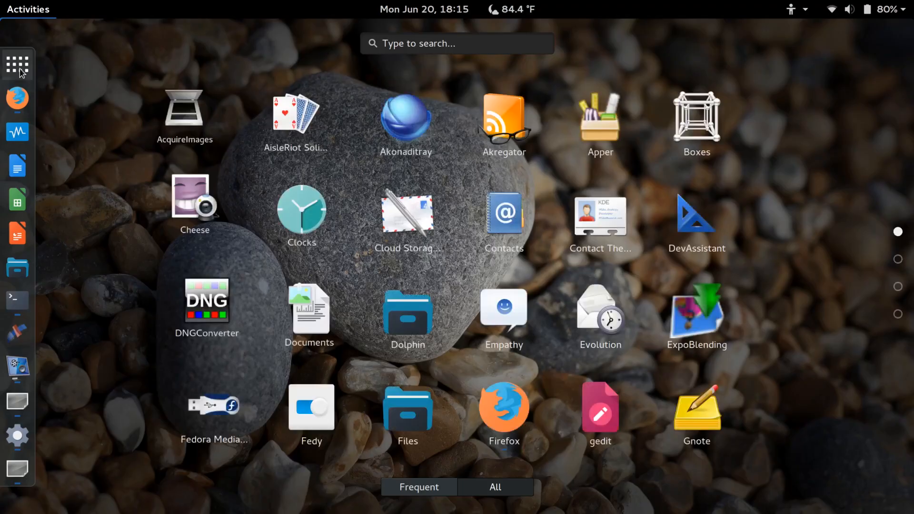
pyautogui.write('sew')
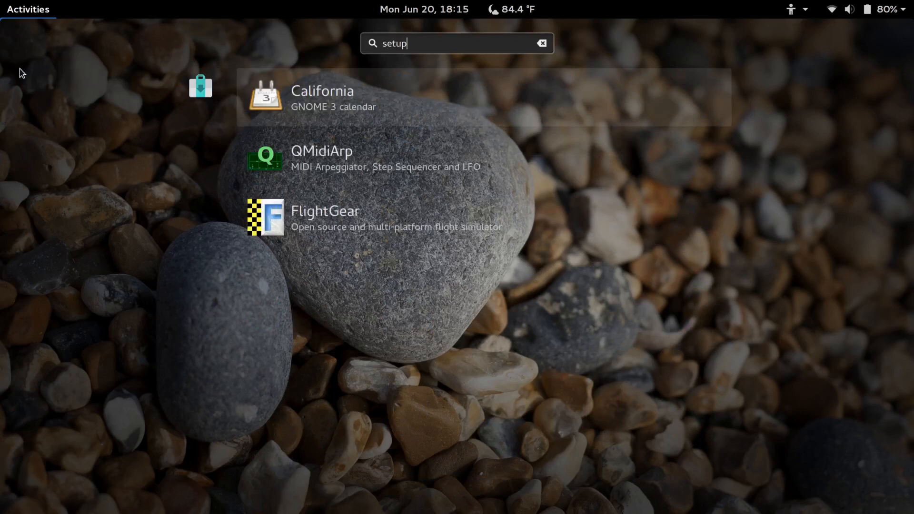
pyautogui.press('BackSpace')
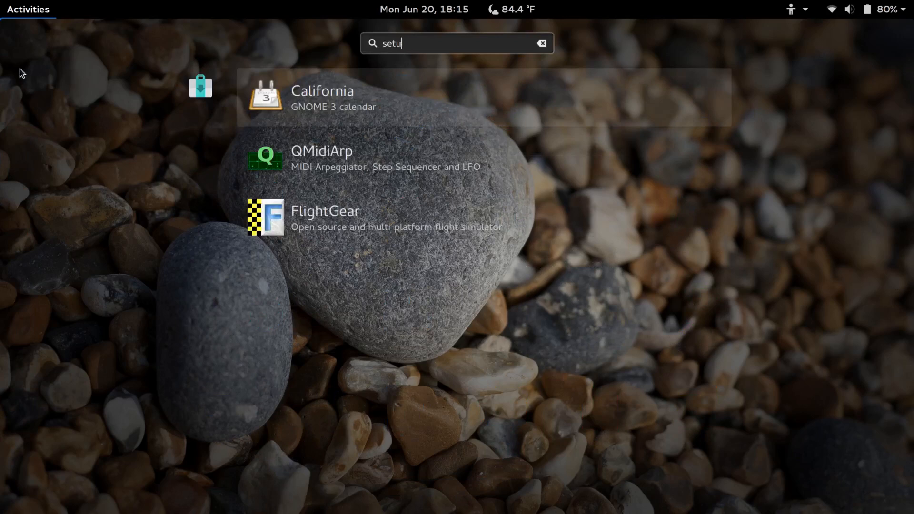
pyautogui.press('BackSpace')
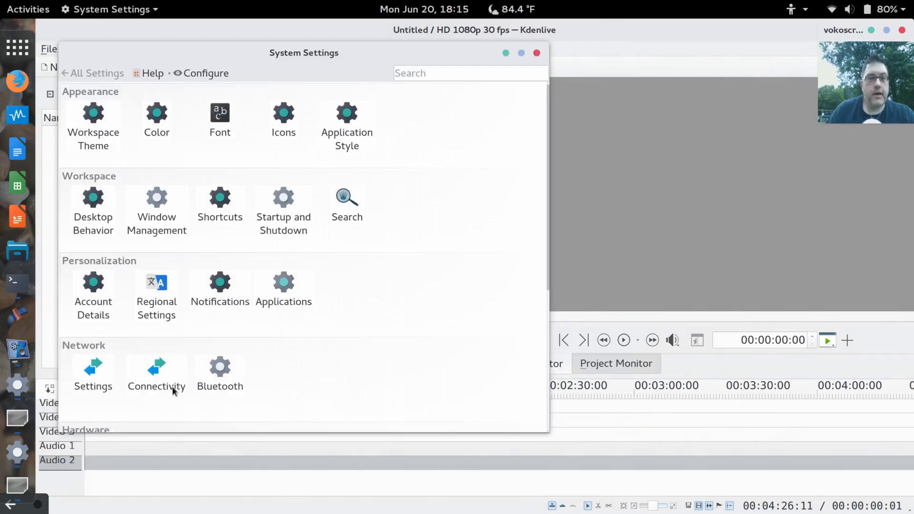
pyautogui.moveTo(156, 373)
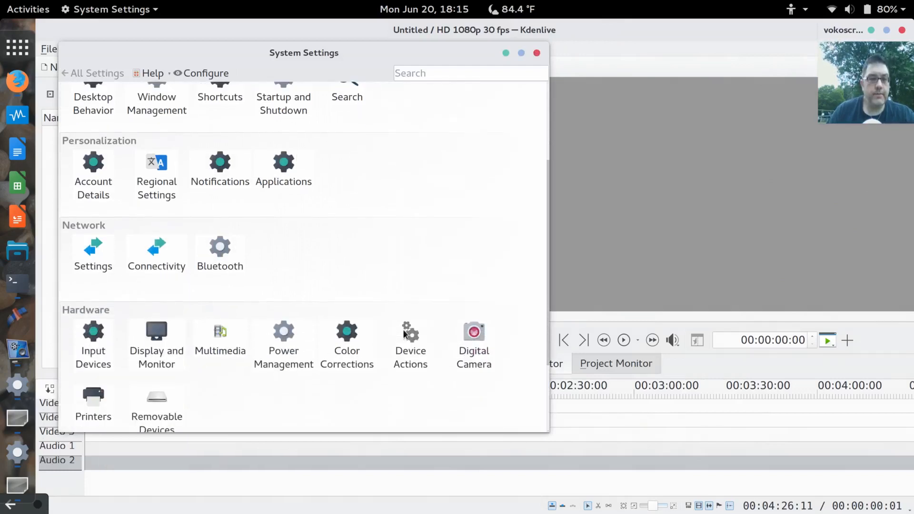
# Open Display and Monitor under Hardware and set the laptop screen to 90° Counterclockwise.
pyautogui.scroll(-3)
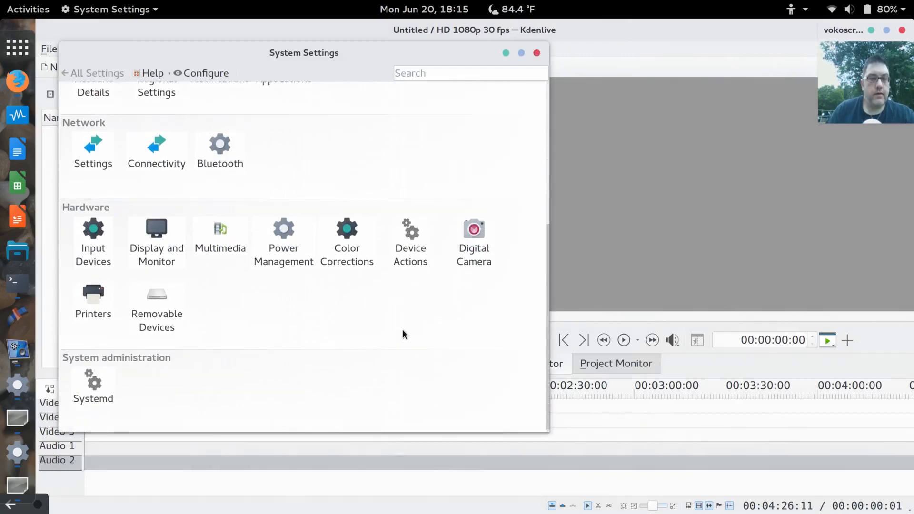
pyautogui.click(156, 242)
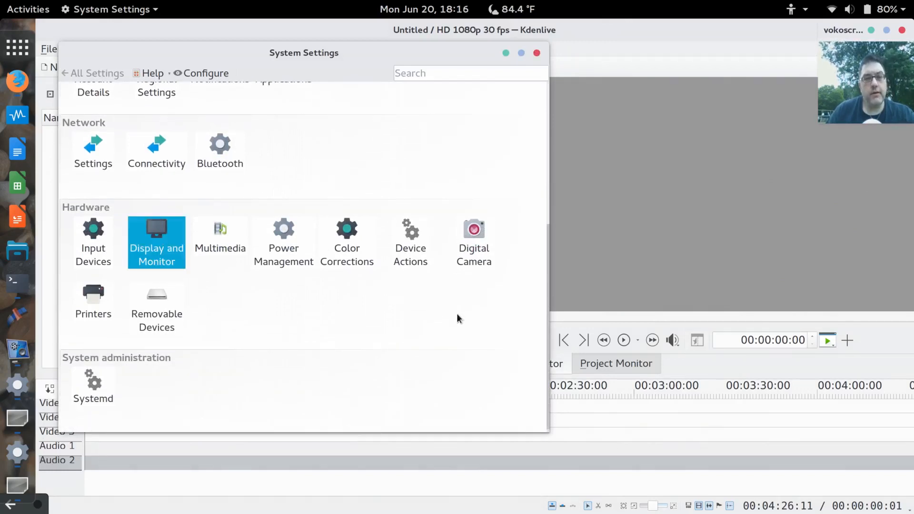
pyautogui.click(156, 242)
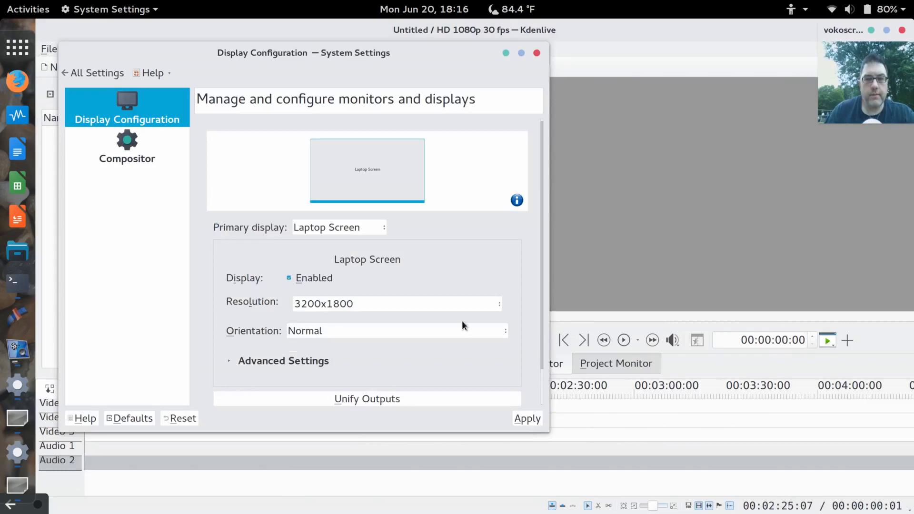
pyautogui.click(396, 331)
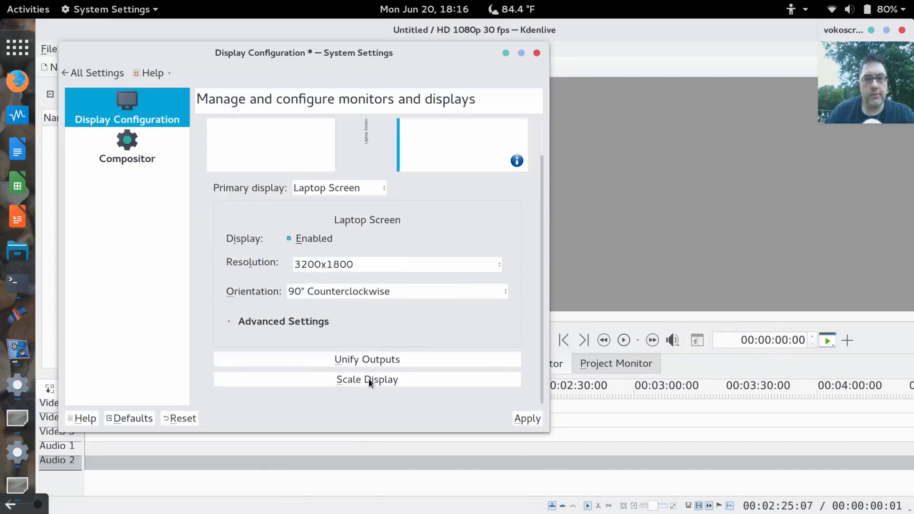
# Set the KDE screen scale to 2.5 and close the scaling preview.
pyautogui.click(366, 379)
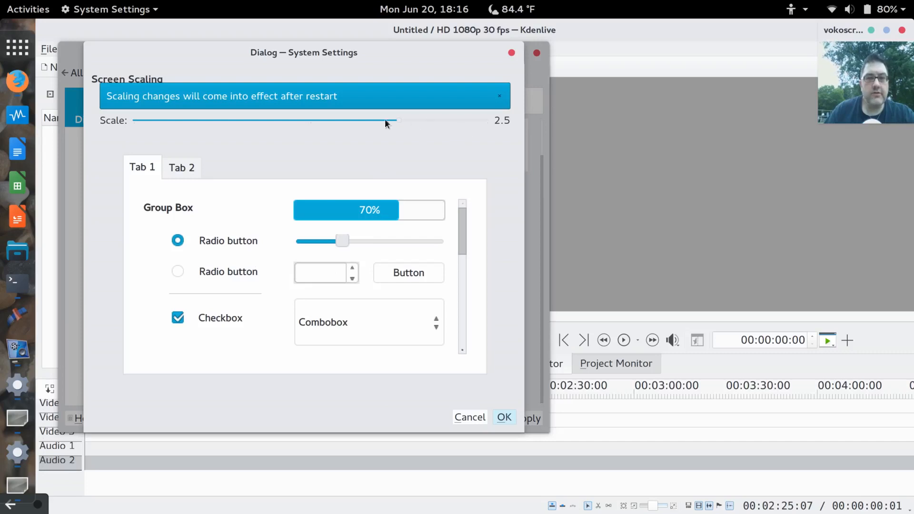
pyautogui.moveTo(399, 123)
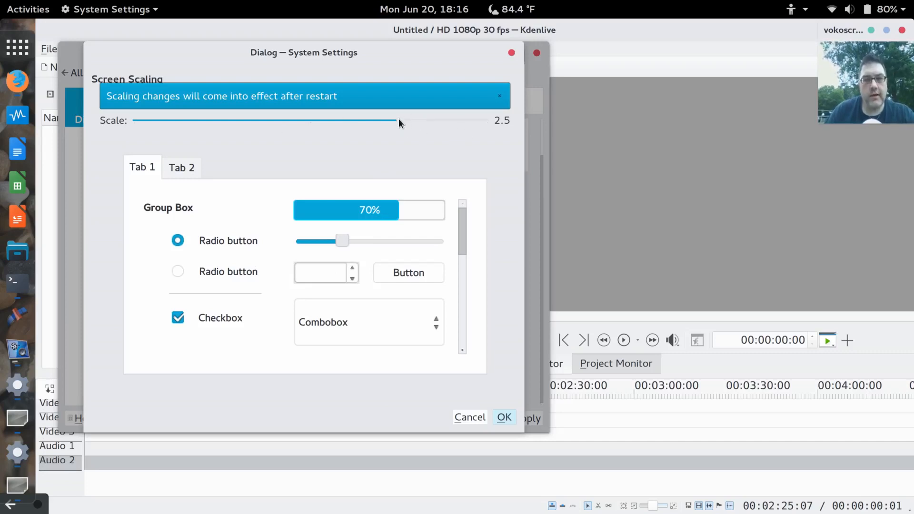
pyautogui.moveTo(547, 444)
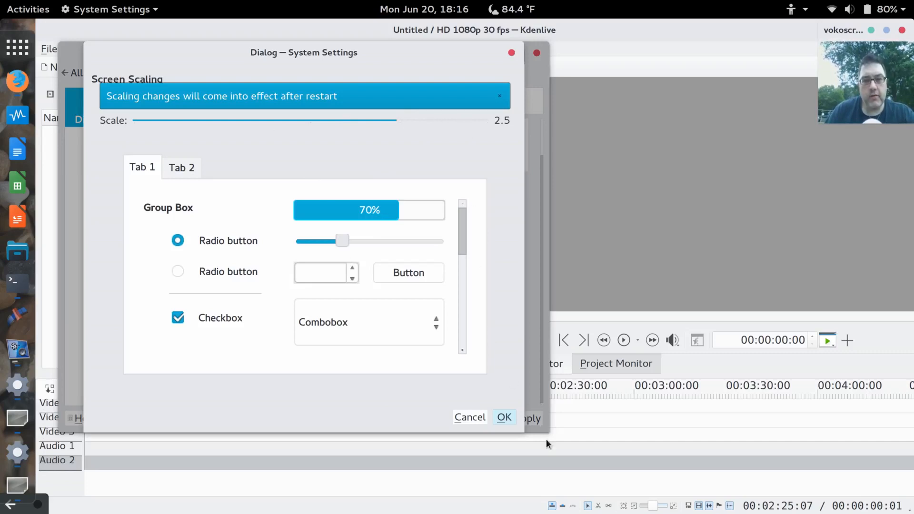
pyautogui.moveTo(27, 277)
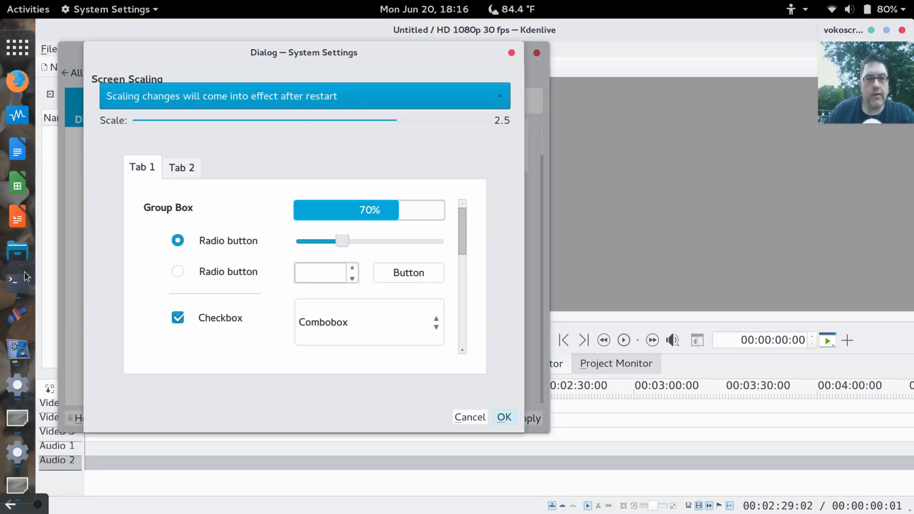
pyautogui.moveTo(18, 317)
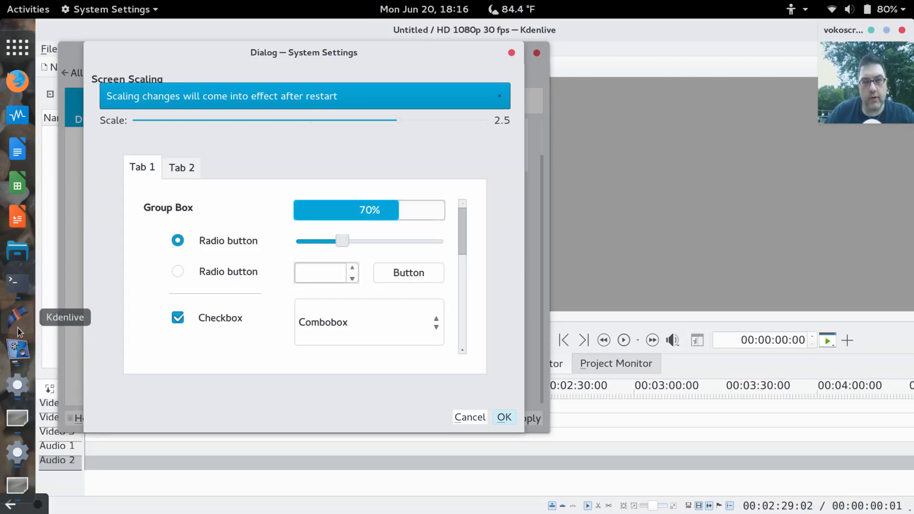
pyautogui.moveTo(406, 120)
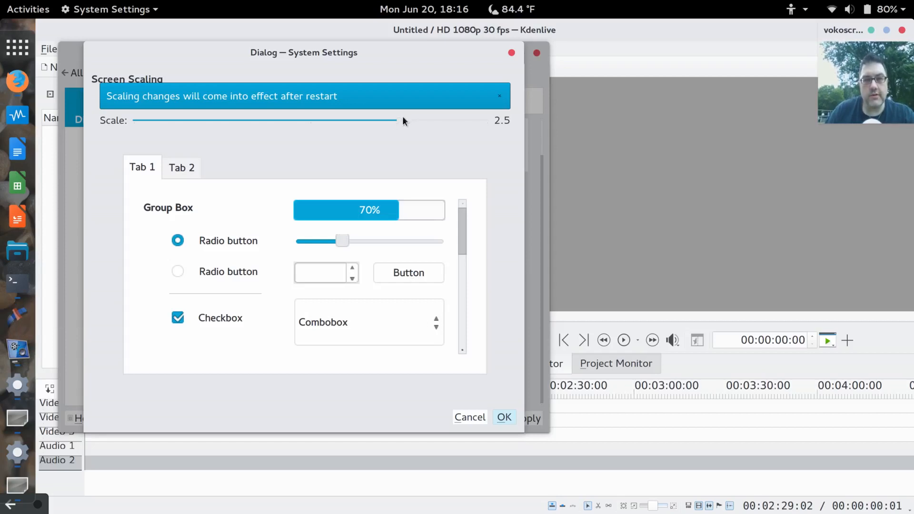
pyautogui.moveTo(513, 417)
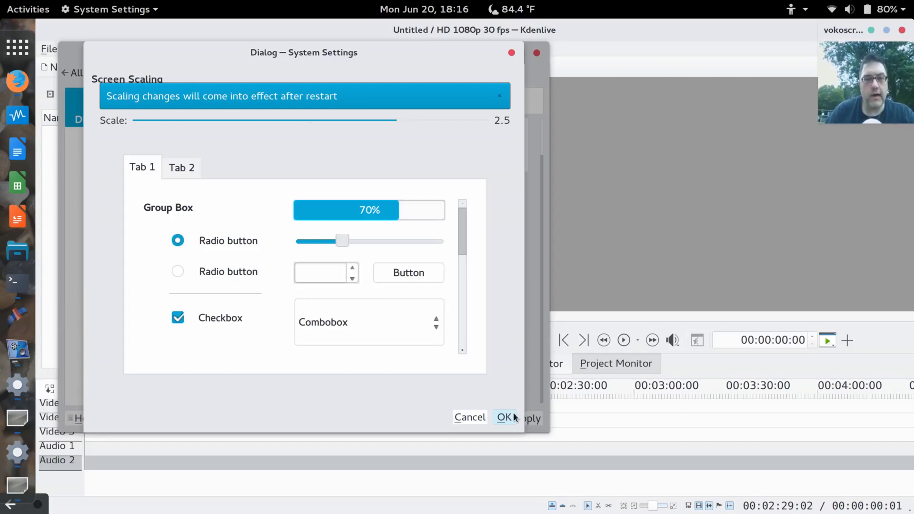
pyautogui.moveTo(17, 283)
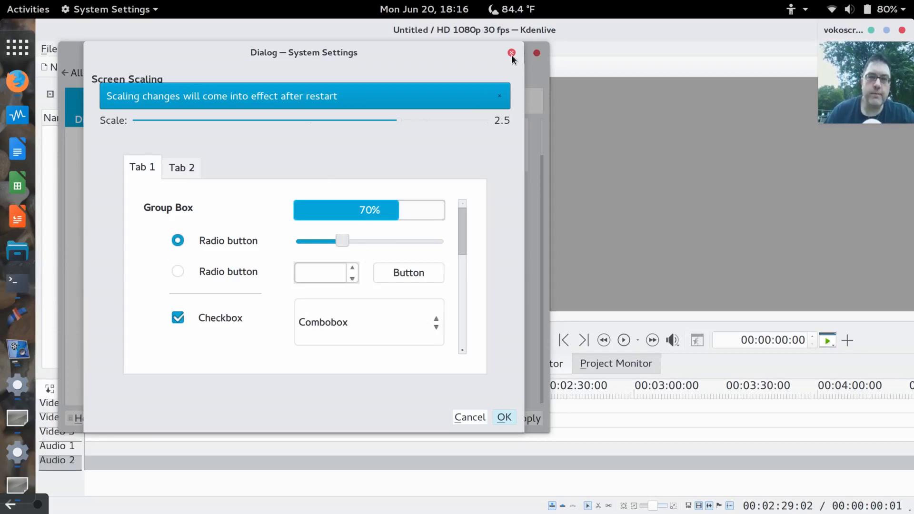
pyautogui.click(511, 53)
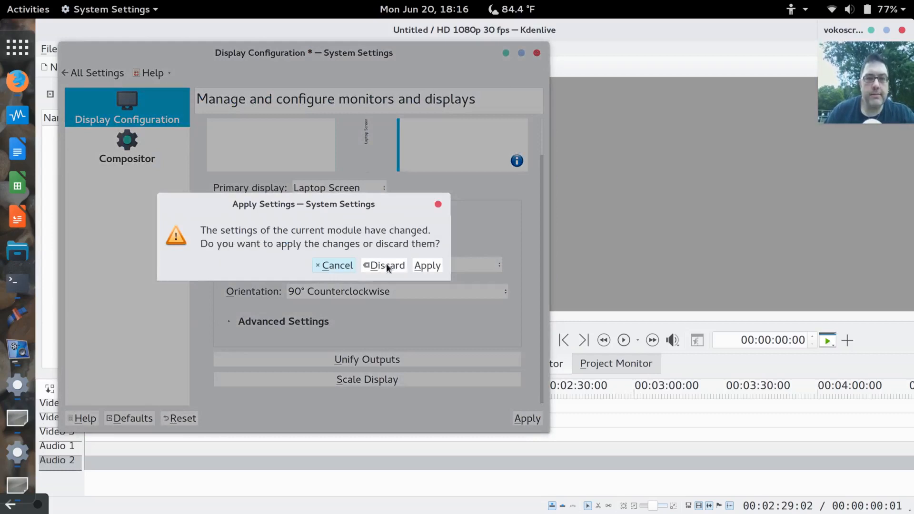
# Discard the unapplied display changes and close the Kdenlive window.
pyautogui.click(387, 265)
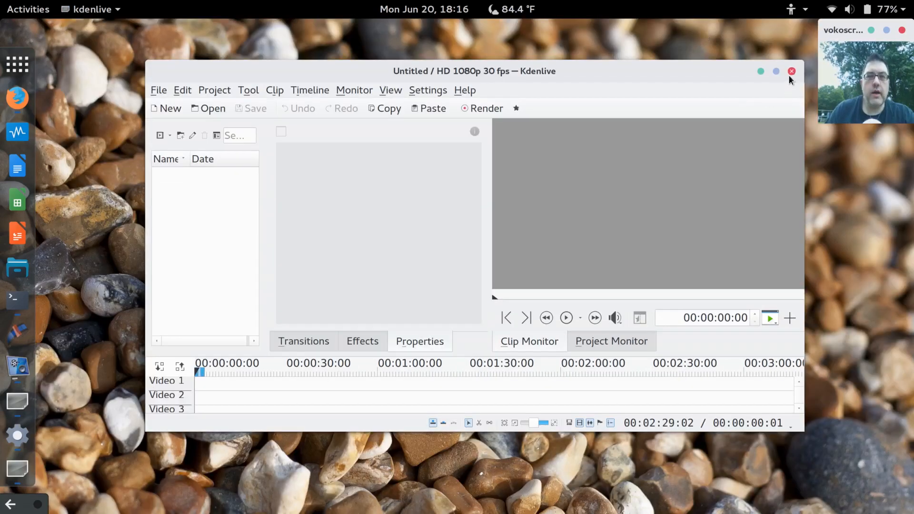
pyautogui.click(792, 70)
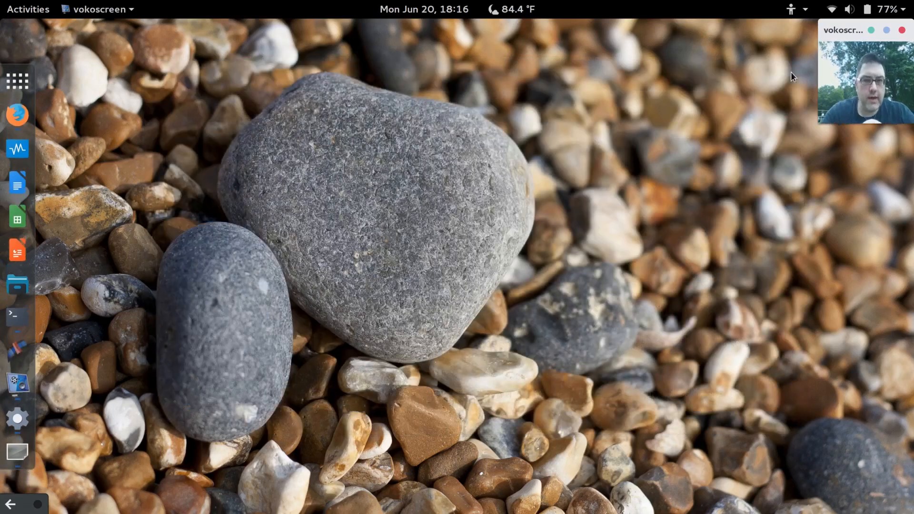